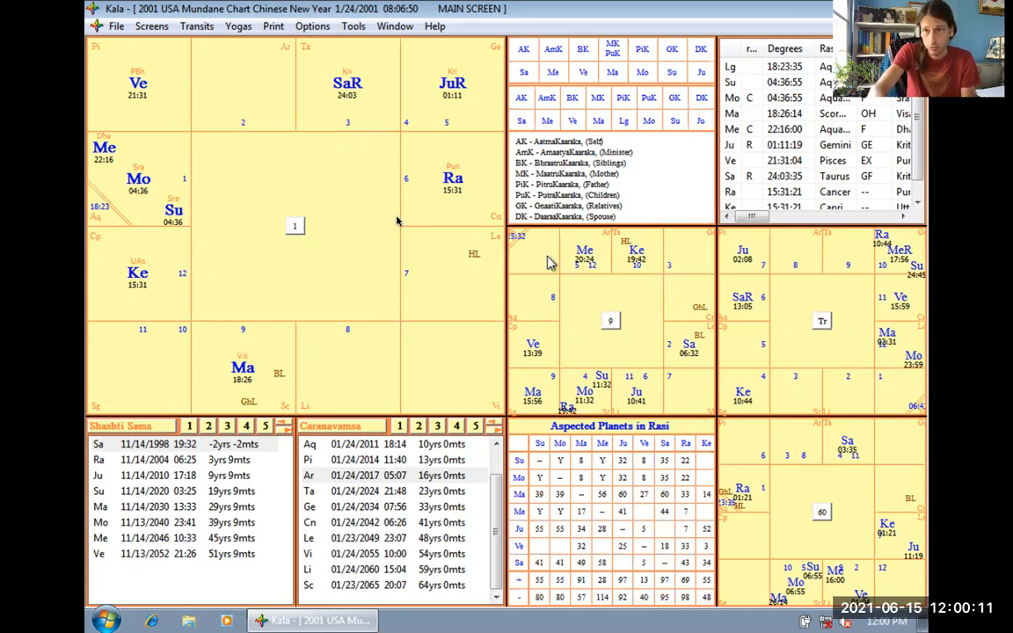
pyautogui.moveTo(466, 402)
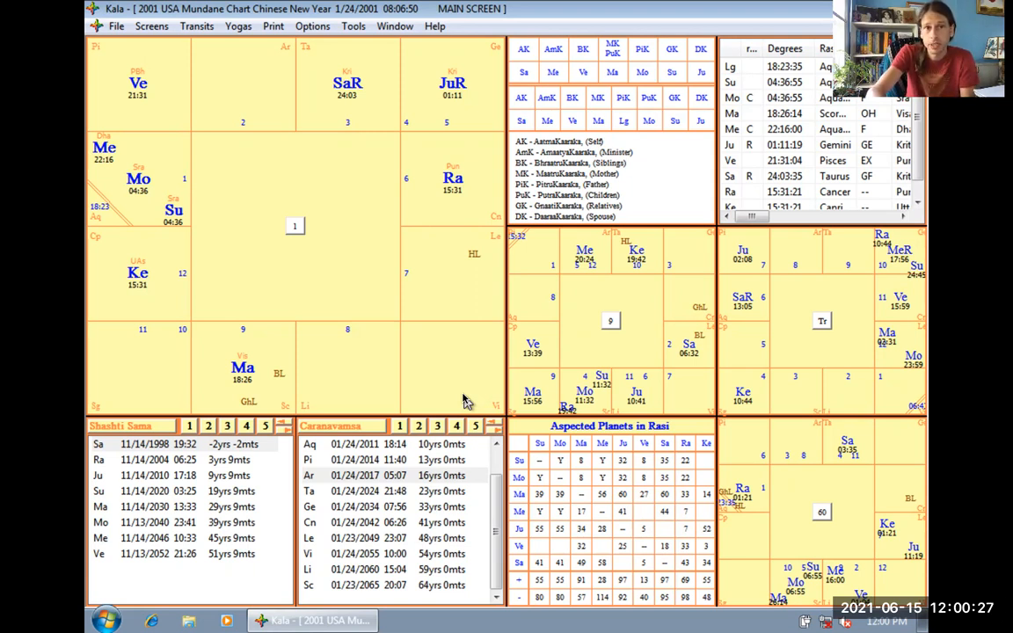
pyautogui.moveTo(294, 303)
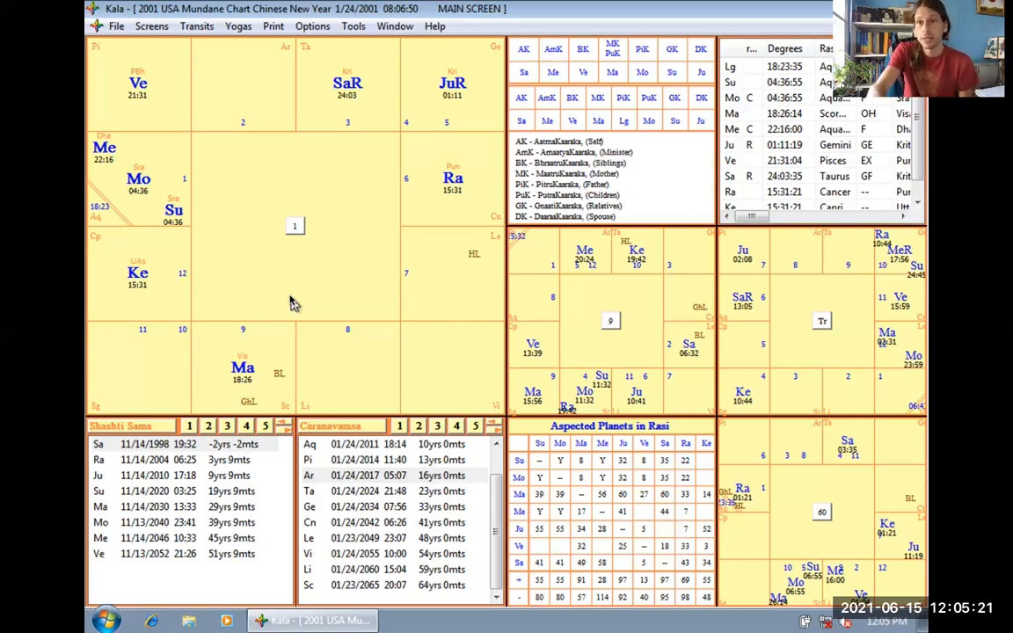
pyautogui.moveTo(141, 244)
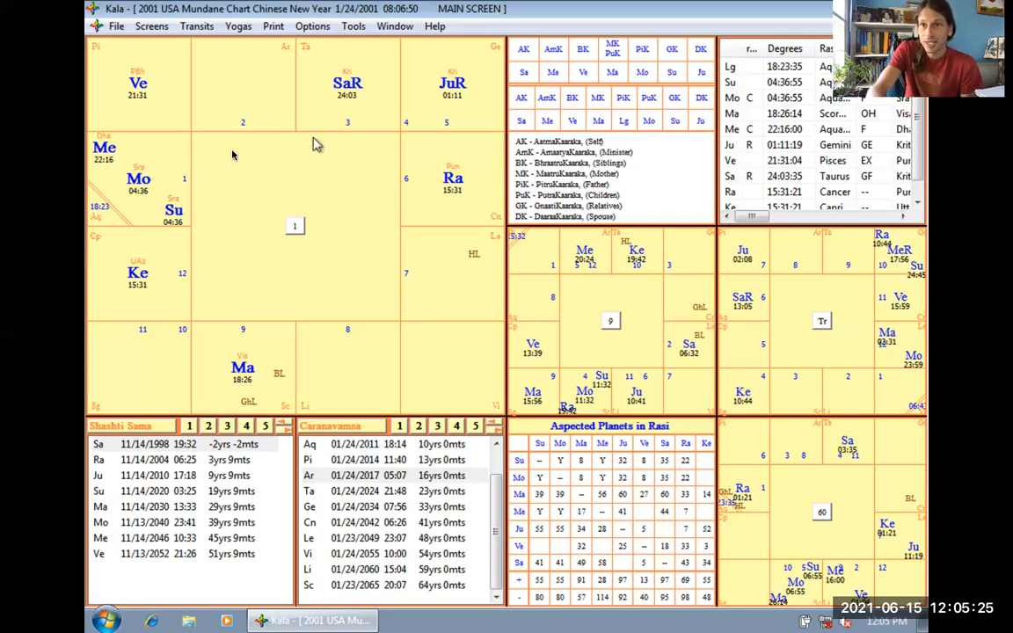
pyautogui.moveTo(442, 250)
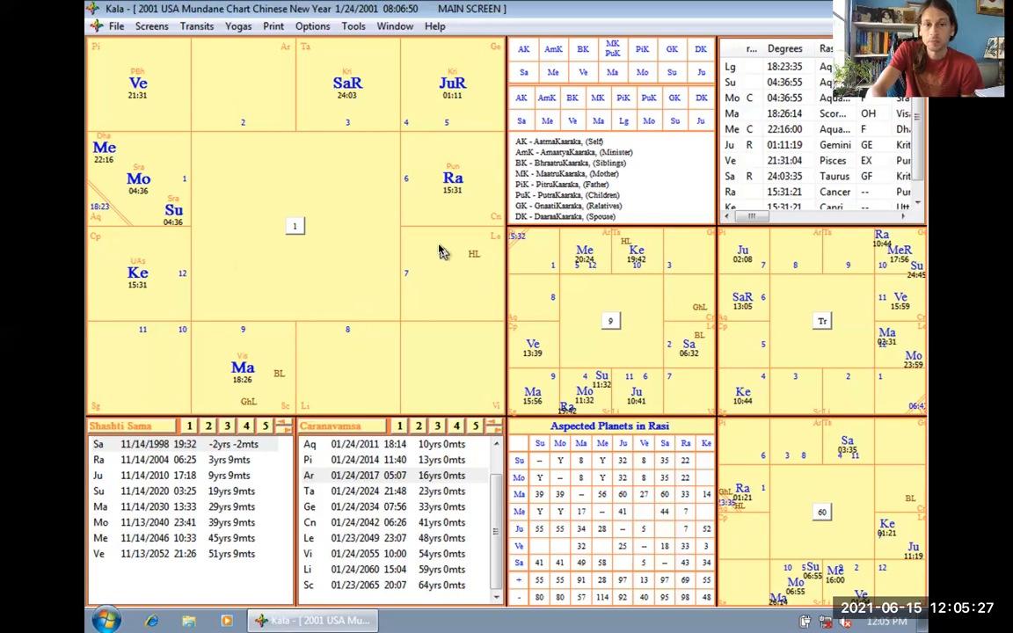
pyautogui.moveTo(189, 251)
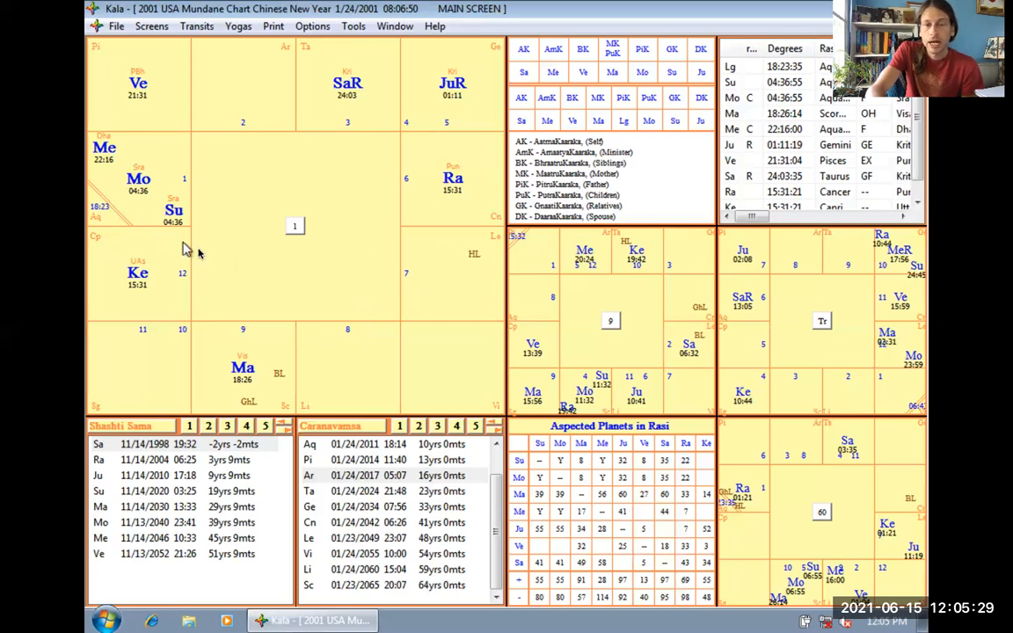
pyautogui.moveTo(202, 258)
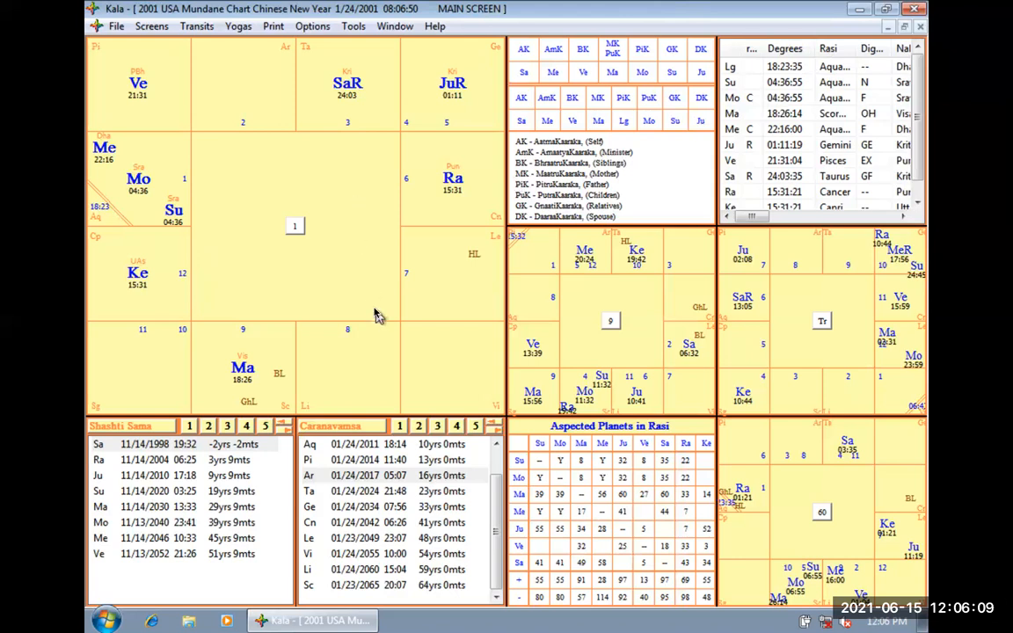
pyautogui.moveTo(151, 258)
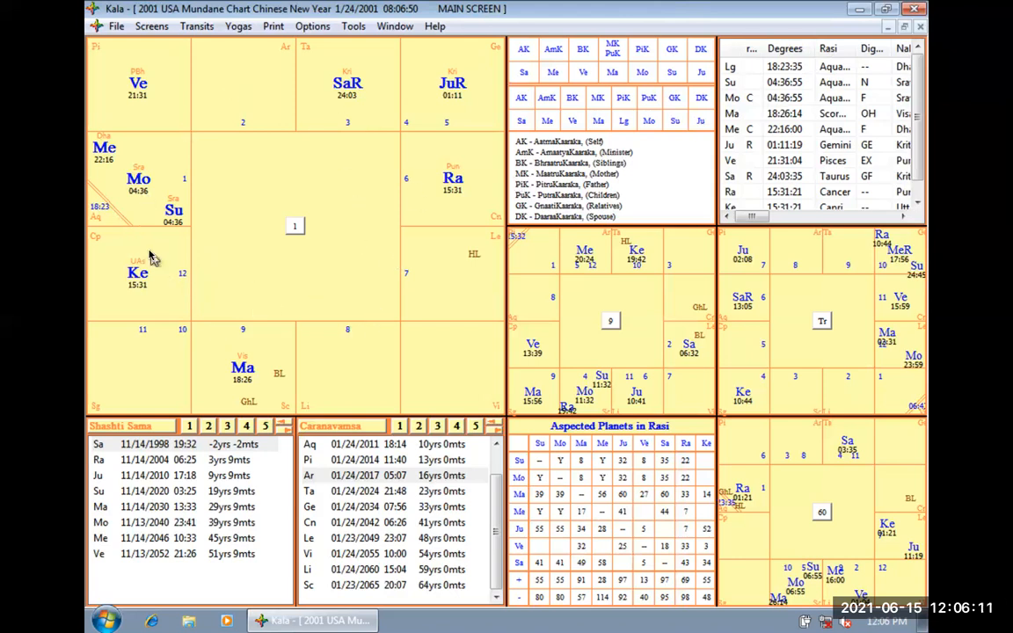
pyautogui.moveTo(189, 272)
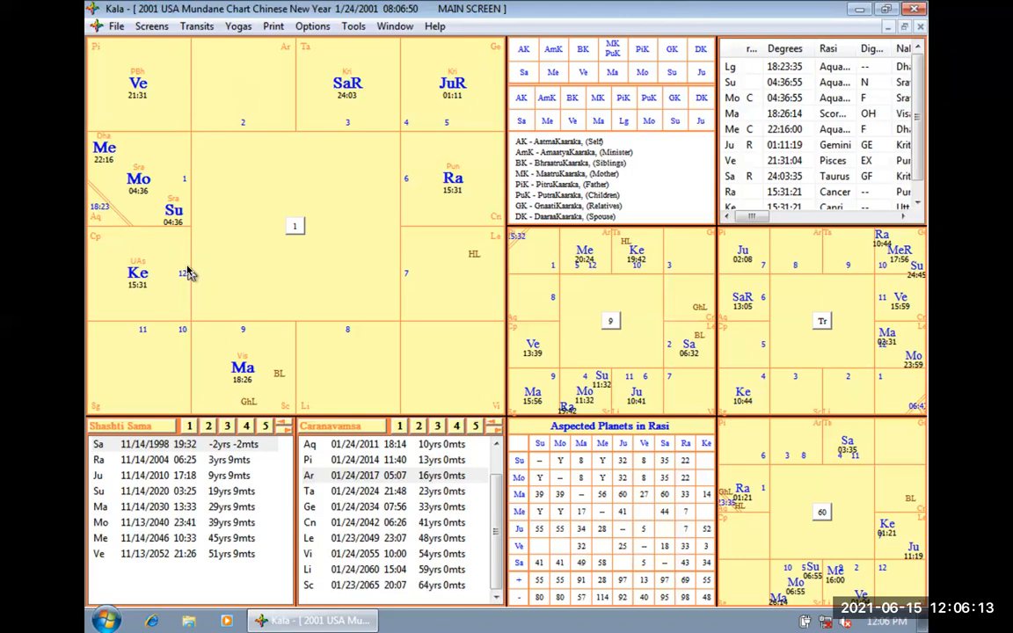
pyautogui.moveTo(139, 209)
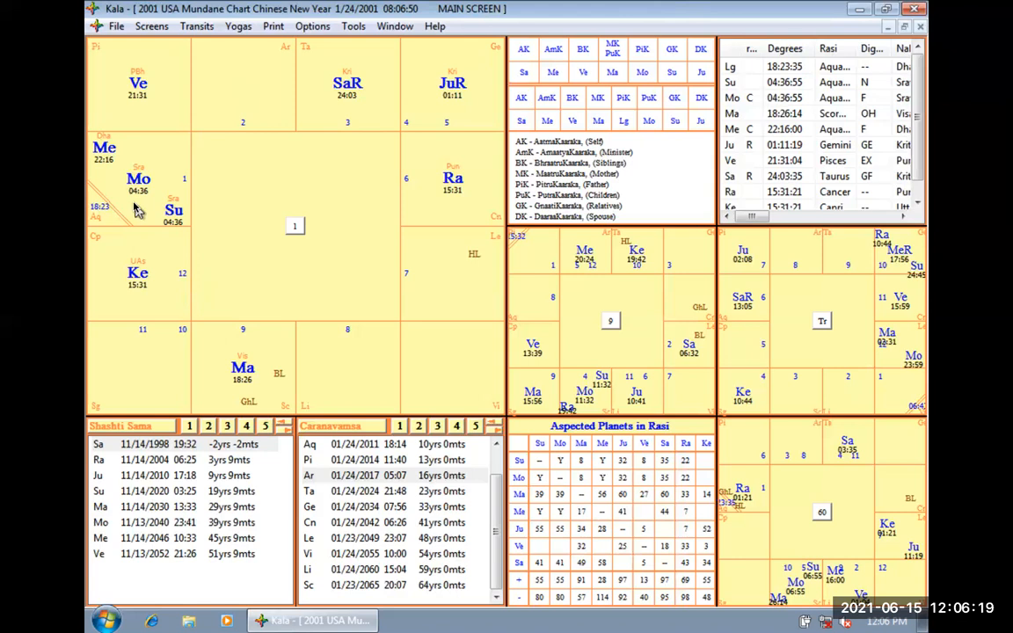
# Open the chart's birth data from the file commands, then close it unchanged
pyautogui.click(116, 26)
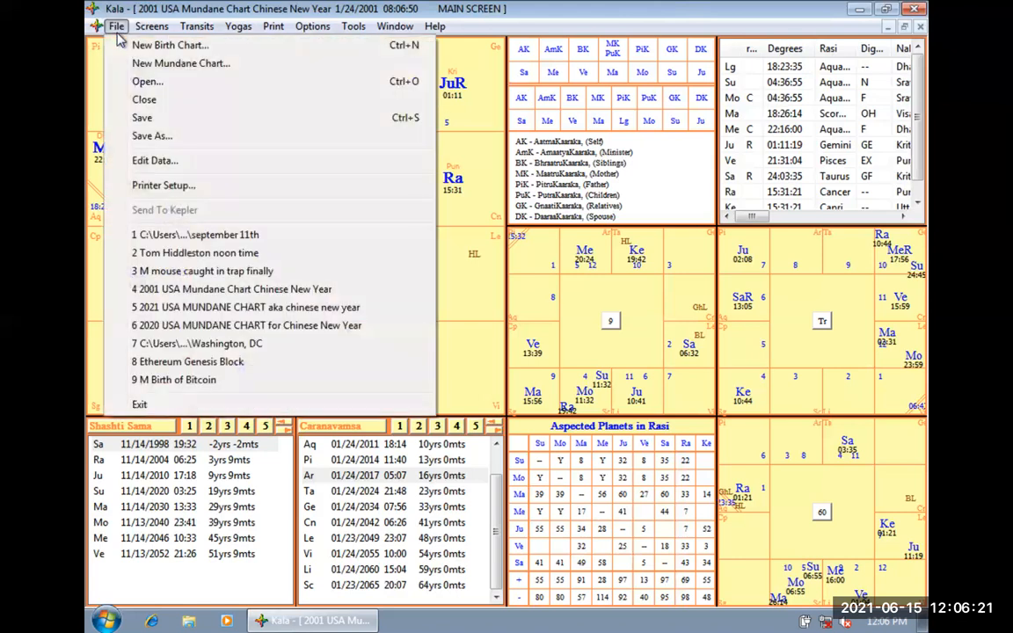
pyautogui.click(155, 160)
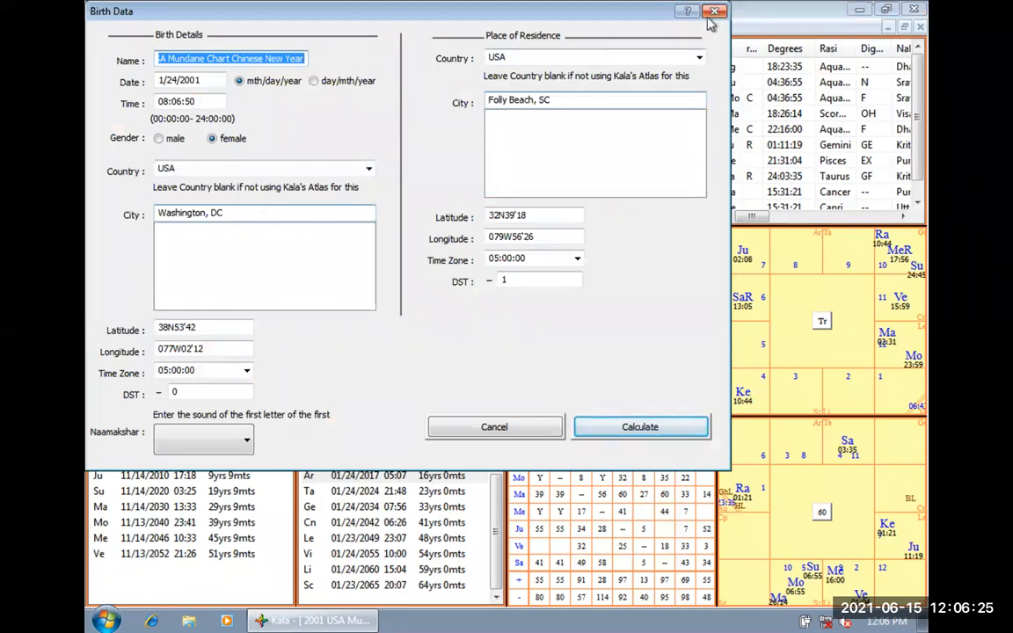
pyautogui.click(639, 426)
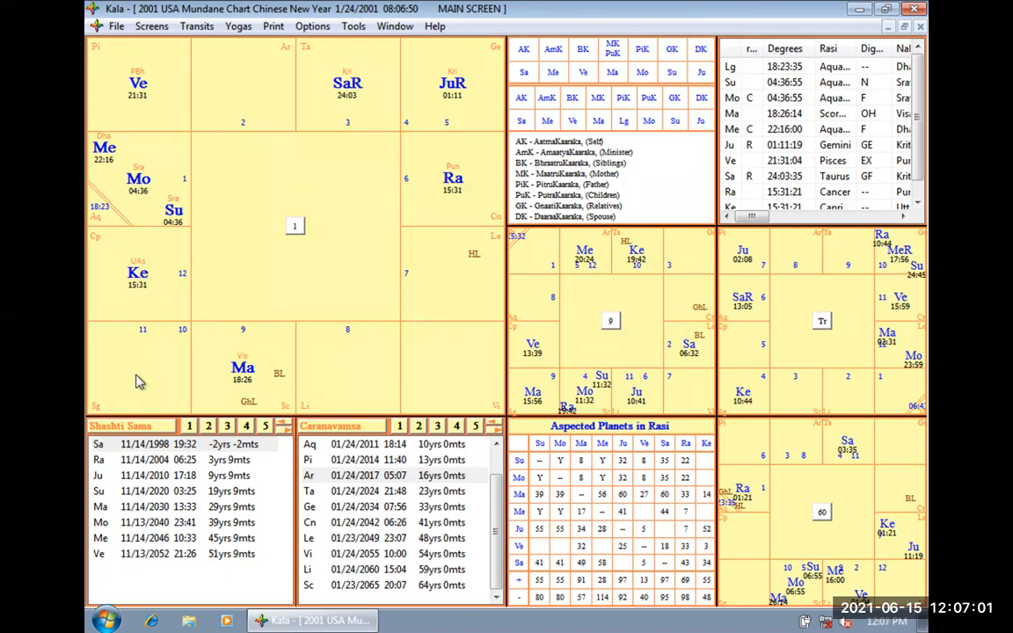
pyautogui.moveTo(195, 232)
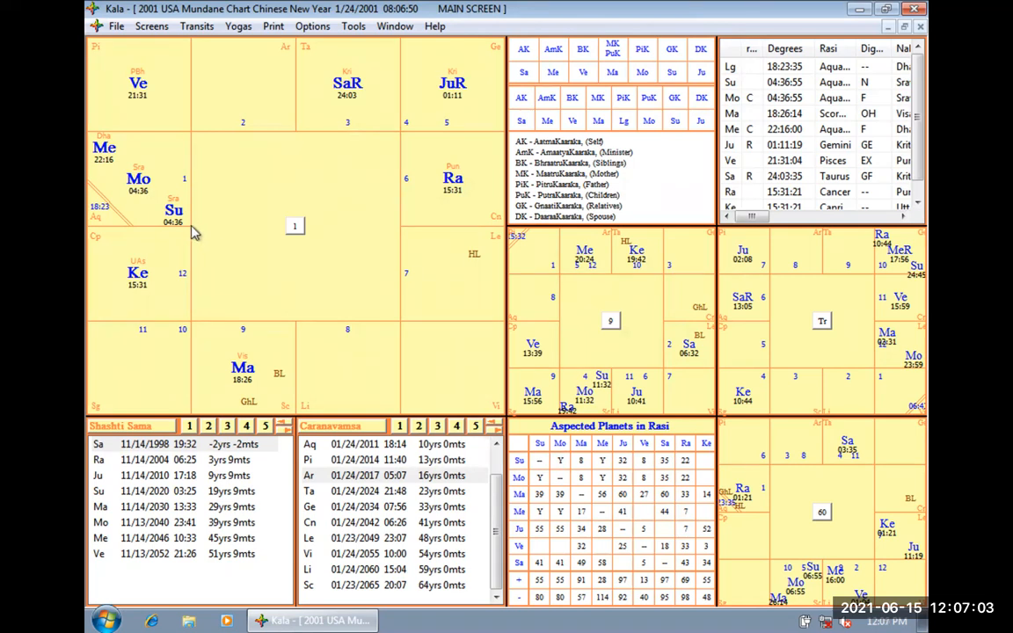
pyautogui.moveTo(202, 238)
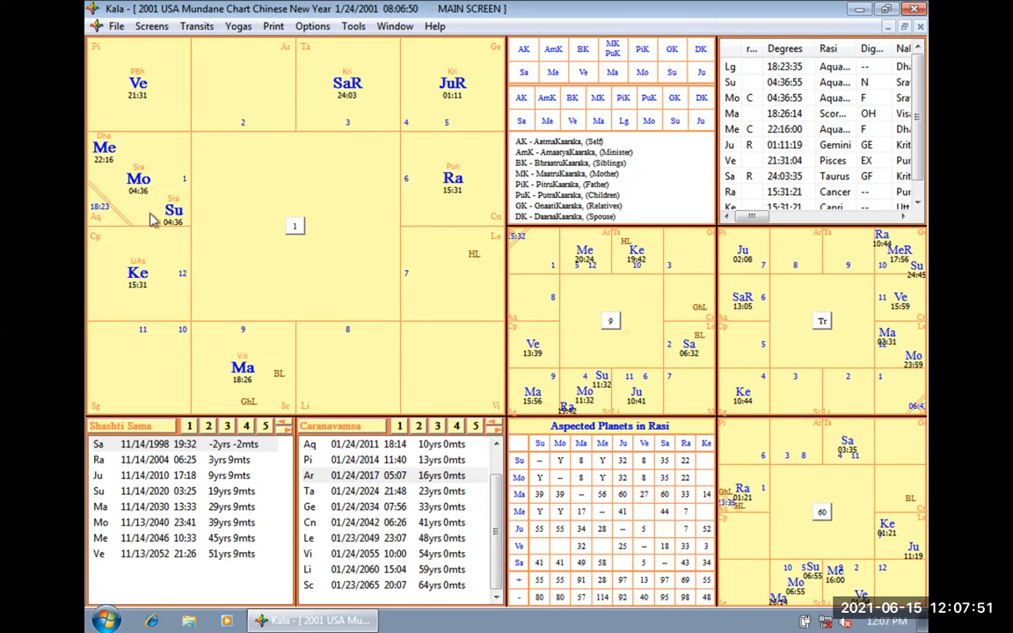
pyautogui.moveTo(187, 176)
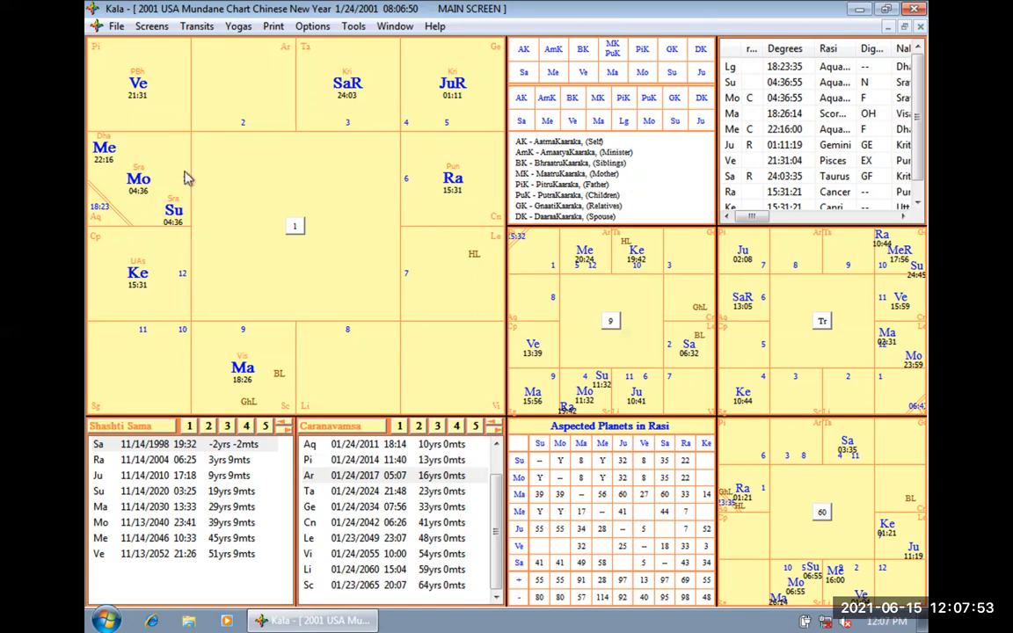
pyautogui.moveTo(167, 233)
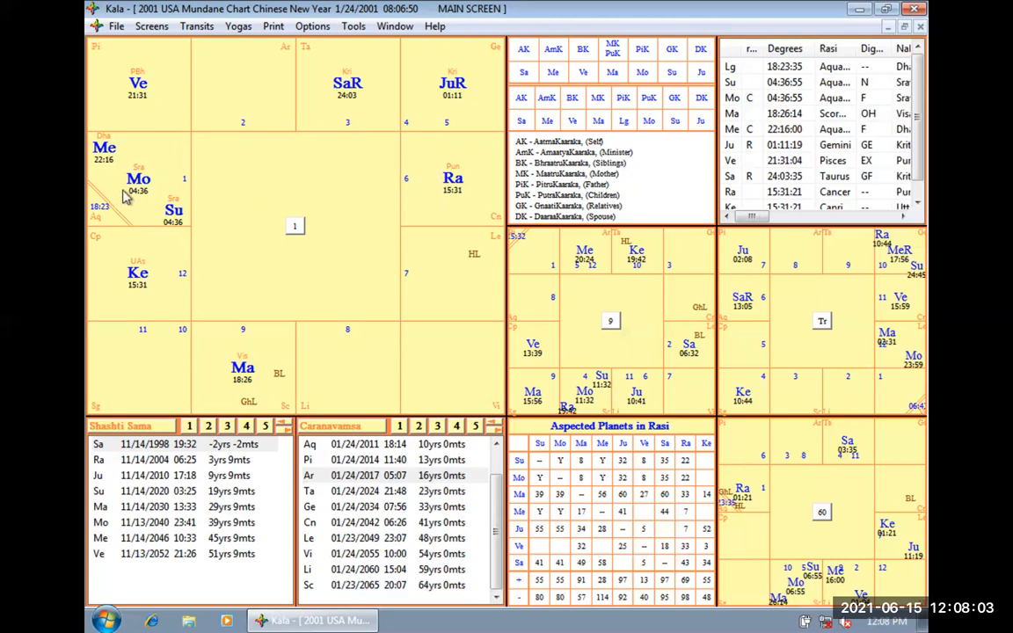
pyautogui.moveTo(183, 205)
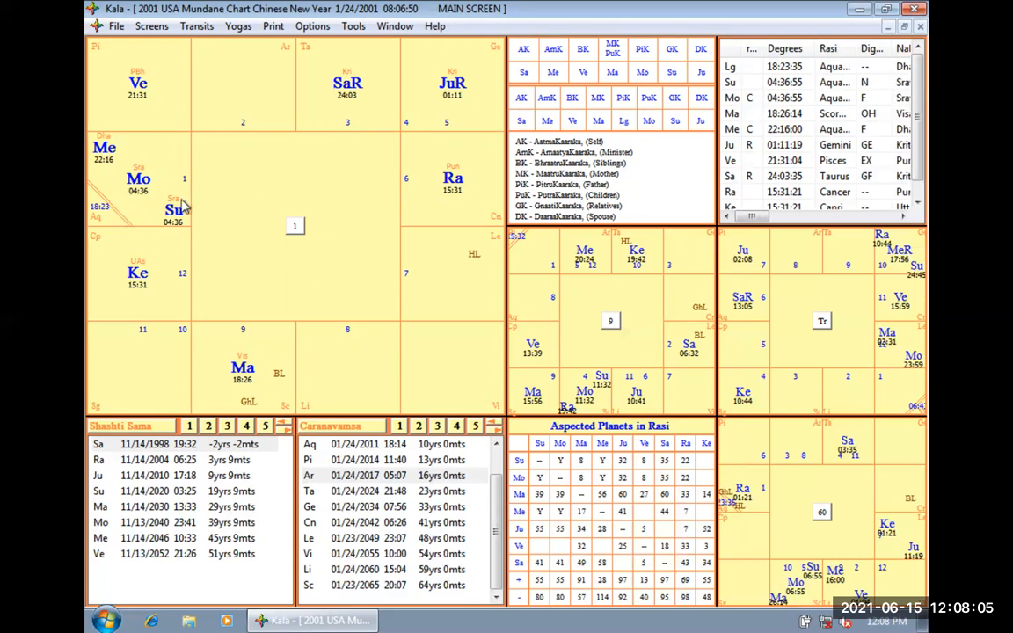
pyautogui.moveTo(154, 261)
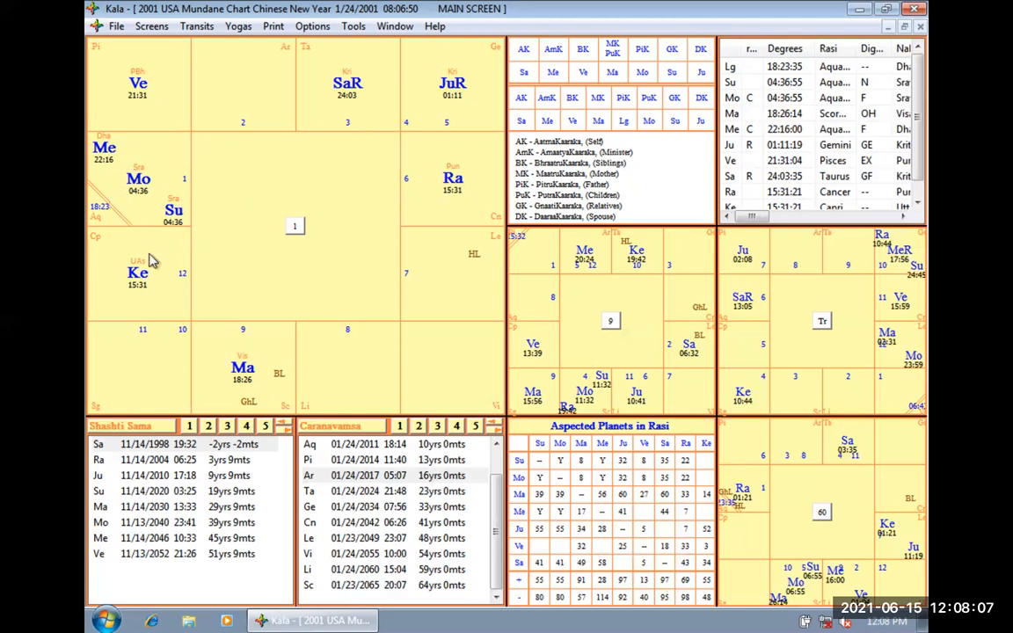
pyautogui.moveTo(395, 192)
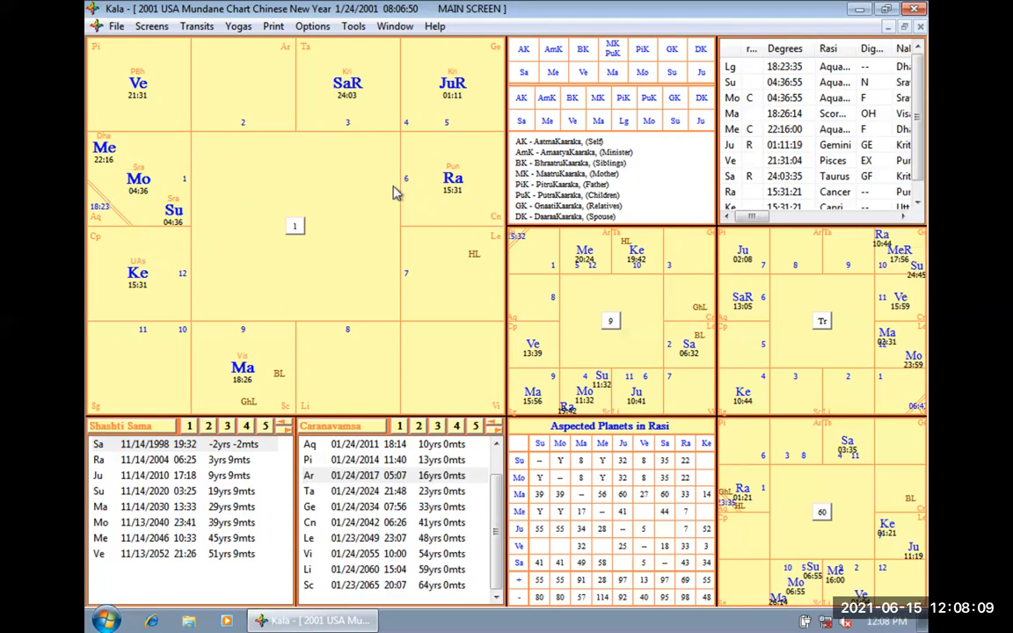
pyautogui.moveTo(411, 268)
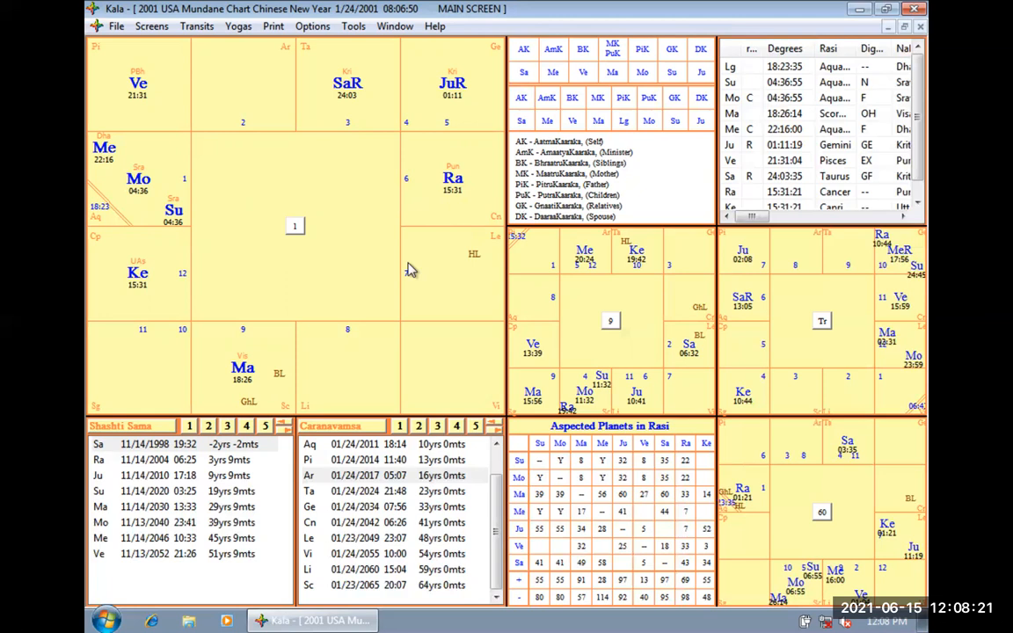
pyautogui.moveTo(437, 167)
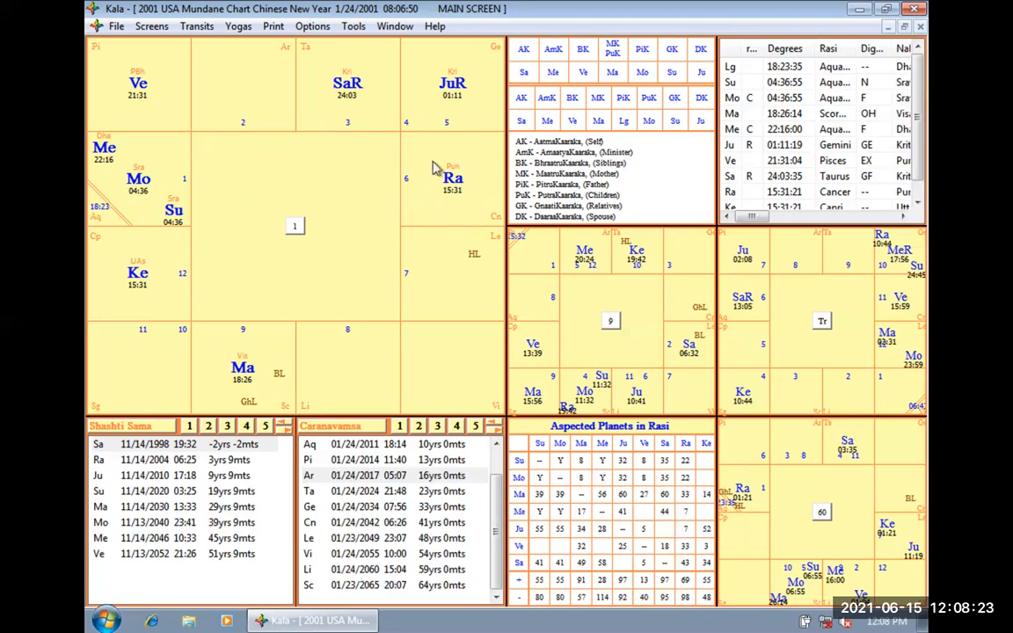
pyautogui.moveTo(471, 156)
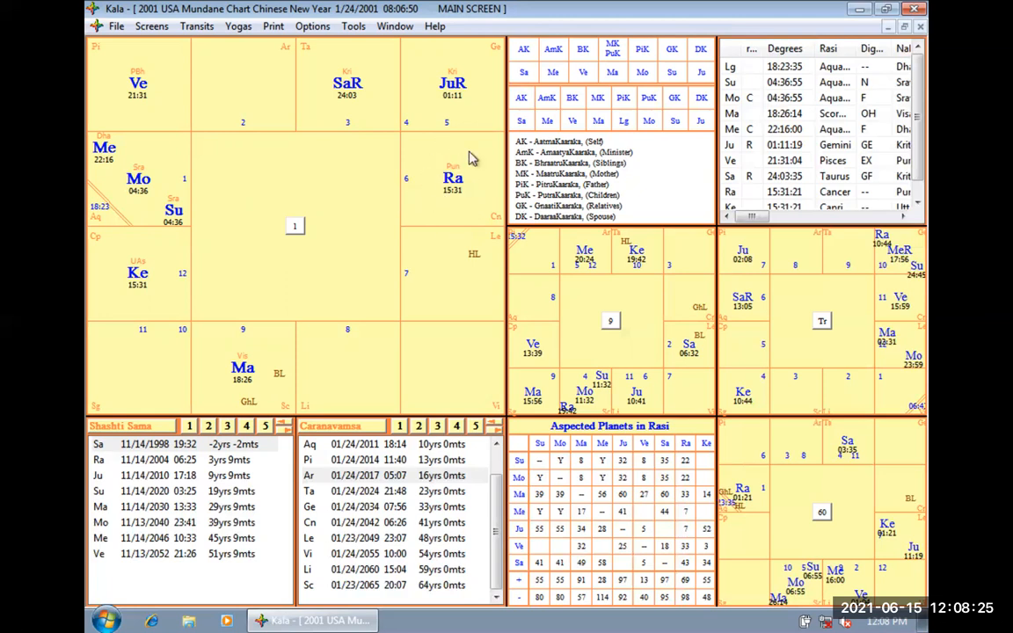
pyautogui.moveTo(466, 233)
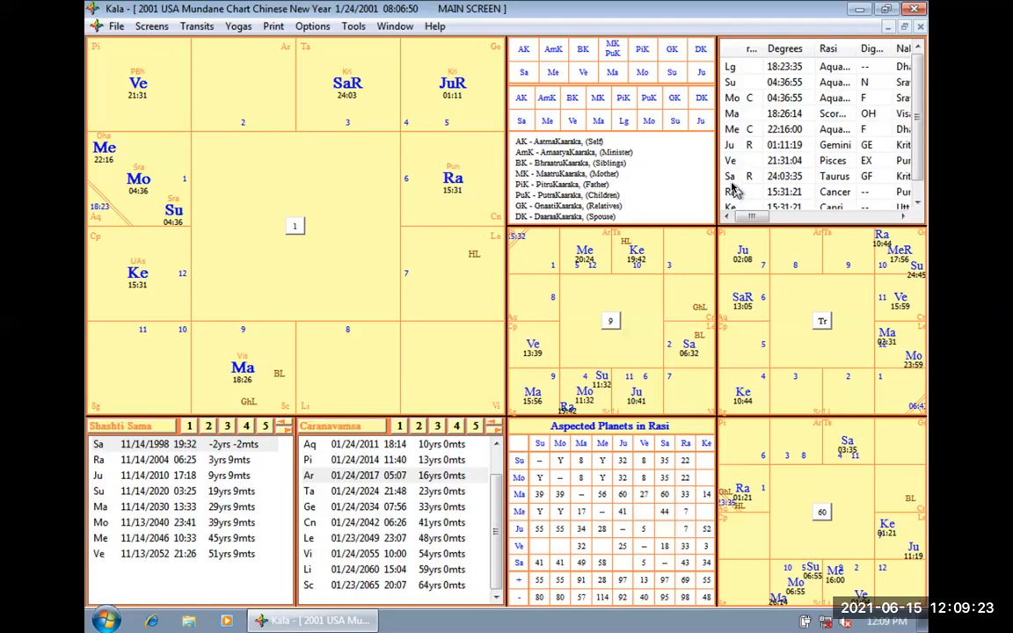
pyautogui.moveTo(505, 227)
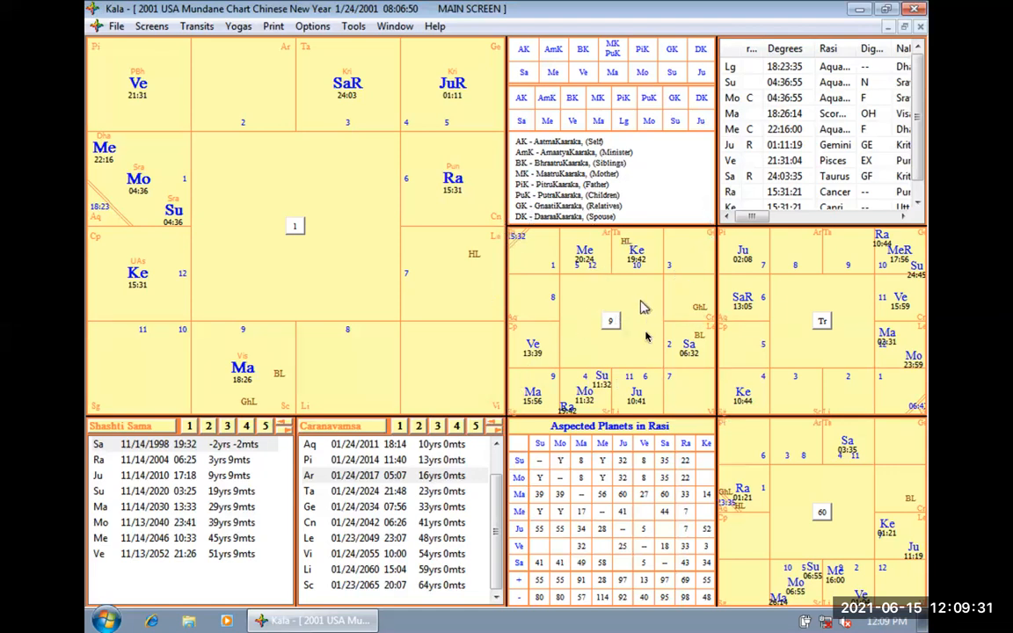
pyautogui.moveTo(640, 341)
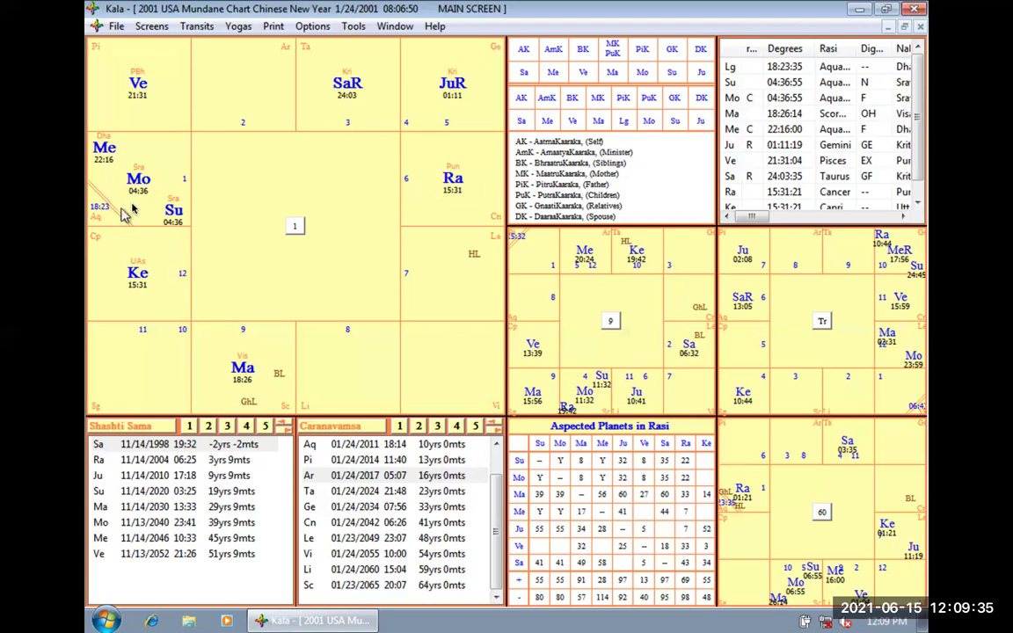
pyautogui.moveTo(170, 226)
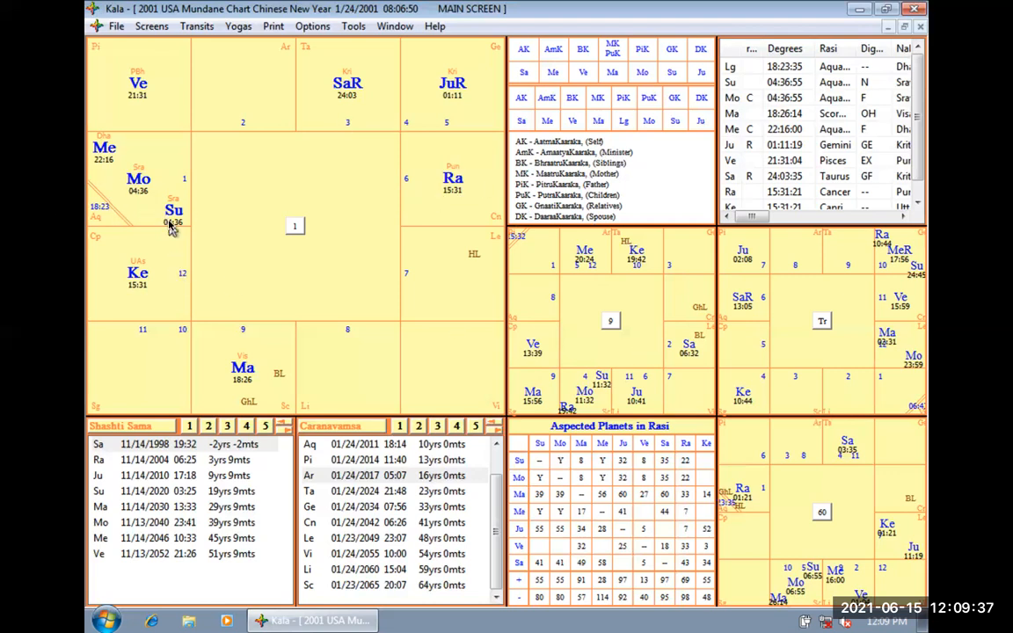
pyautogui.moveTo(448, 280)
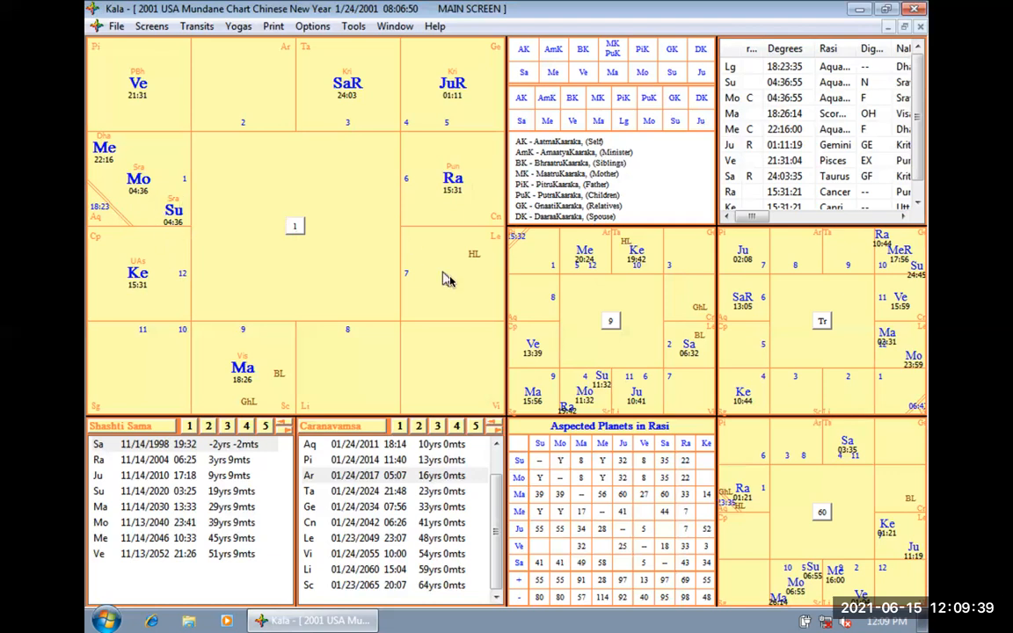
pyautogui.moveTo(457, 283)
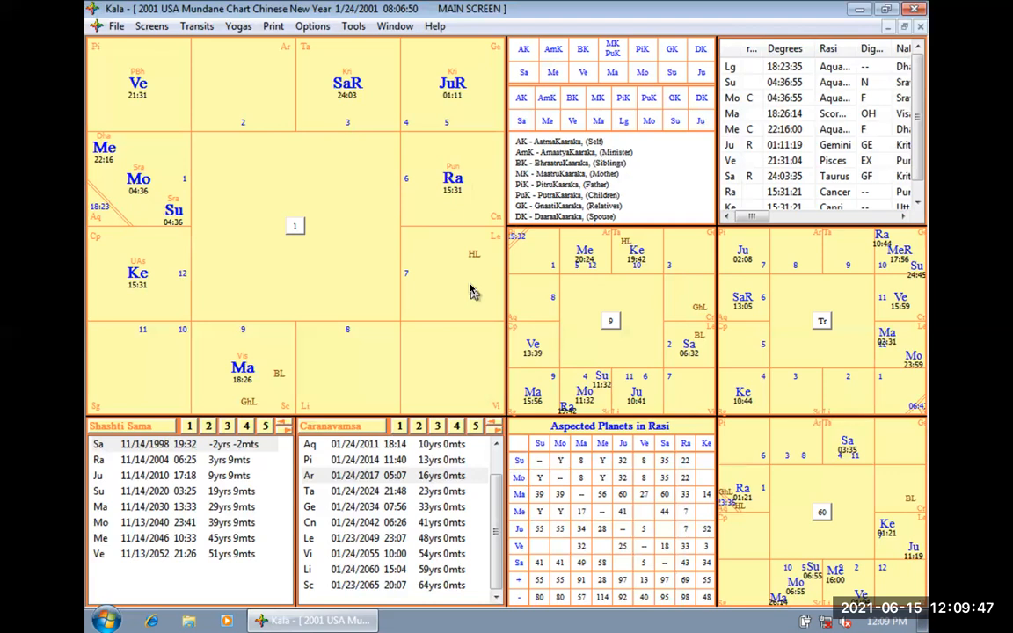
pyautogui.moveTo(147, 249)
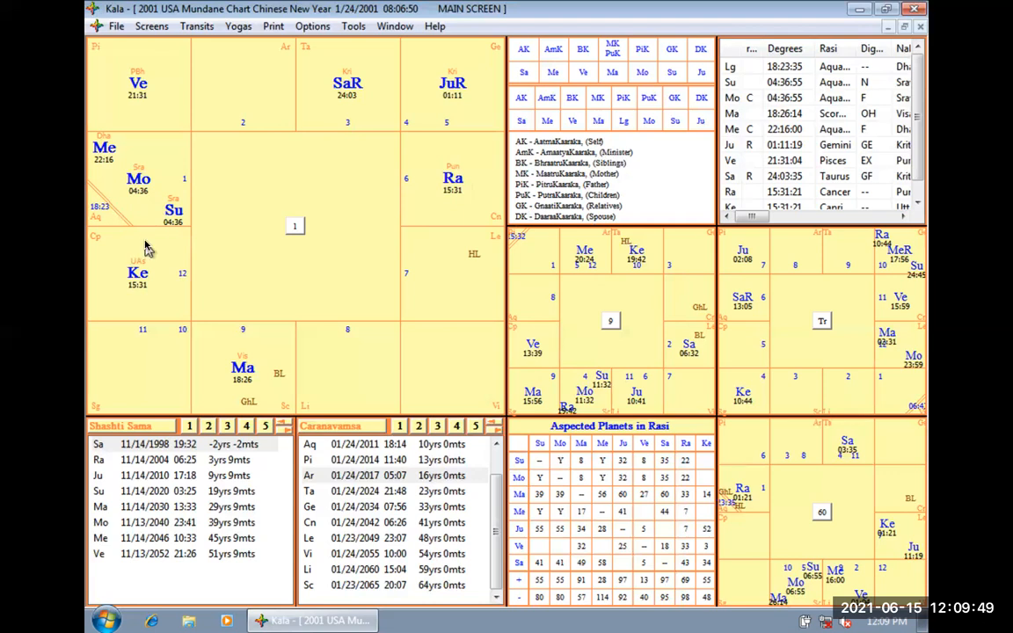
pyautogui.moveTo(224, 240)
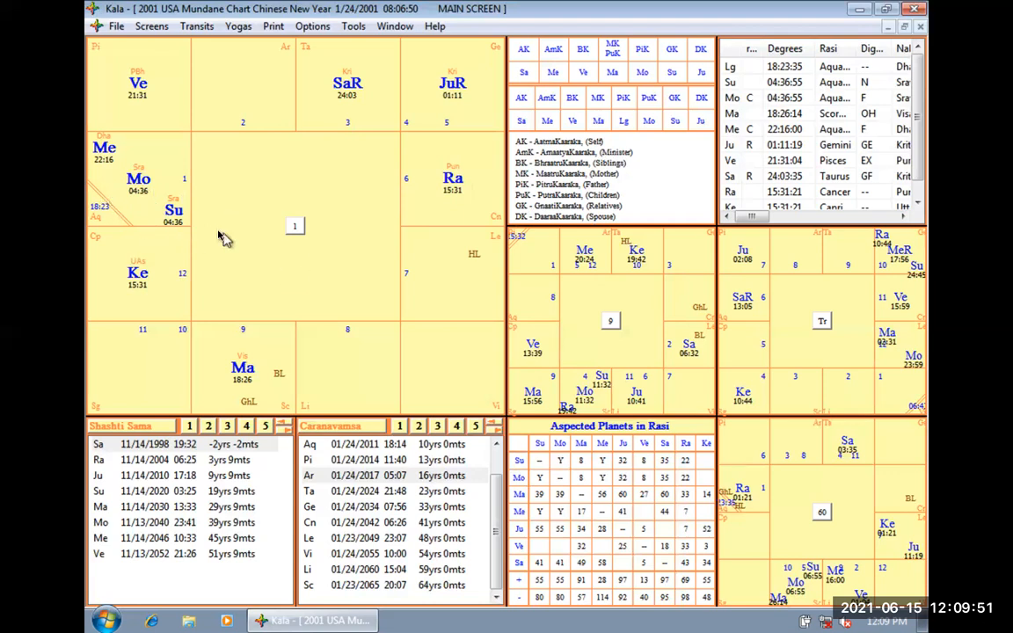
pyautogui.moveTo(249, 280)
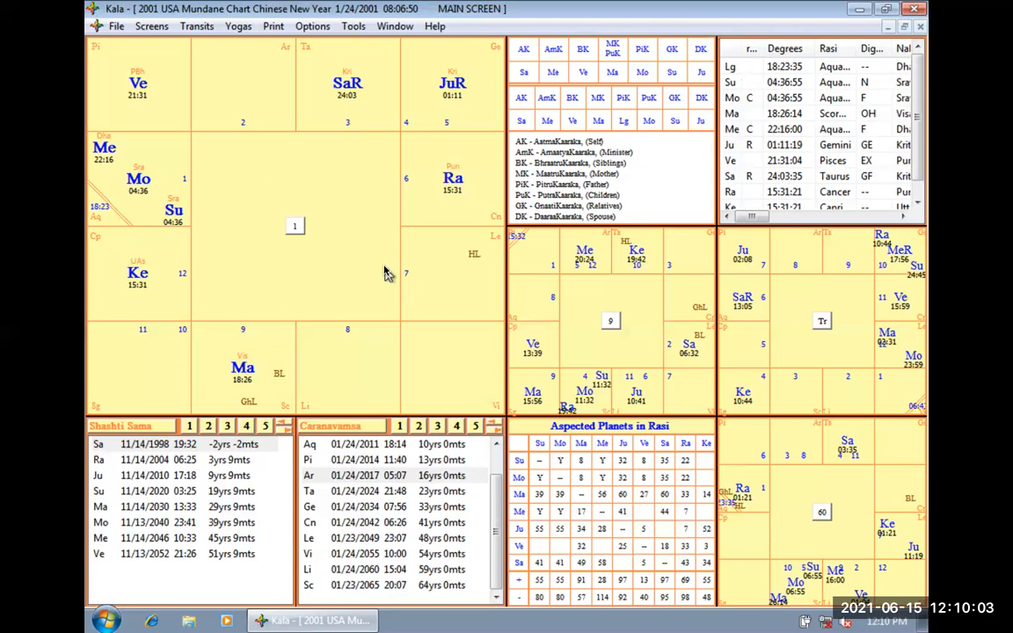
pyautogui.moveTo(152, 221)
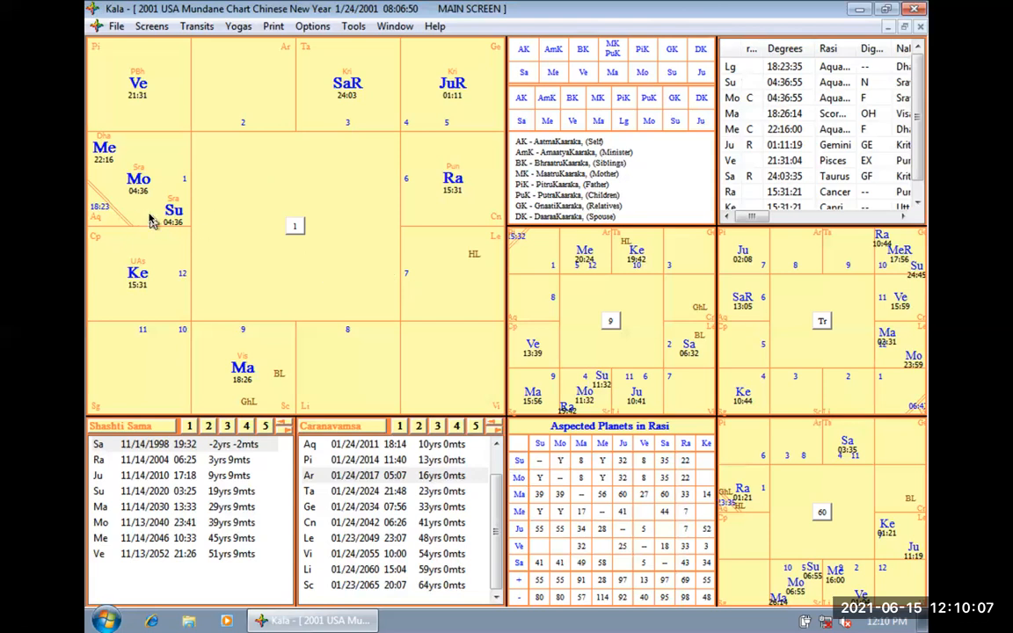
pyautogui.moveTo(319, 285)
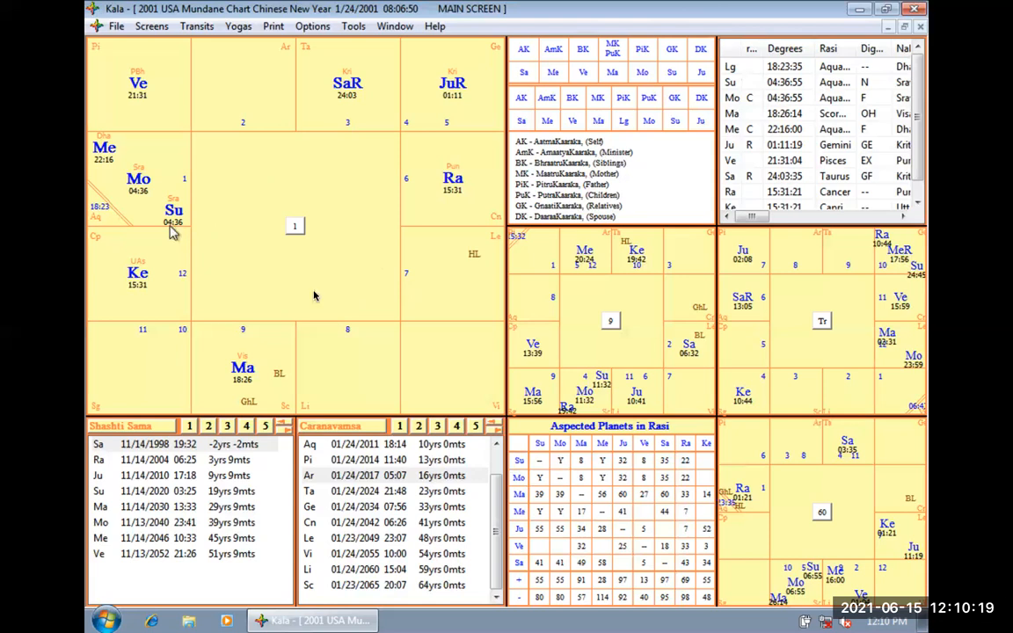
pyautogui.moveTo(125, 220)
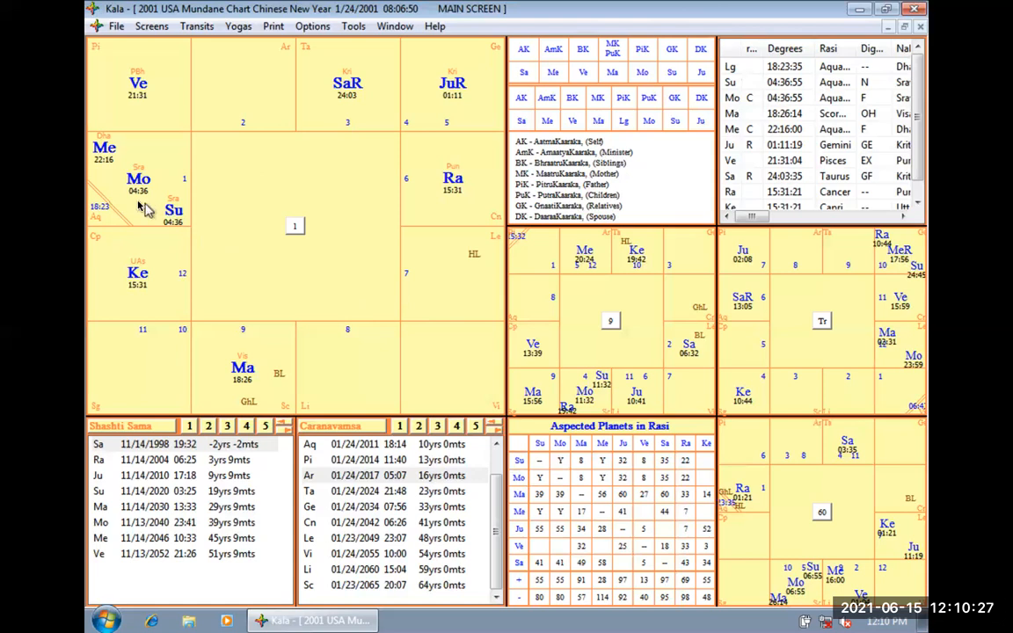
pyautogui.moveTo(110, 166)
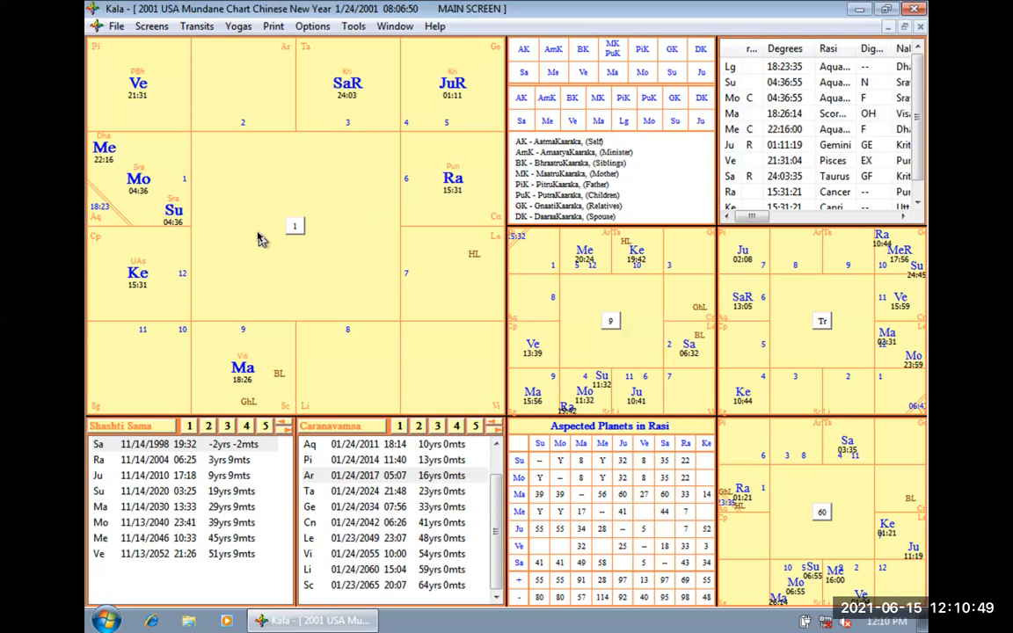
pyautogui.moveTo(197, 235)
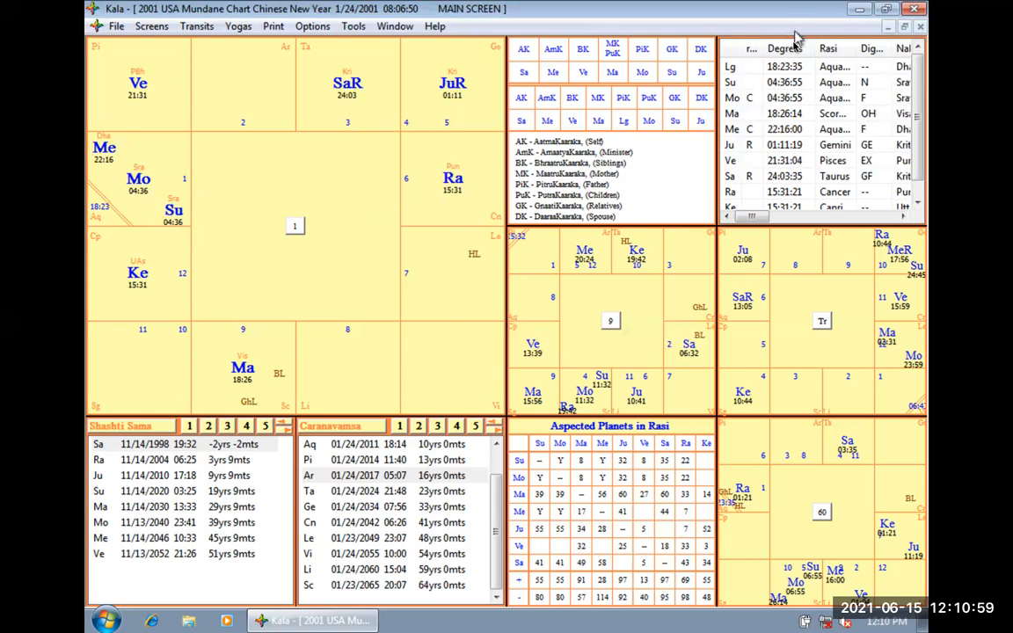
pyautogui.moveTo(616, 246)
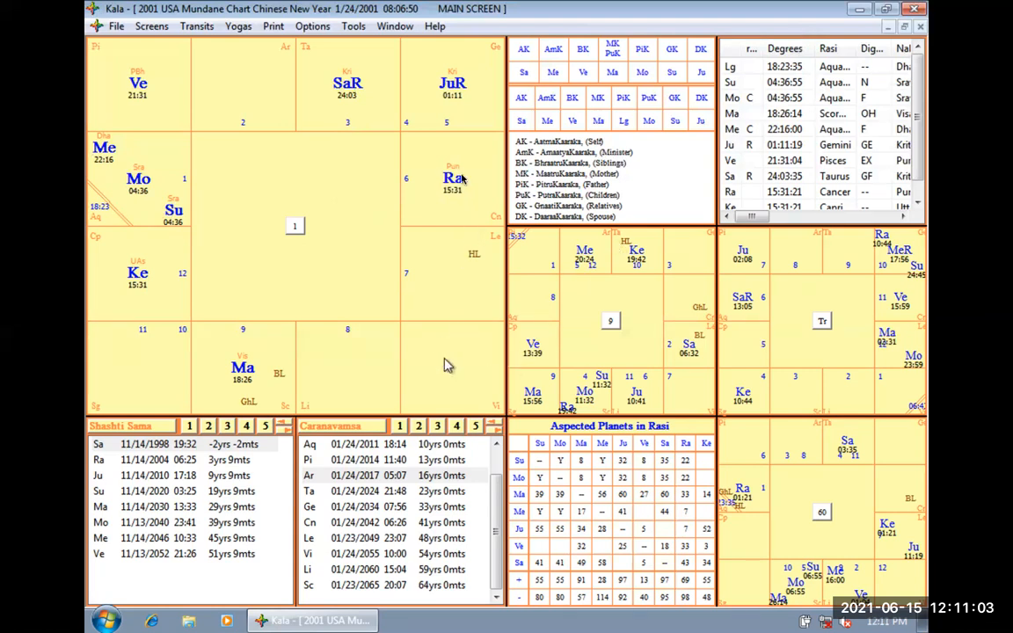
pyautogui.moveTo(481, 165)
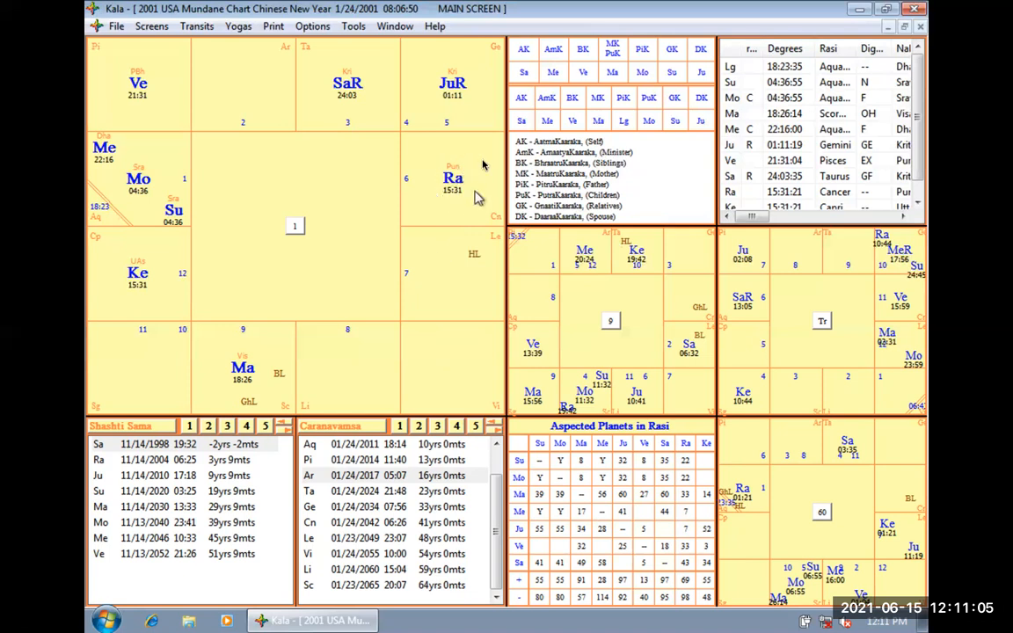
pyautogui.moveTo(464, 270)
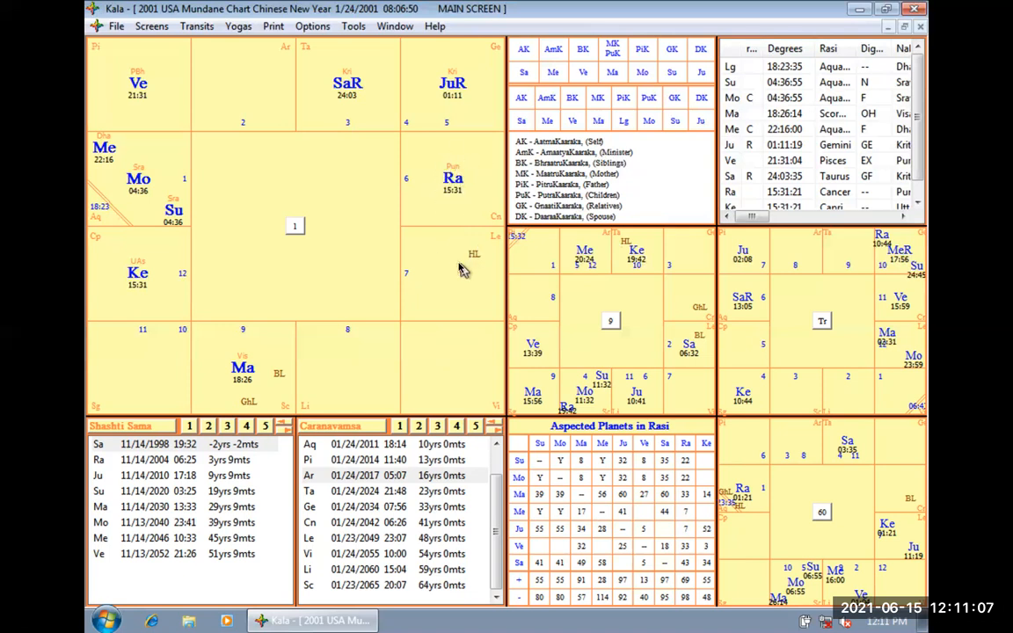
pyautogui.moveTo(451, 280)
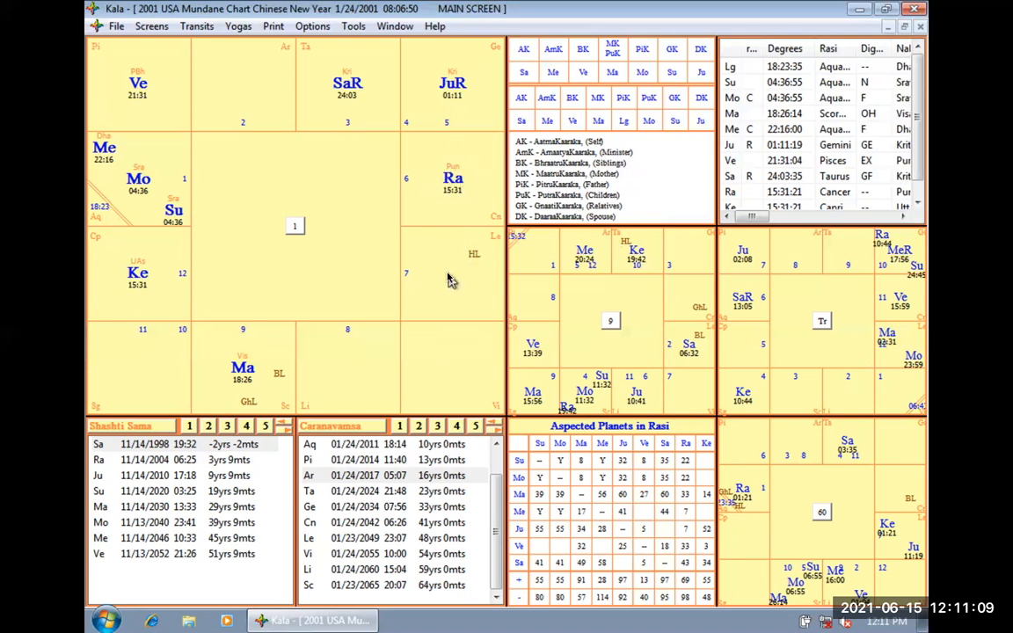
pyautogui.moveTo(443, 359)
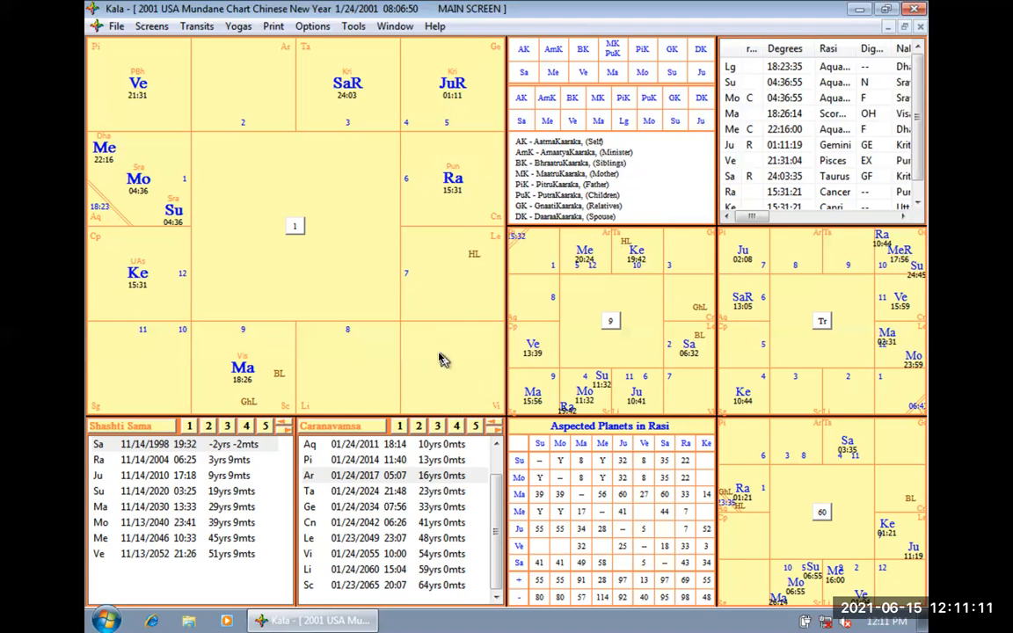
pyautogui.moveTo(451, 374)
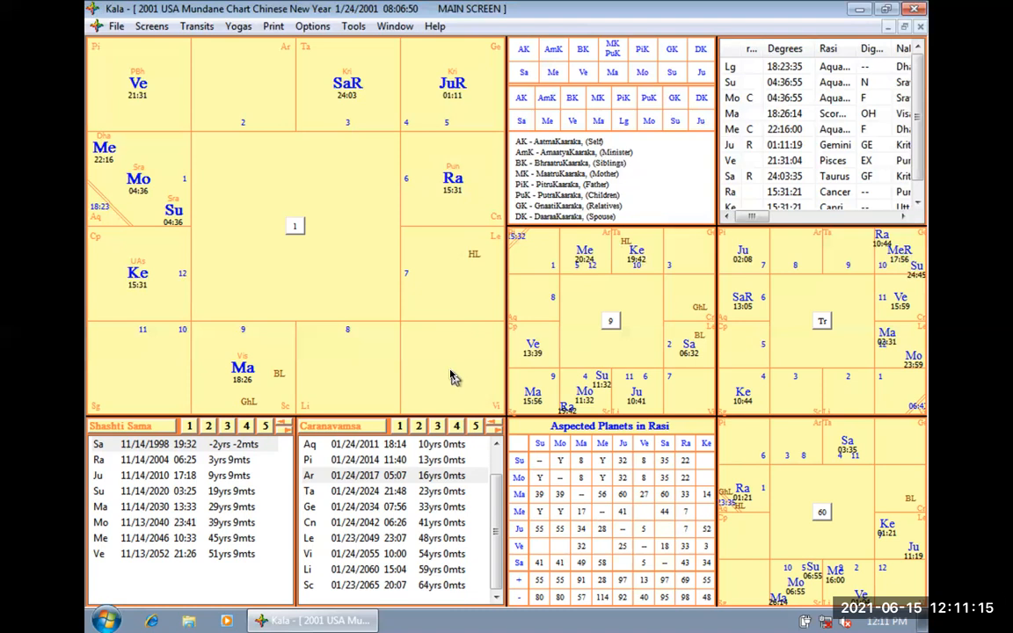
pyautogui.moveTo(358, 256)
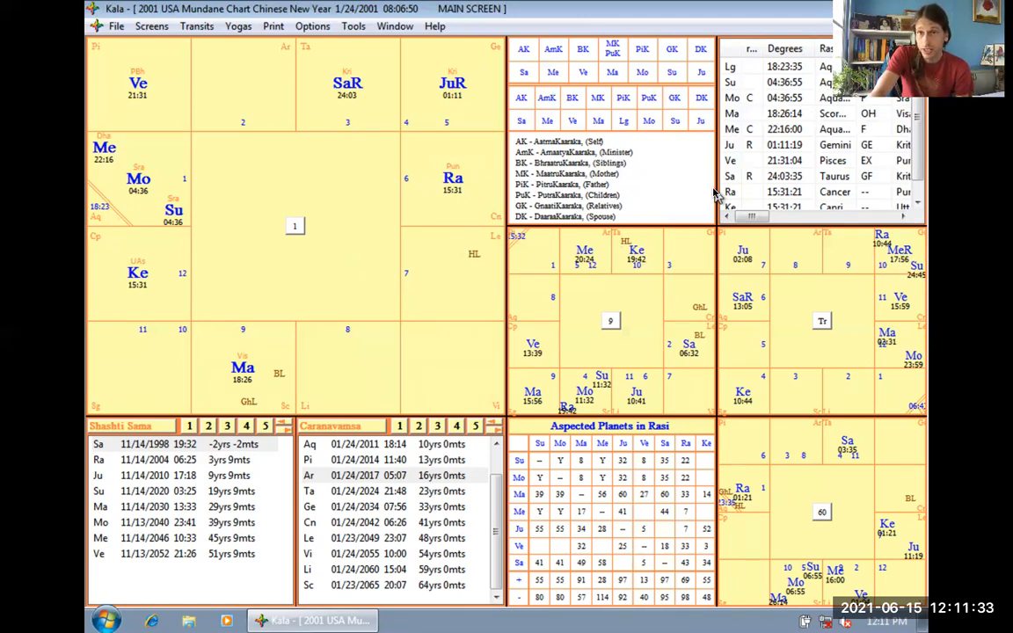
pyautogui.moveTo(358, 123)
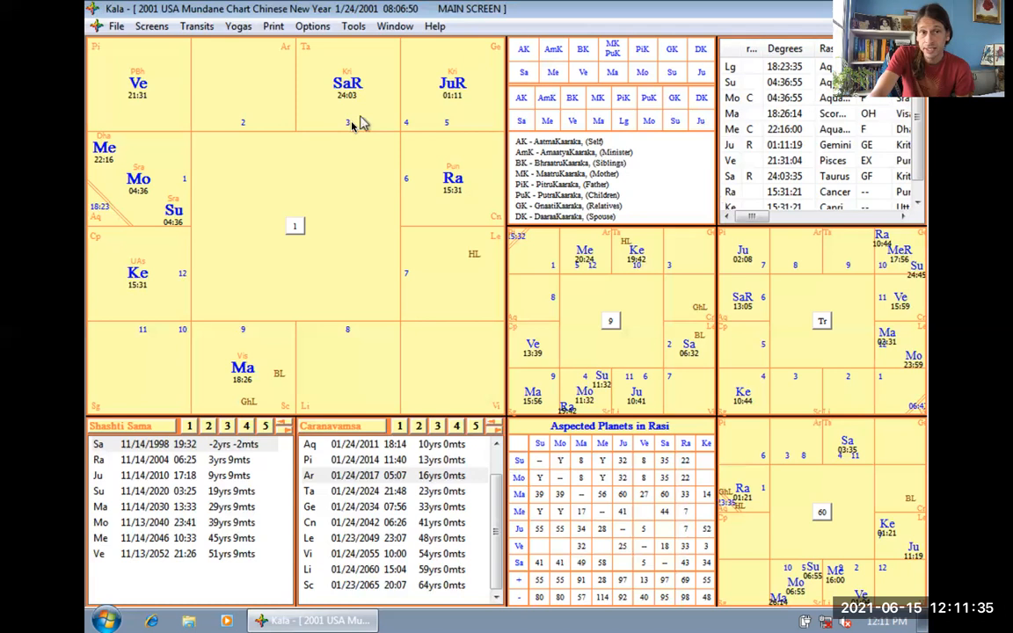
pyautogui.moveTo(273, 387)
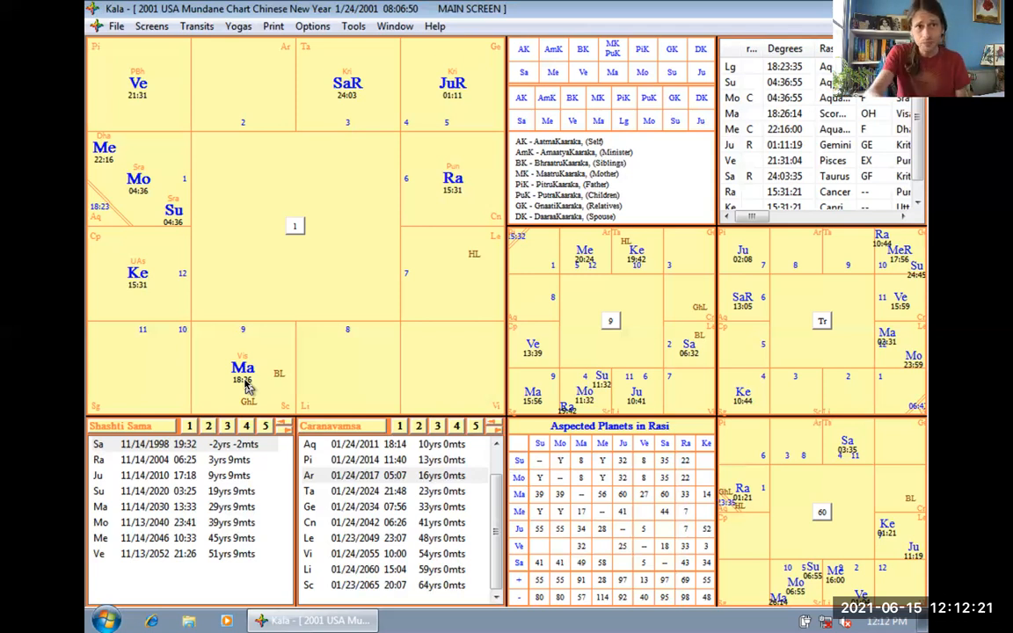
pyautogui.moveTo(260, 283)
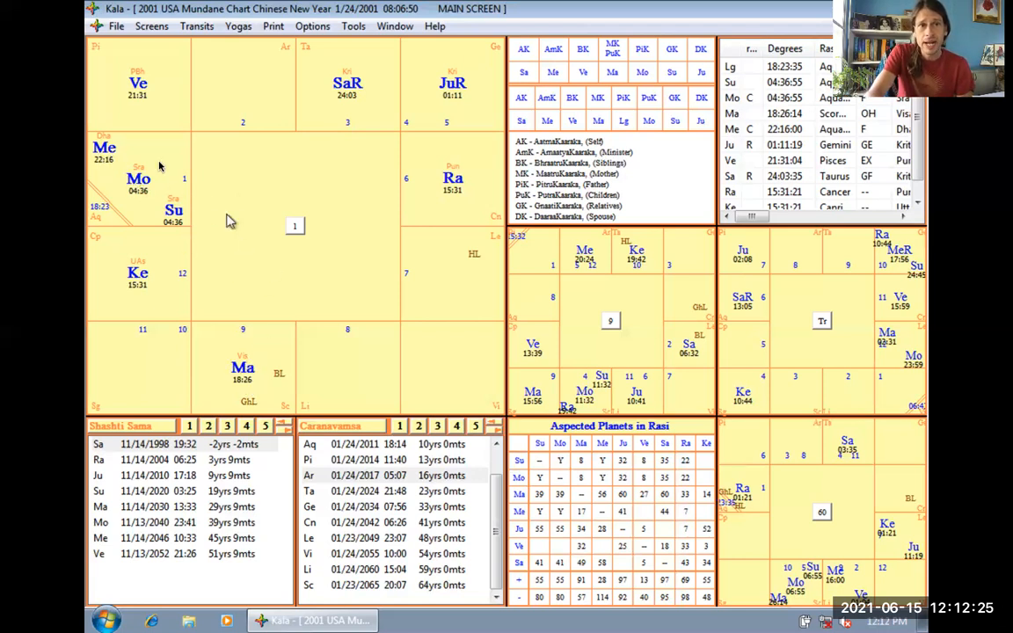
pyautogui.moveTo(356, 92)
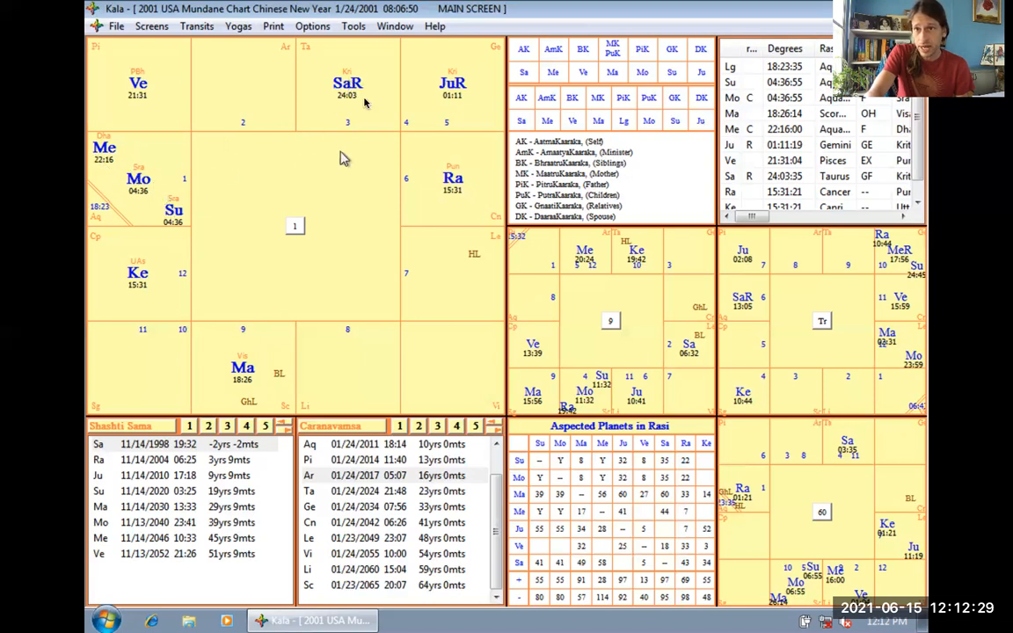
pyautogui.moveTo(295, 130)
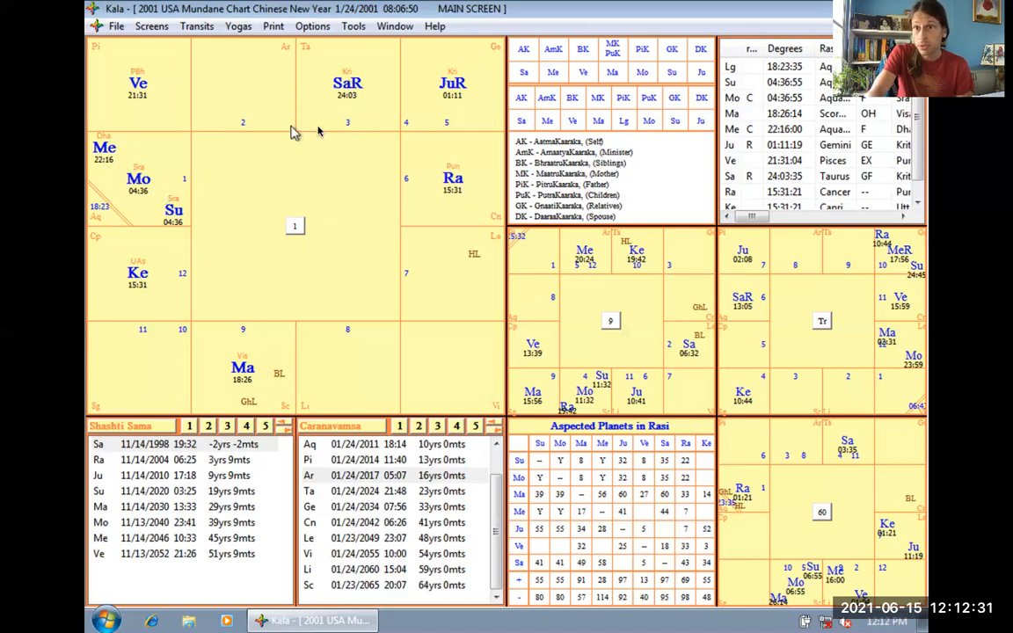
pyautogui.moveTo(114, 174)
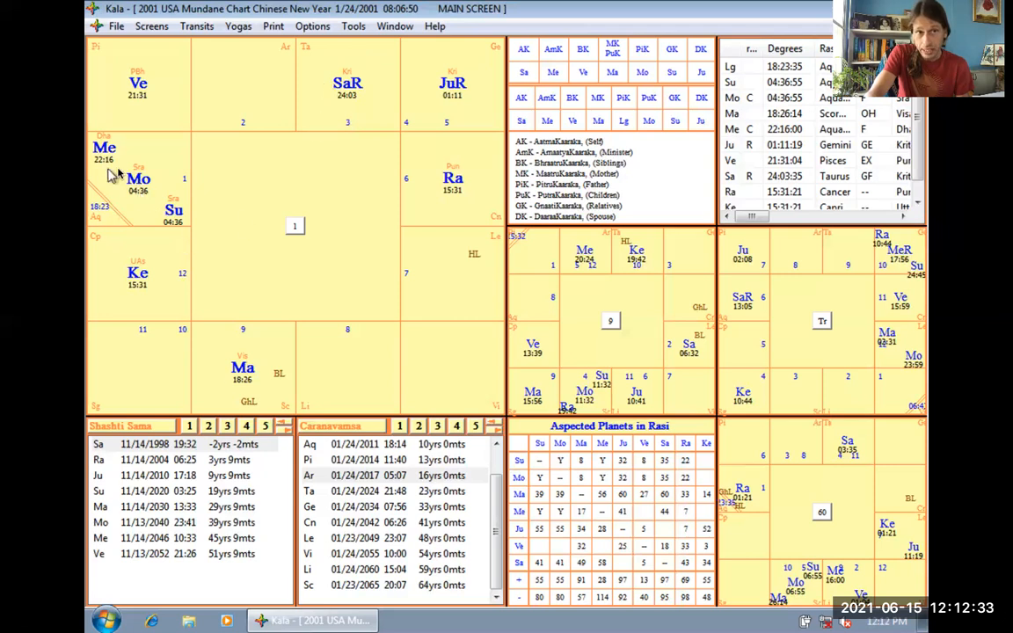
pyautogui.moveTo(211, 270)
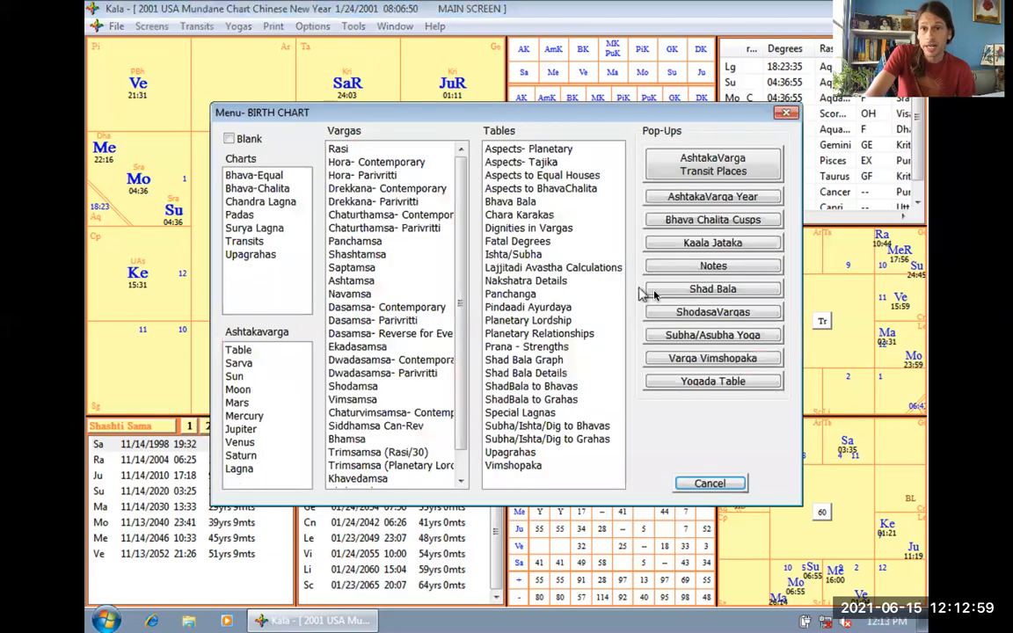
# Open the saved notes for the 2001 USA mundane chart
pyautogui.click(712, 265)
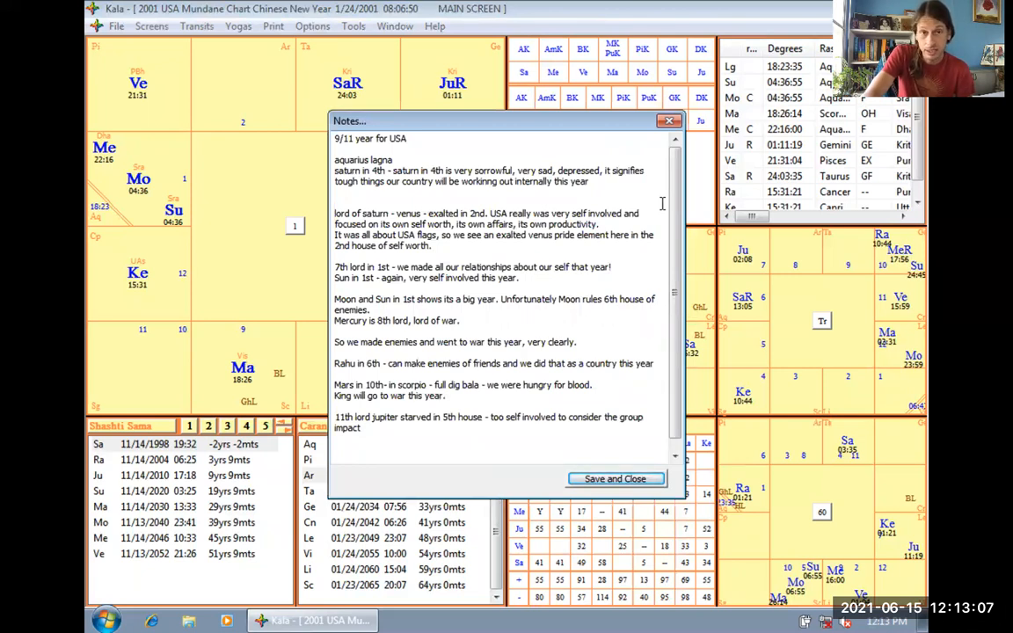
pyautogui.moveTo(621, 190)
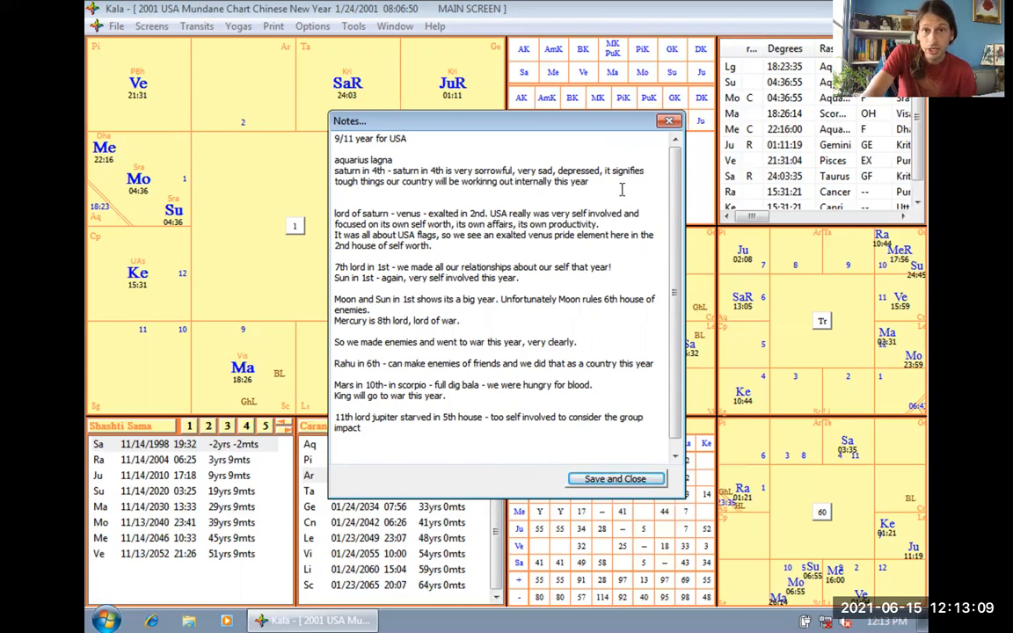
# Drag the notes window to the right to uncover the chart
pyautogui.moveTo(335, 159); pyautogui.dragTo(587, 181)
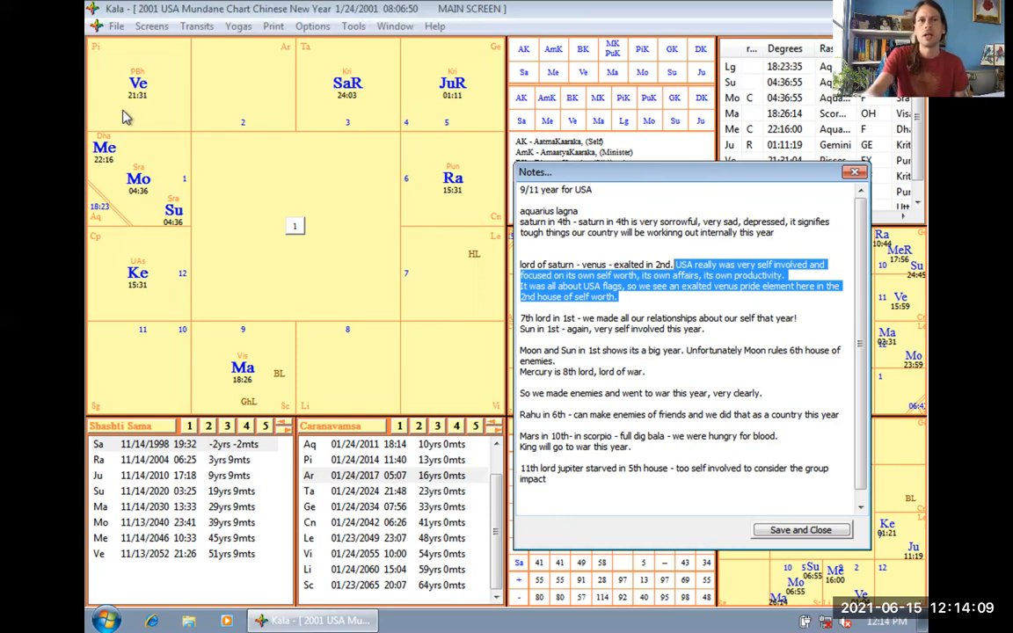
pyautogui.moveTo(120, 95)
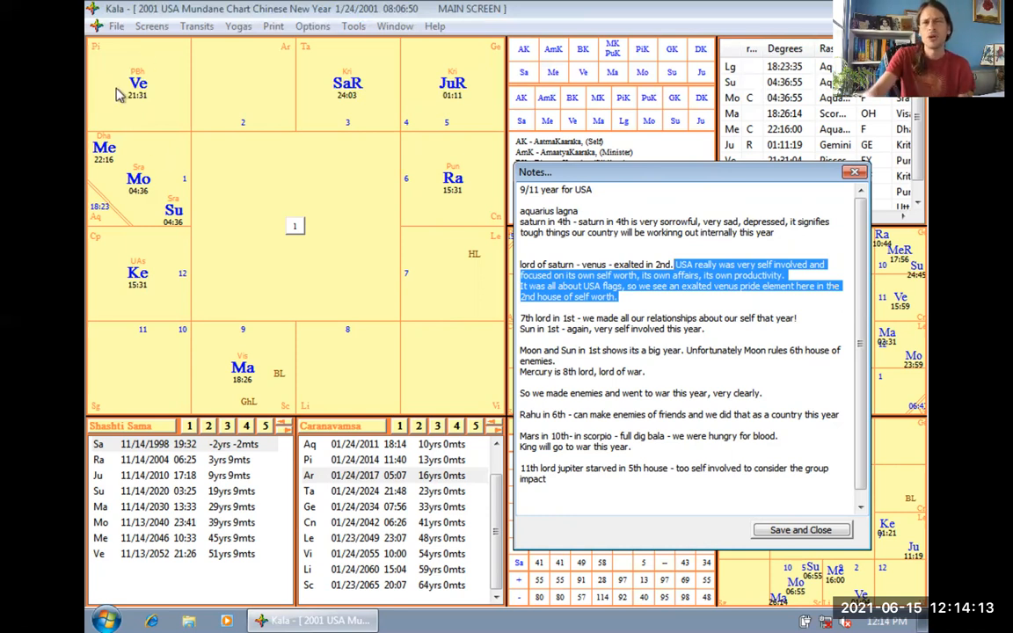
pyautogui.moveTo(130, 56)
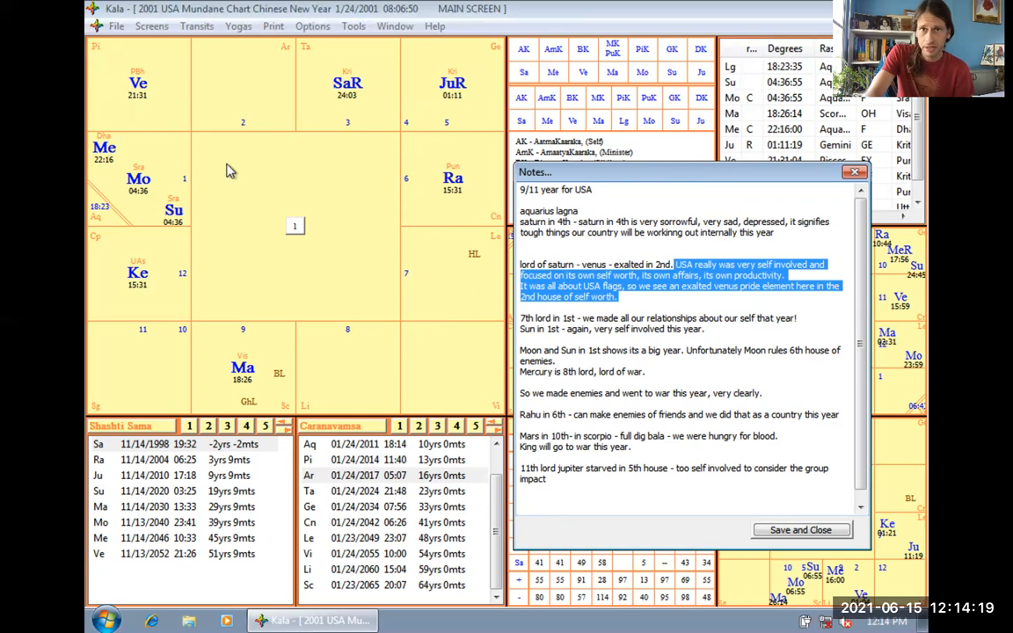
pyautogui.moveTo(185, 116)
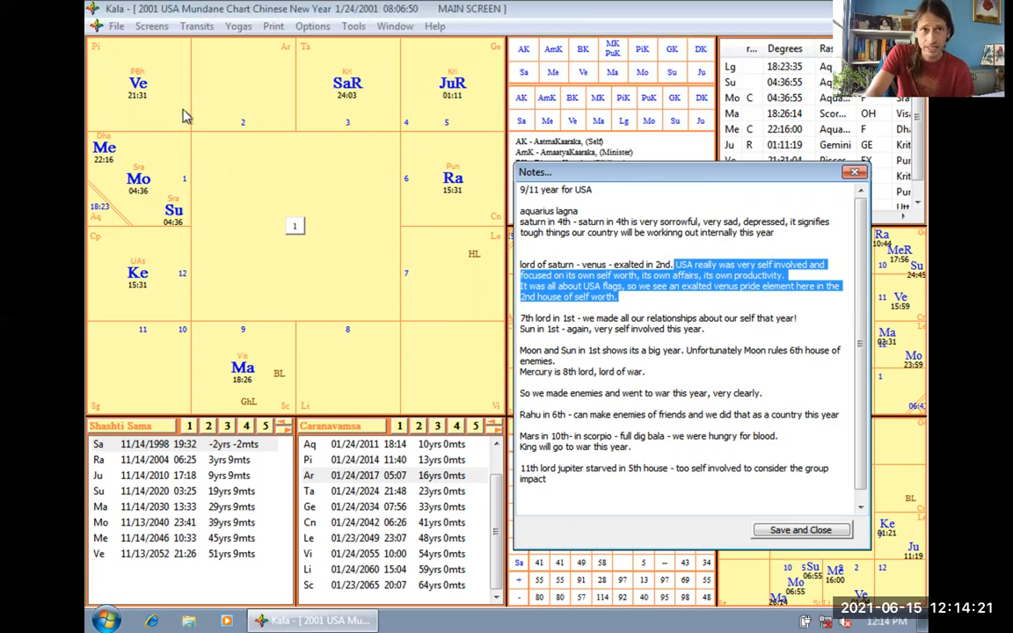
pyautogui.moveTo(123, 58)
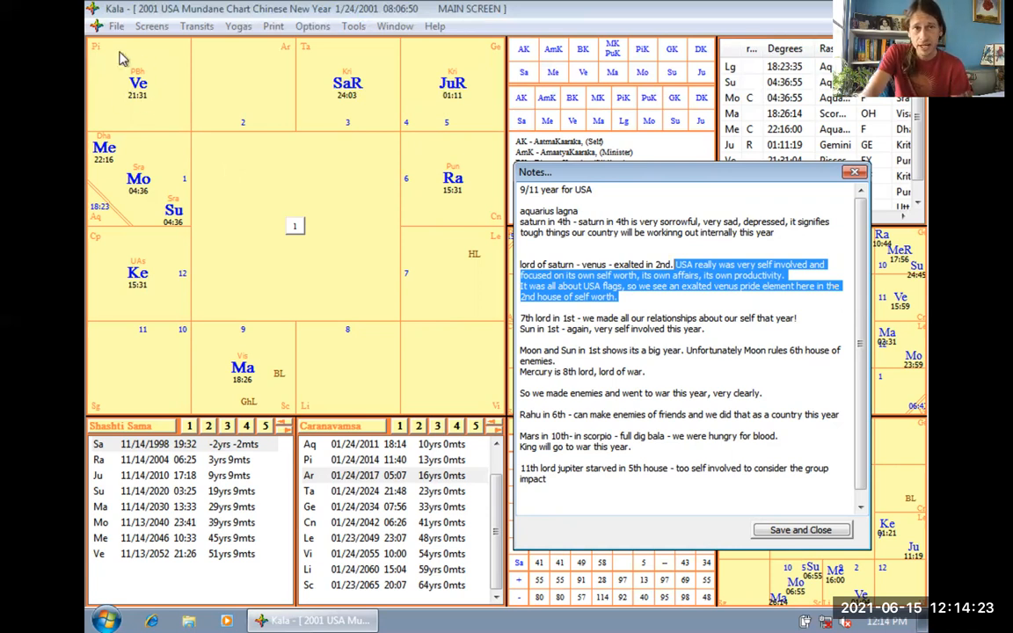
pyautogui.moveTo(145, 107)
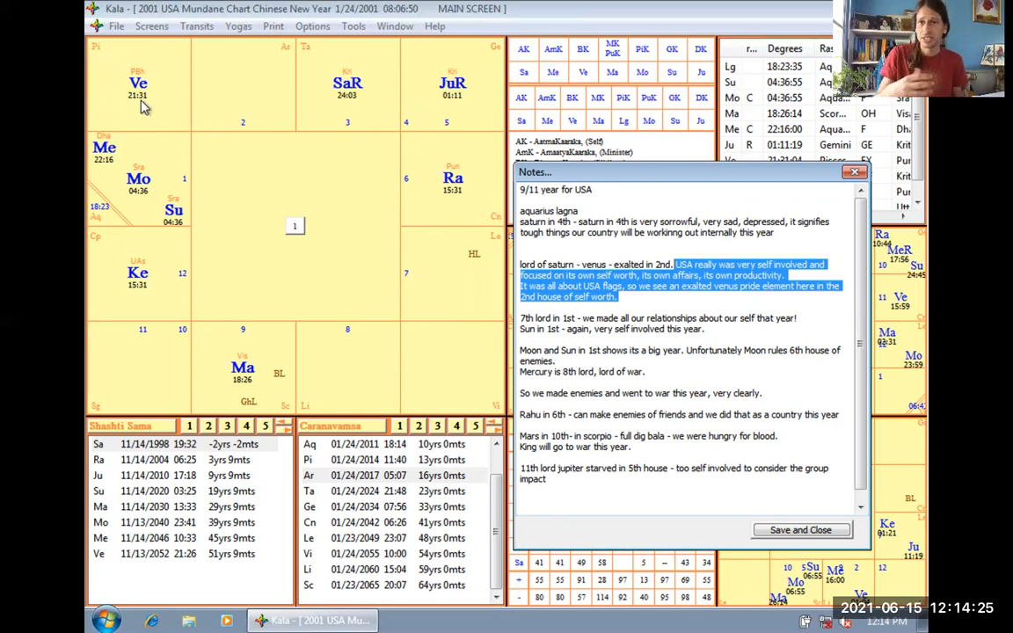
pyautogui.moveTo(177, 132)
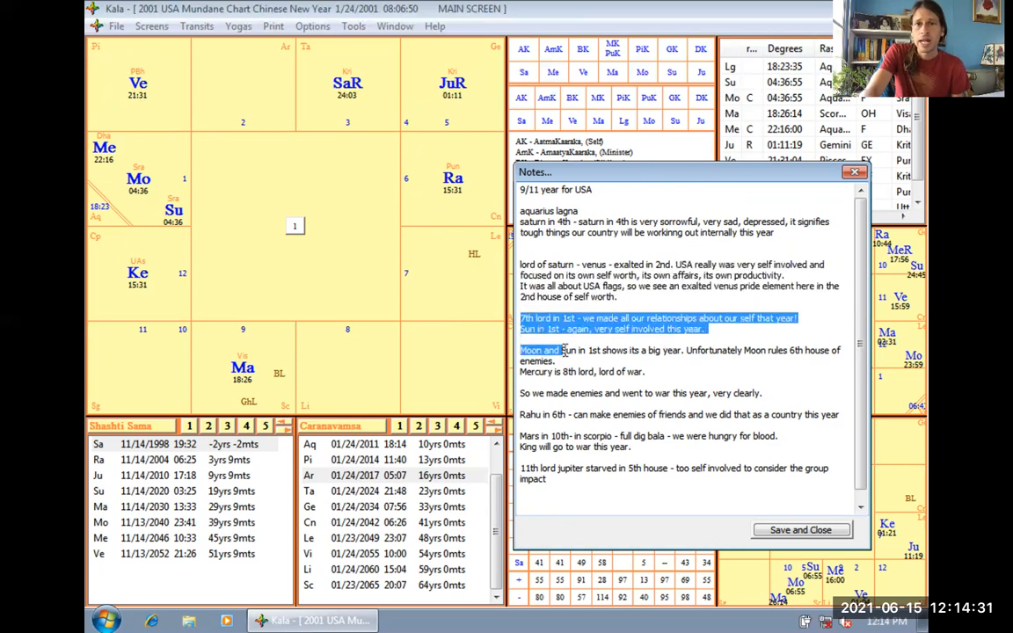
pyautogui.moveTo(567, 350); pyautogui.dragTo(647, 371)
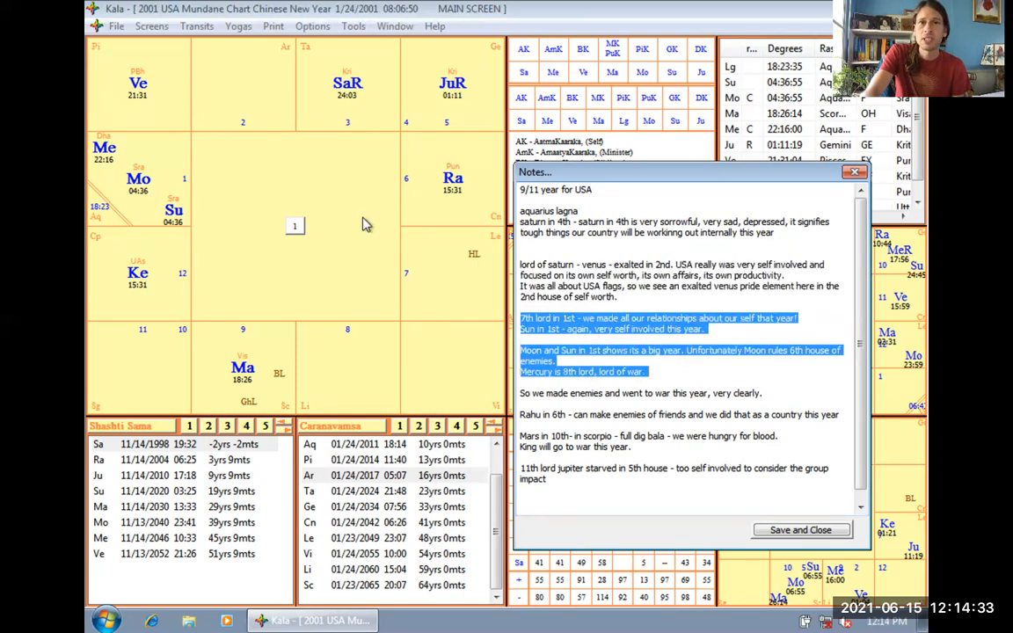
pyautogui.moveTo(317, 200)
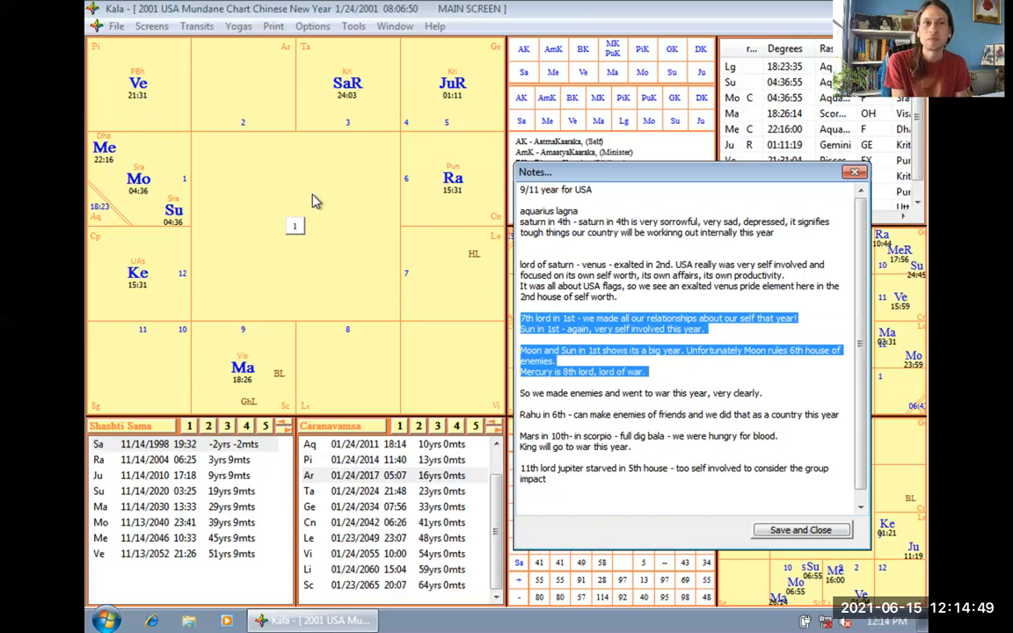
pyautogui.moveTo(329, 281)
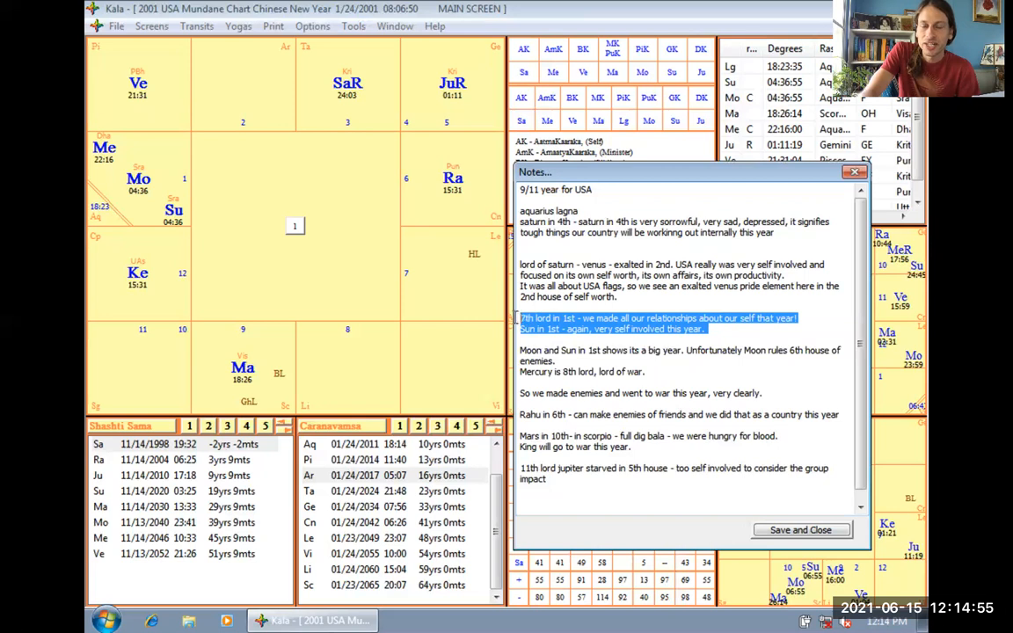
pyautogui.moveTo(145, 141)
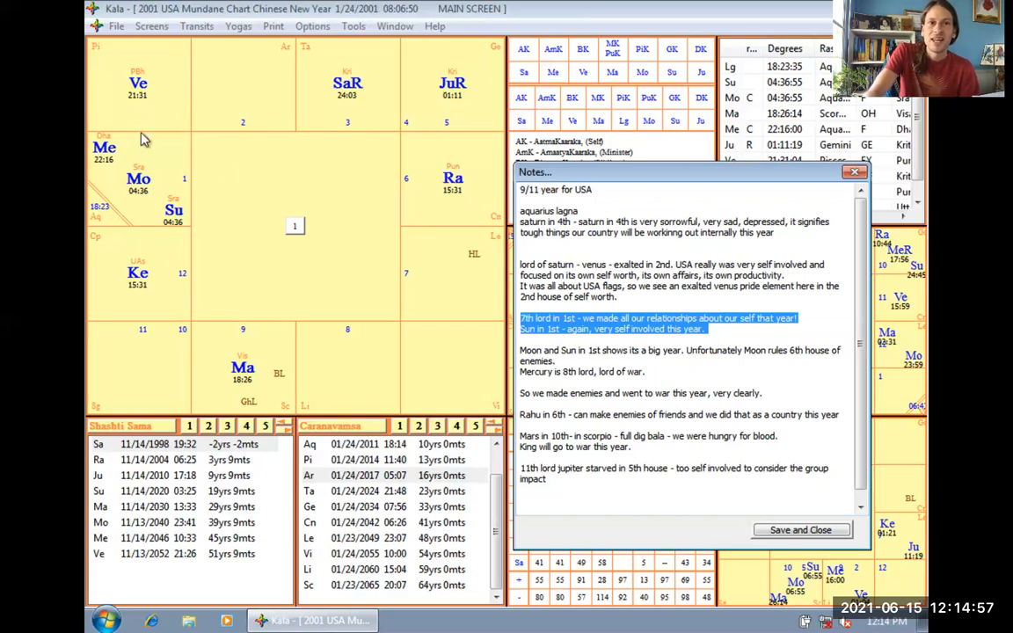
pyautogui.moveTo(180, 215)
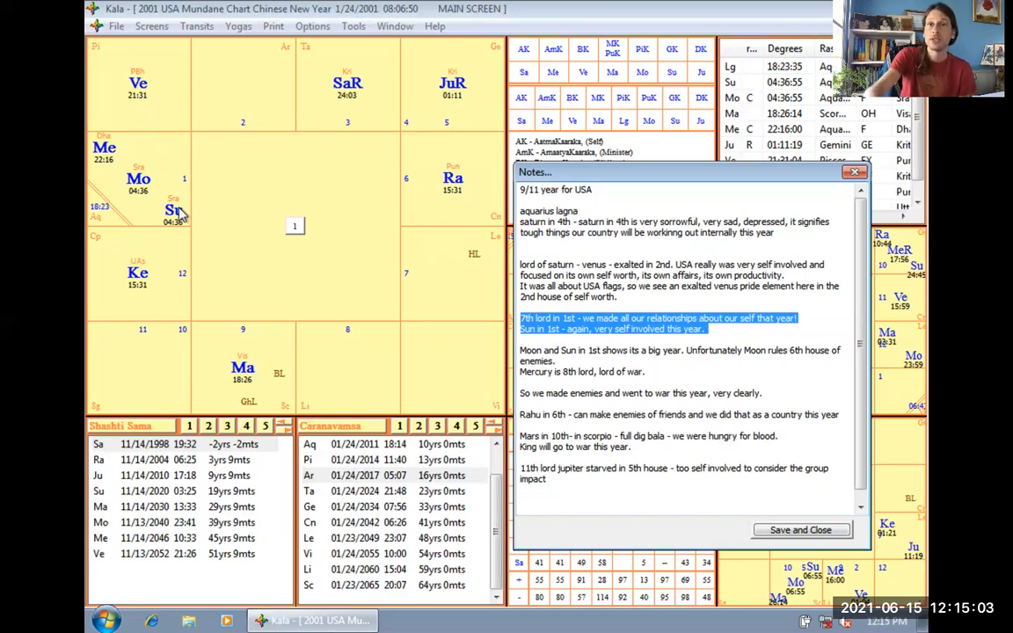
pyautogui.moveTo(194, 250)
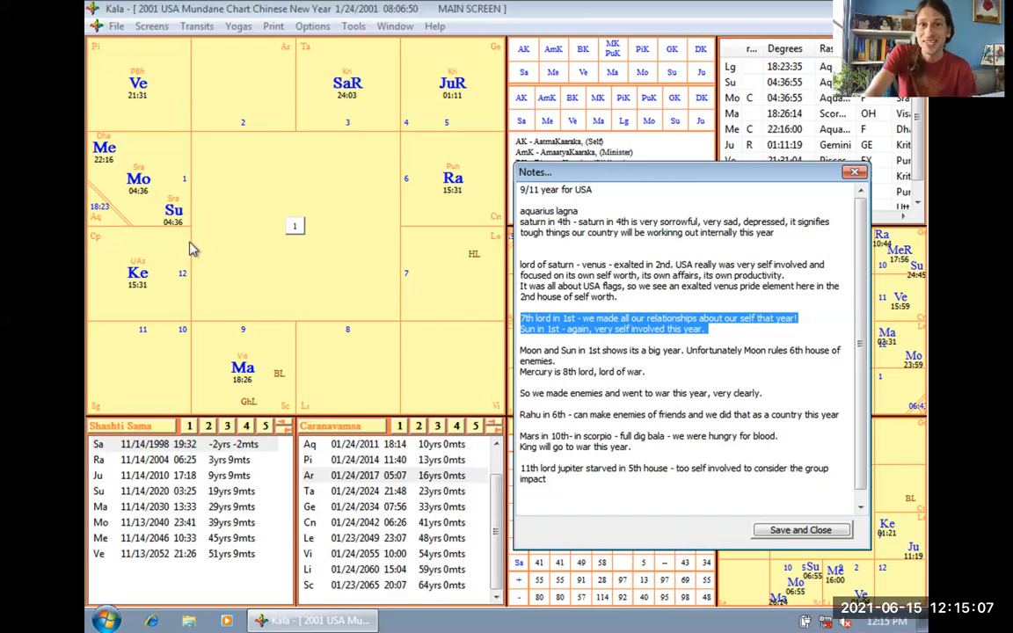
pyautogui.moveTo(417, 331)
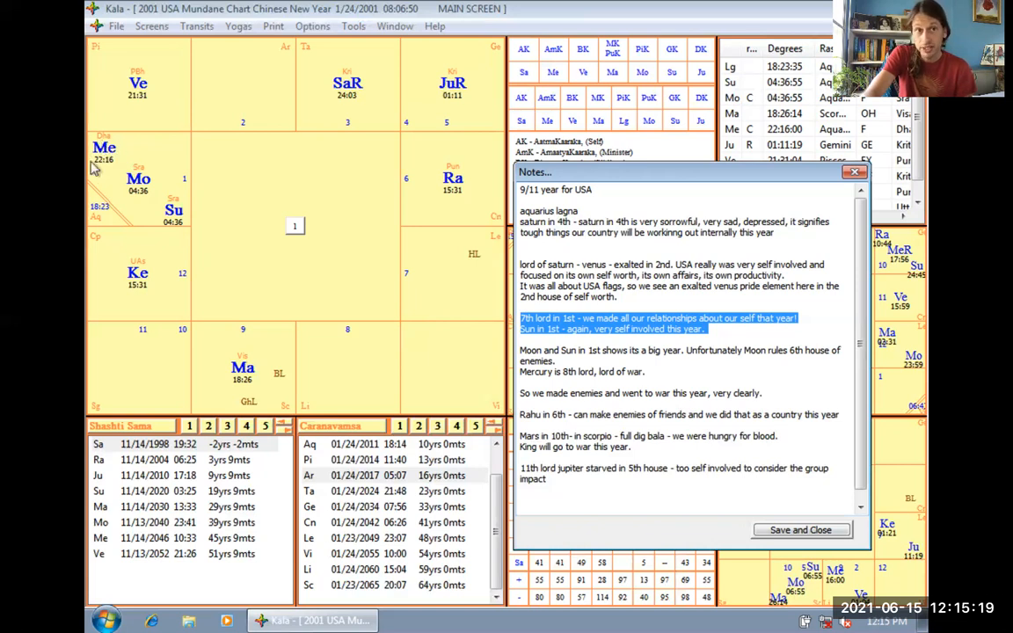
pyautogui.moveTo(347, 269)
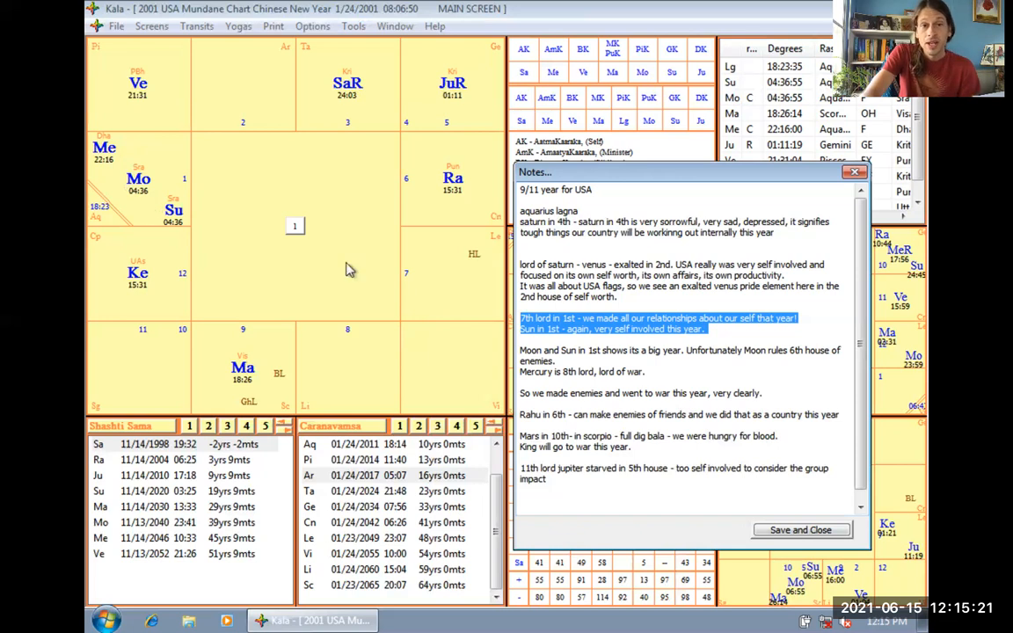
pyautogui.moveTo(431, 375)
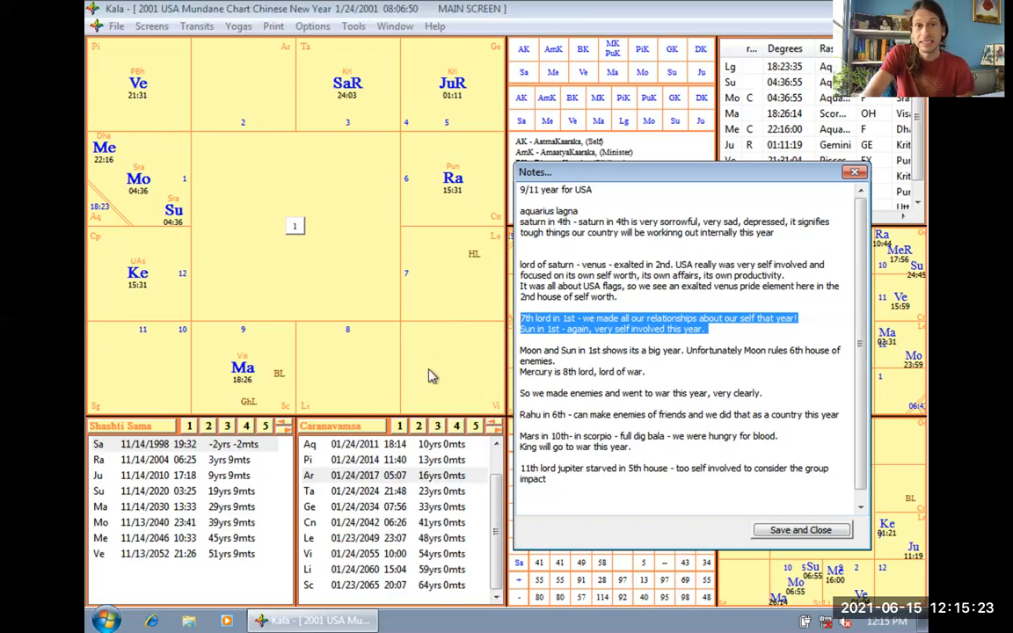
pyautogui.moveTo(341, 250)
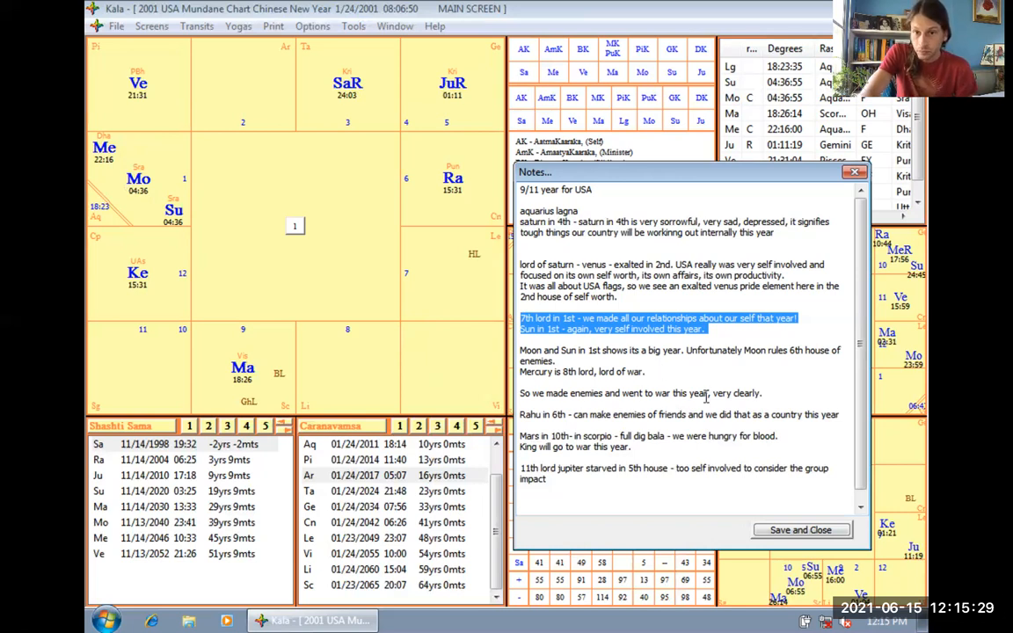
pyautogui.moveTo(484, 401)
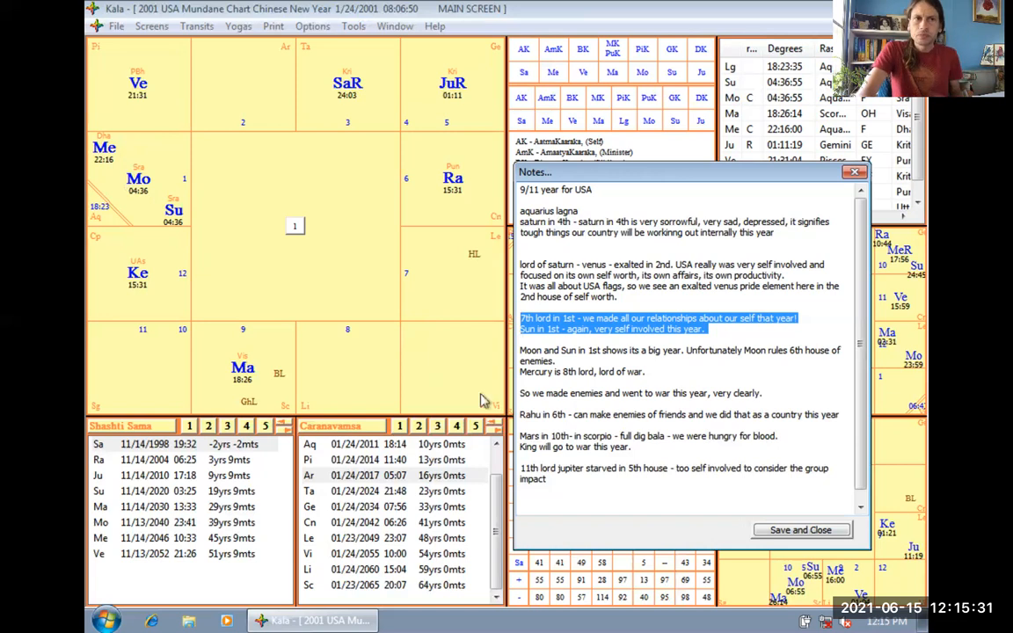
pyautogui.moveTo(108, 171)
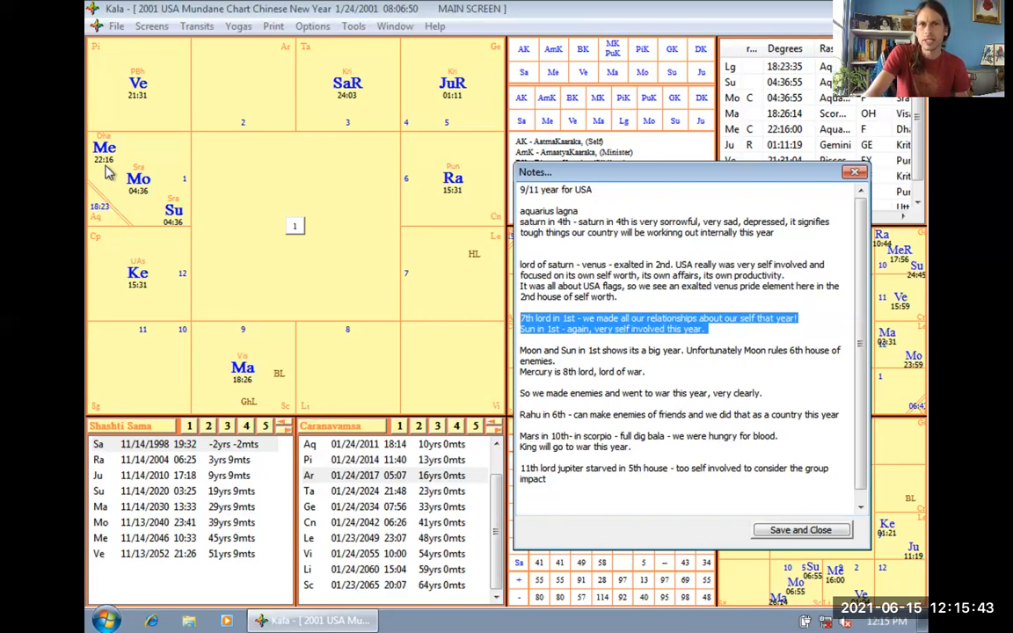
pyautogui.moveTo(634, 173)
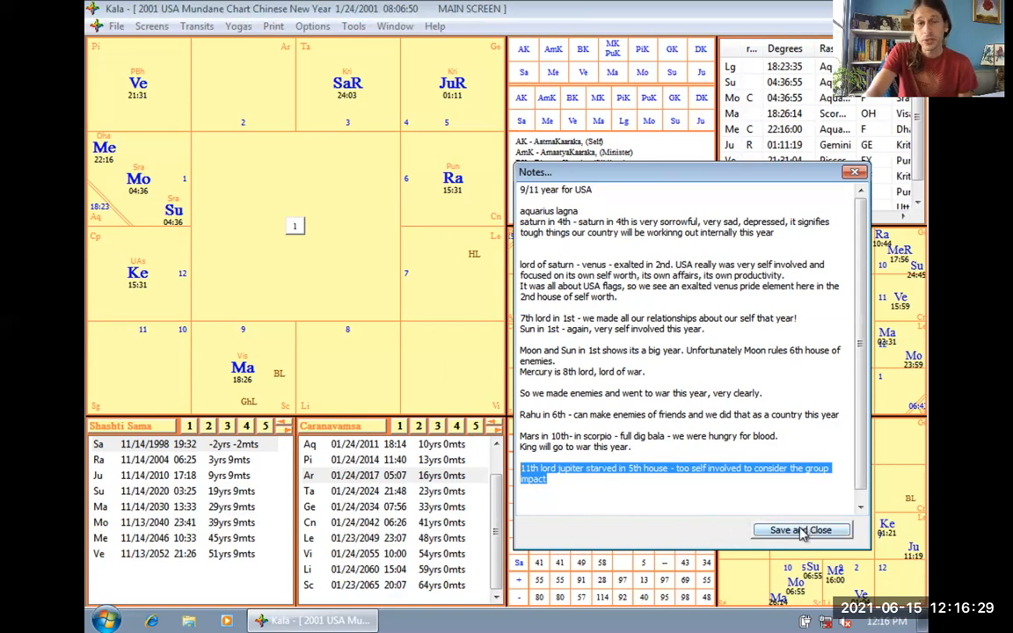
# Save and close the 9/11 notes, returning to the main chart screen
pyautogui.click(799, 529)
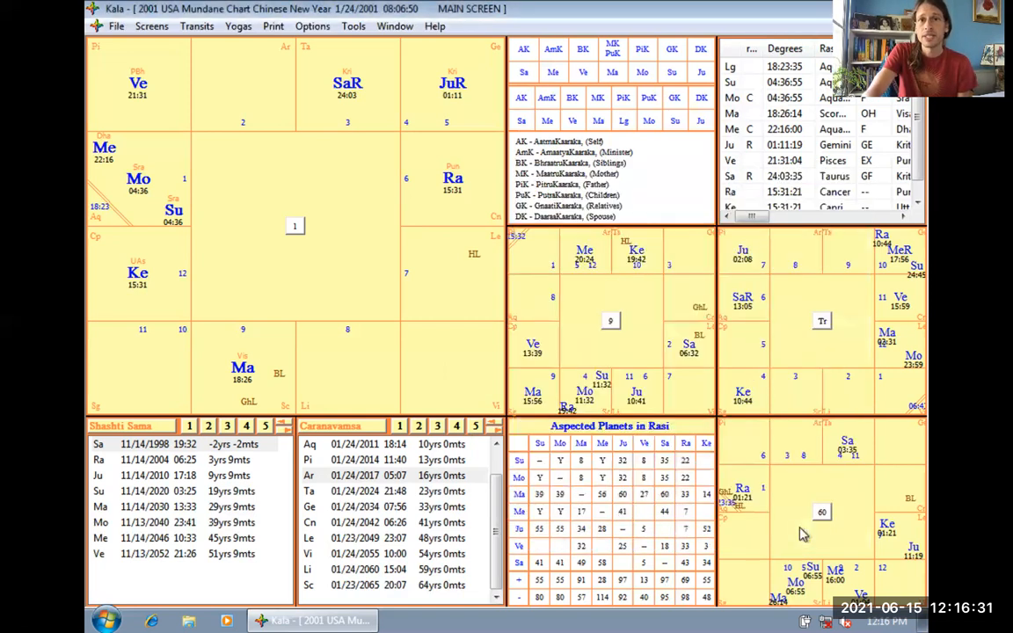
pyautogui.moveTo(483, 306)
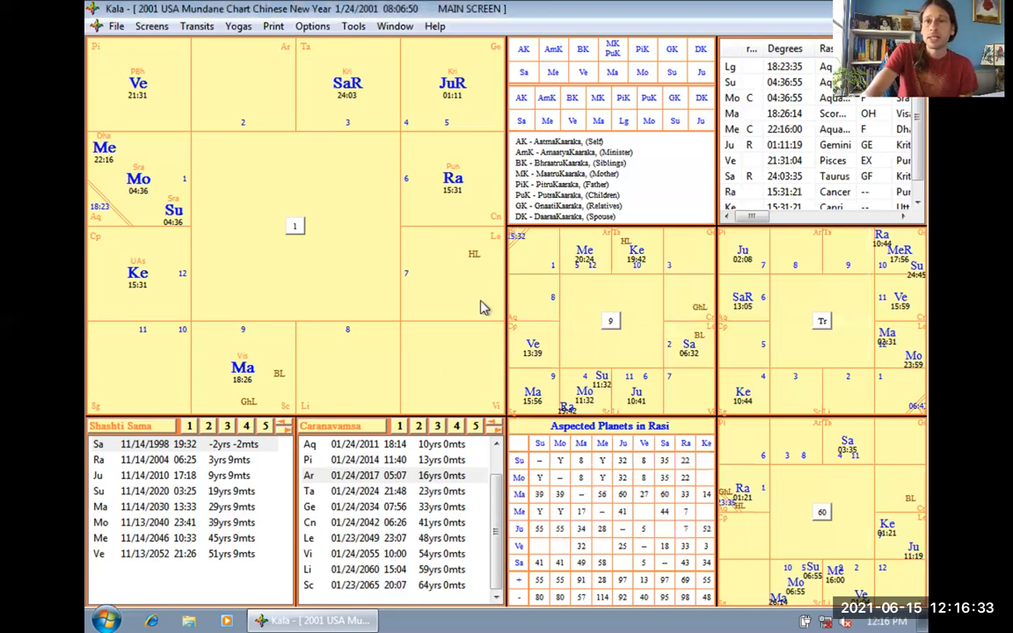
pyautogui.click(115, 26)
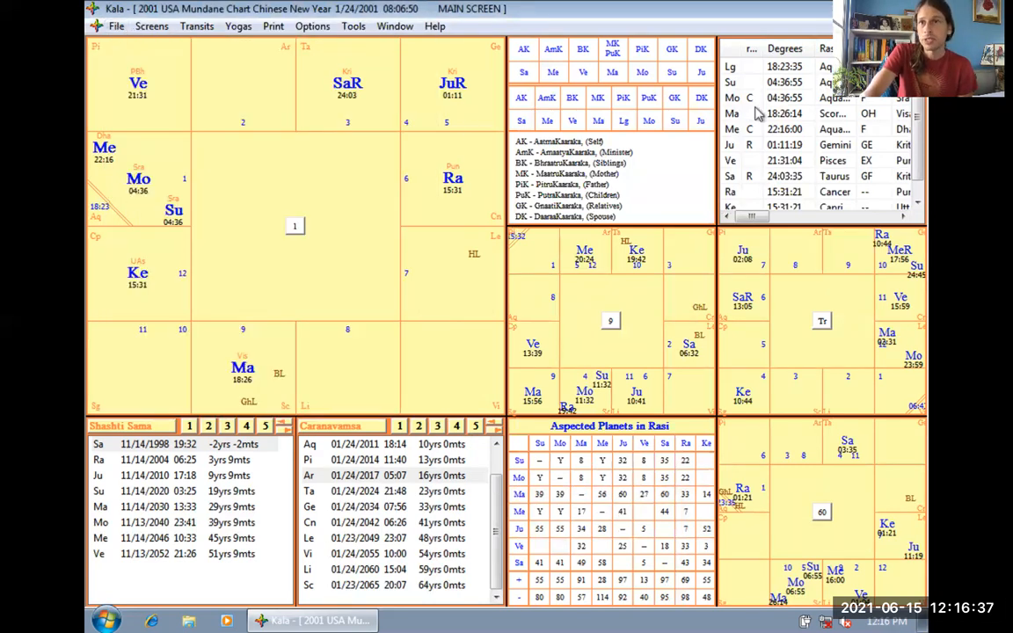
pyautogui.moveTo(858, 196)
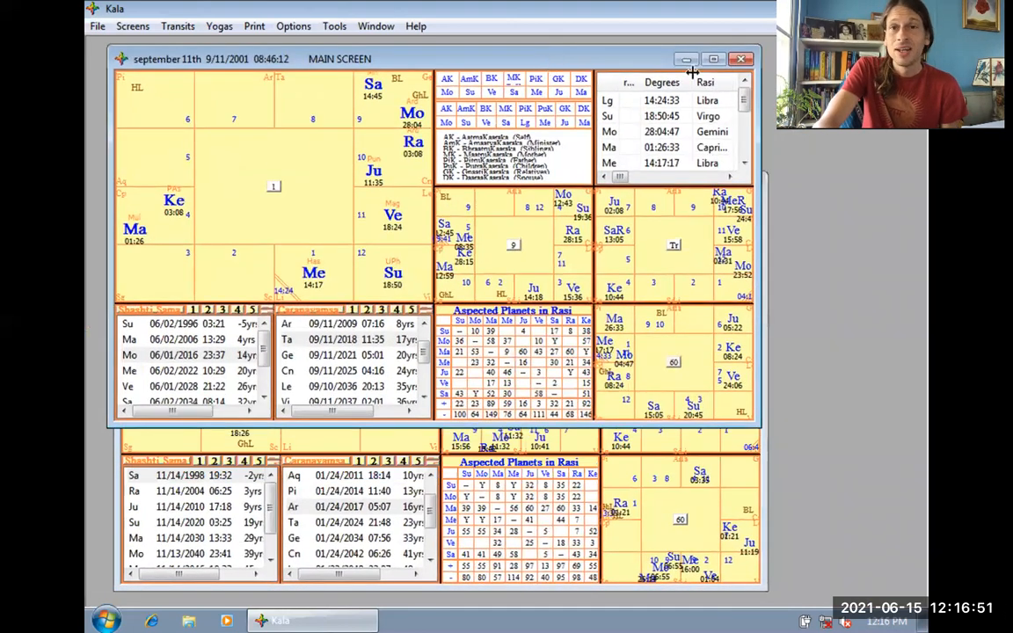
pyautogui.moveTo(713, 59)
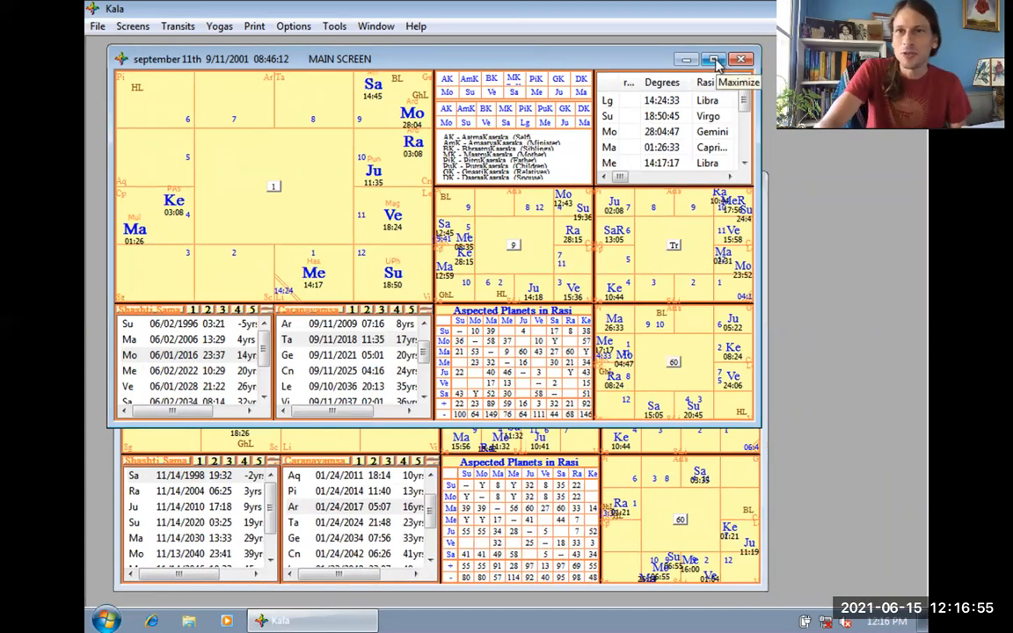
# Maximize the September 11th 2001 chart window to fill the screen
pyautogui.click(713, 59)
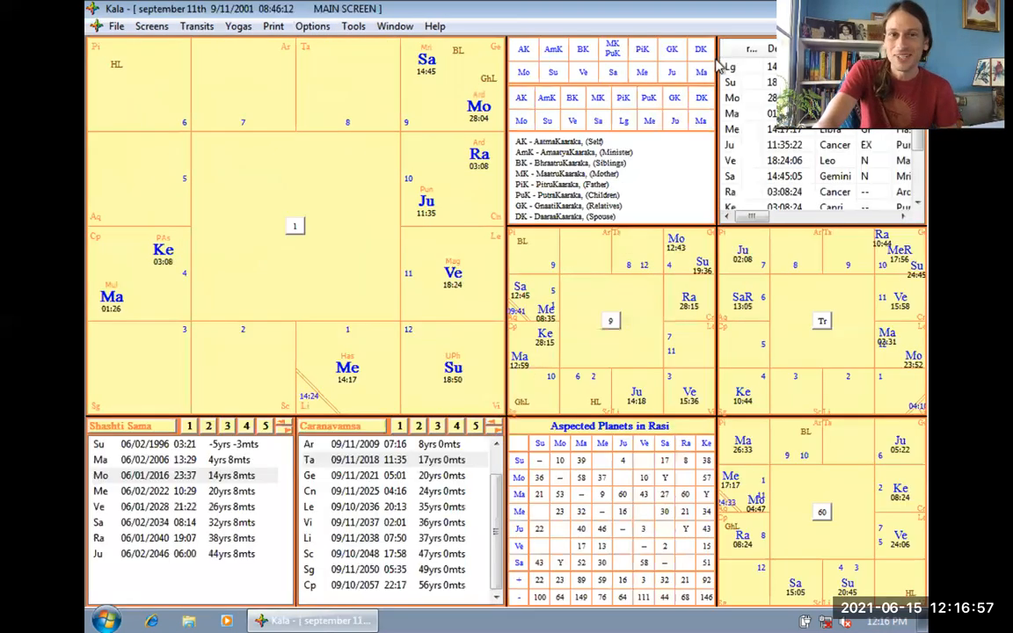
pyautogui.moveTo(598, 258)
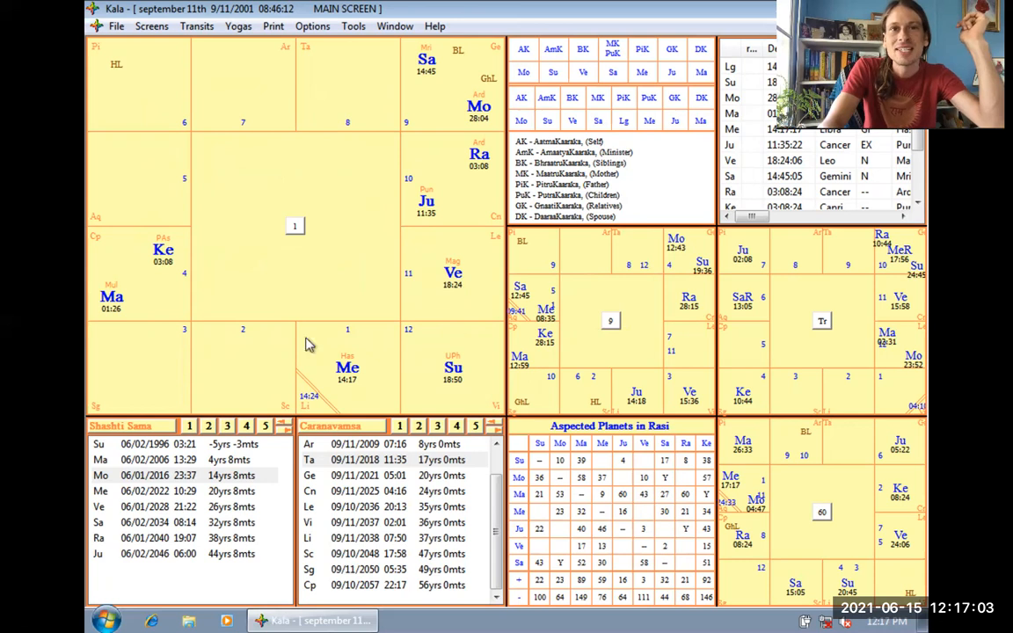
pyautogui.moveTo(397, 375)
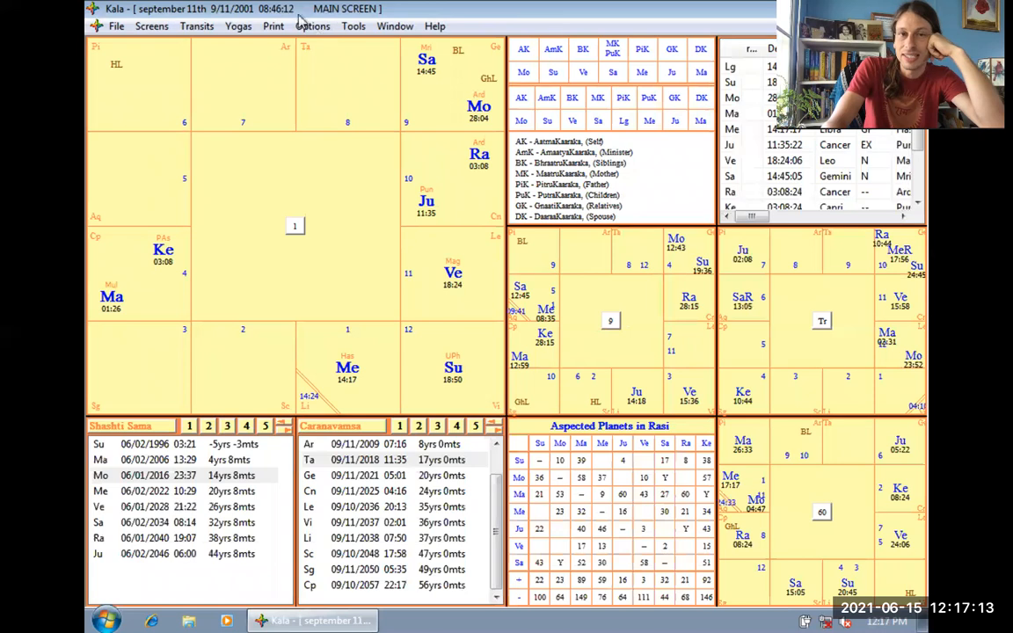
pyautogui.moveTo(334, 82)
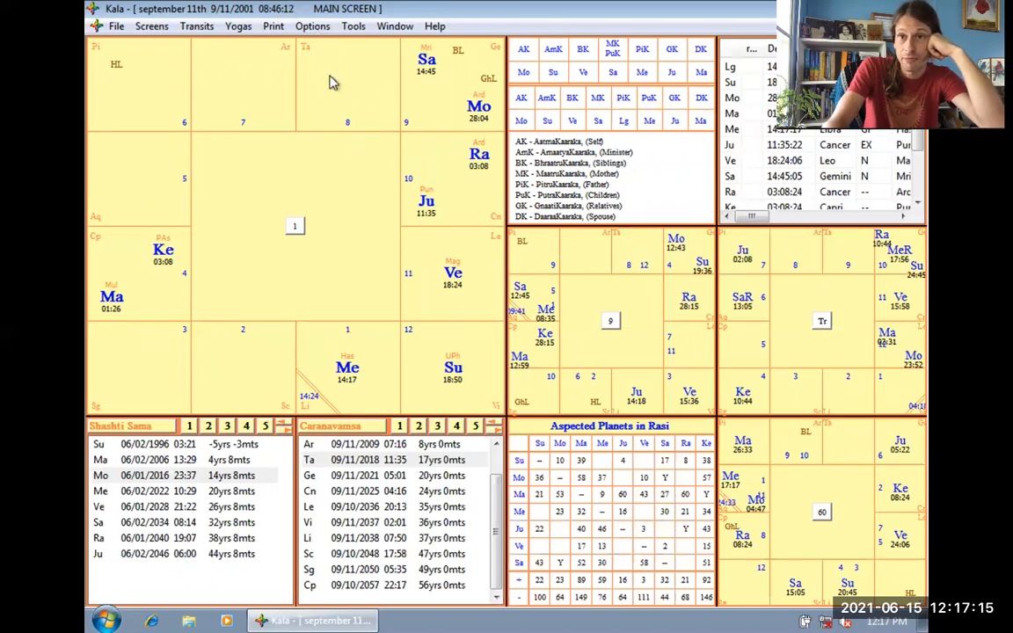
pyautogui.moveTo(318, 118)
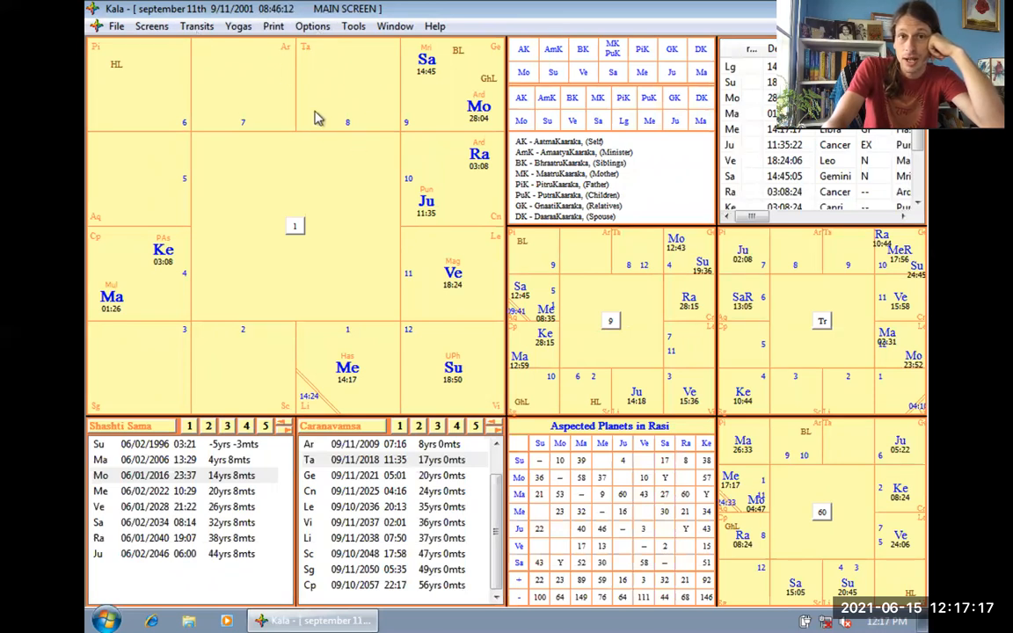
pyautogui.moveTo(428, 66)
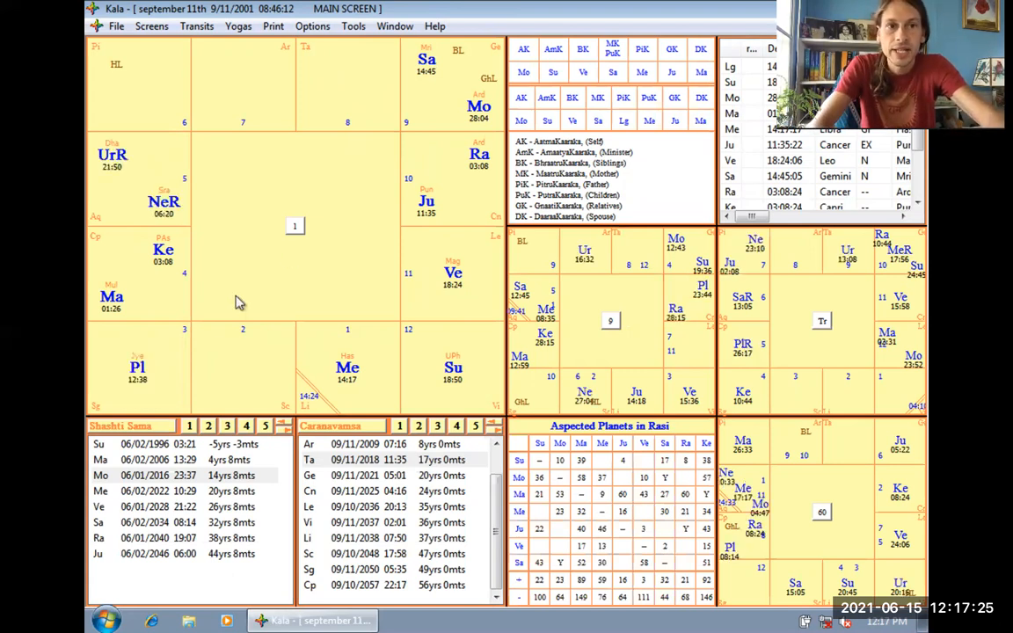
pyautogui.moveTo(427, 73)
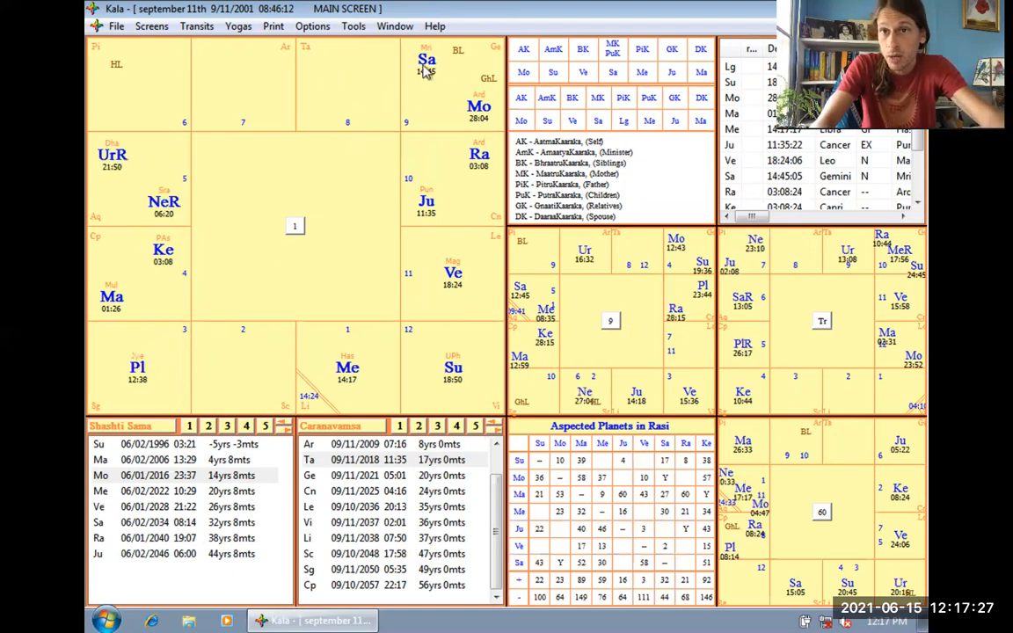
pyautogui.moveTo(295, 208)
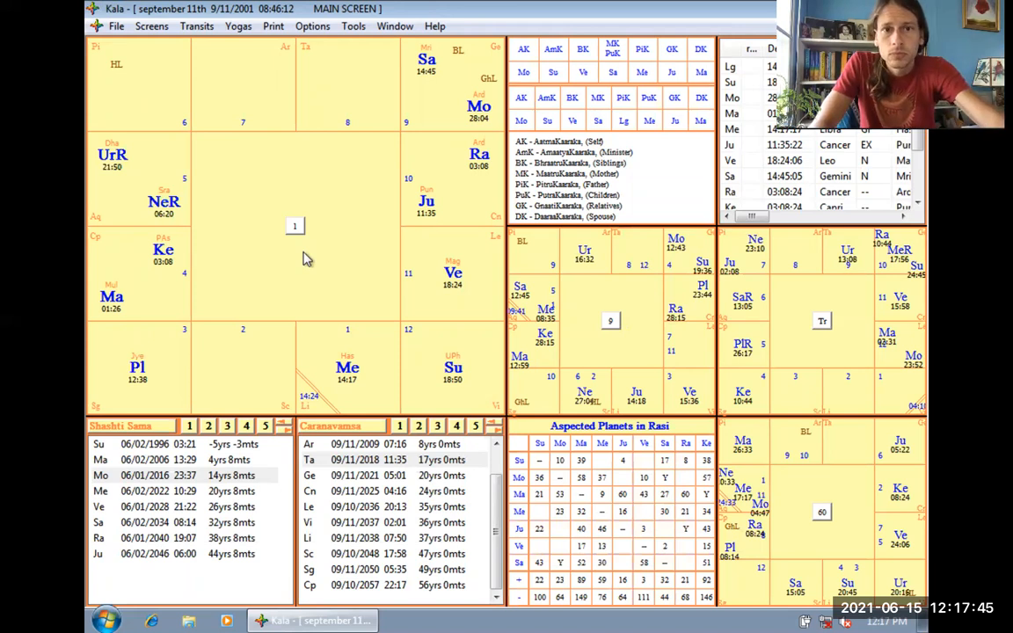
pyautogui.click(105, 620)
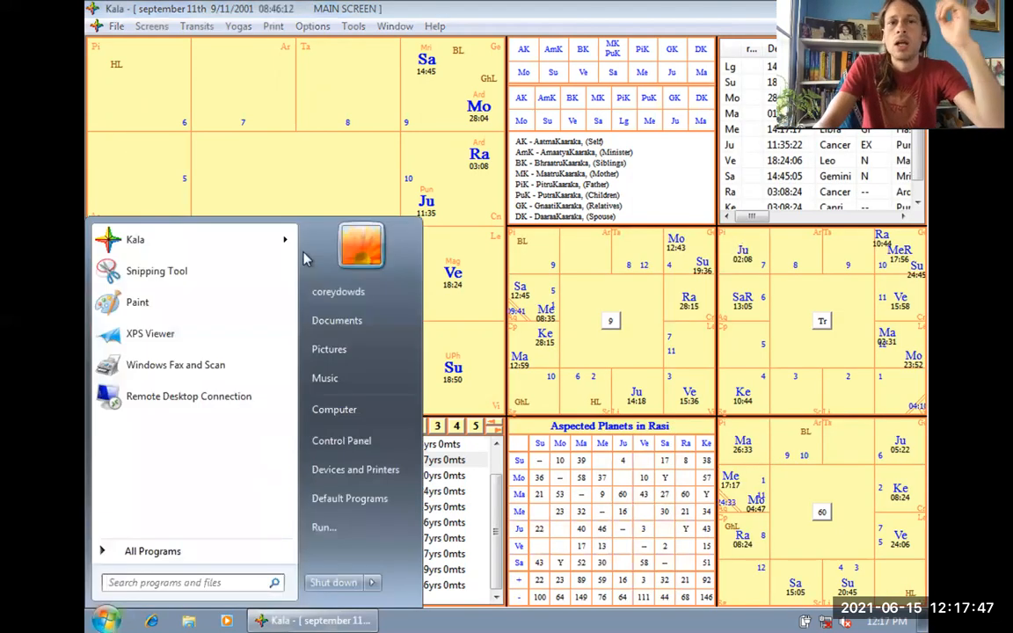
pyautogui.click(511, 260)
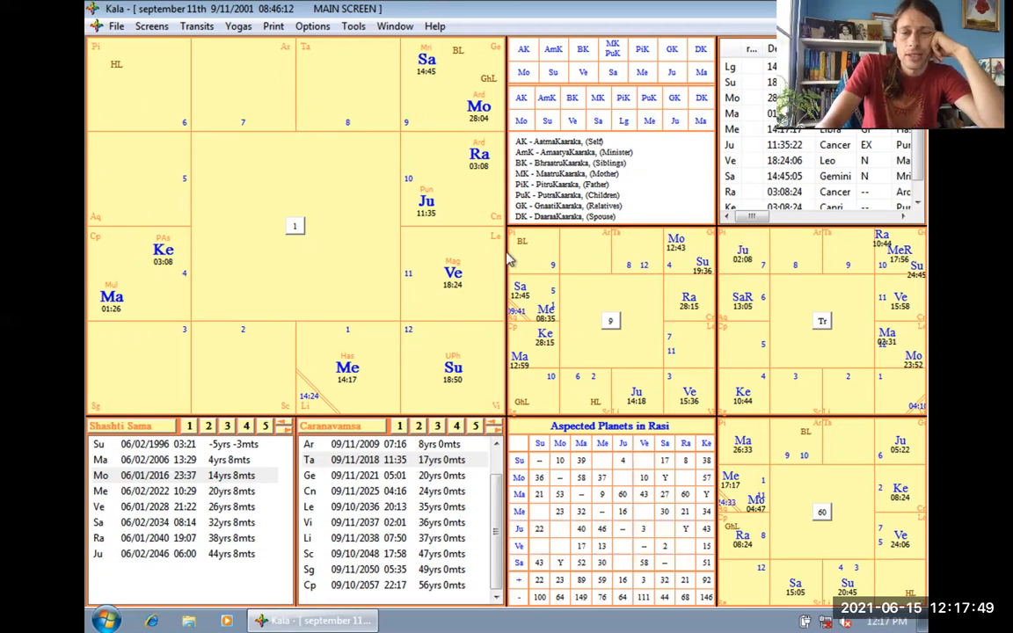
pyautogui.moveTo(398, 272)
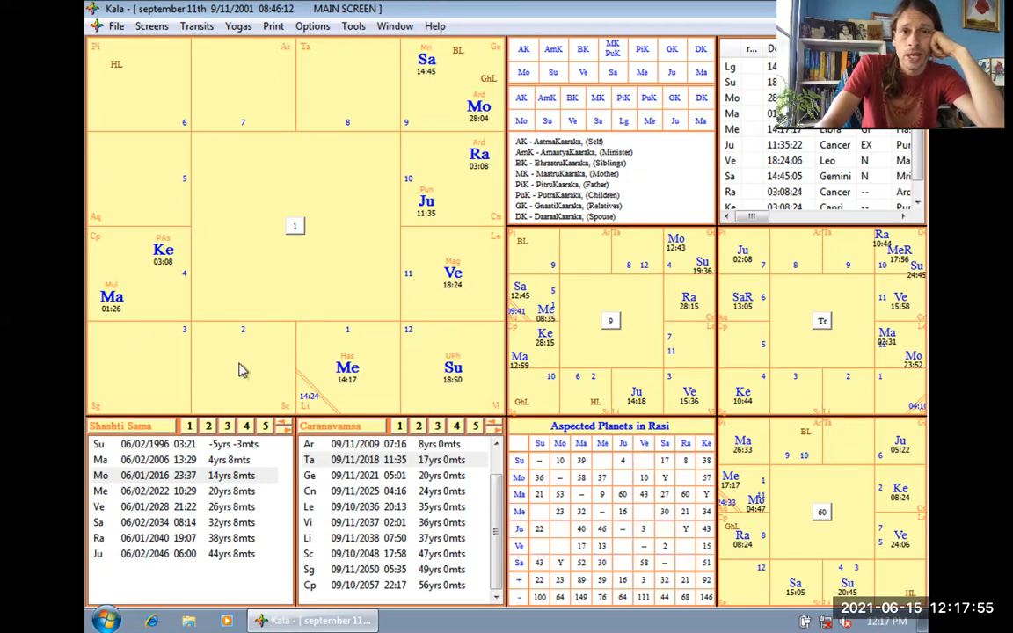
pyautogui.moveTo(325, 365)
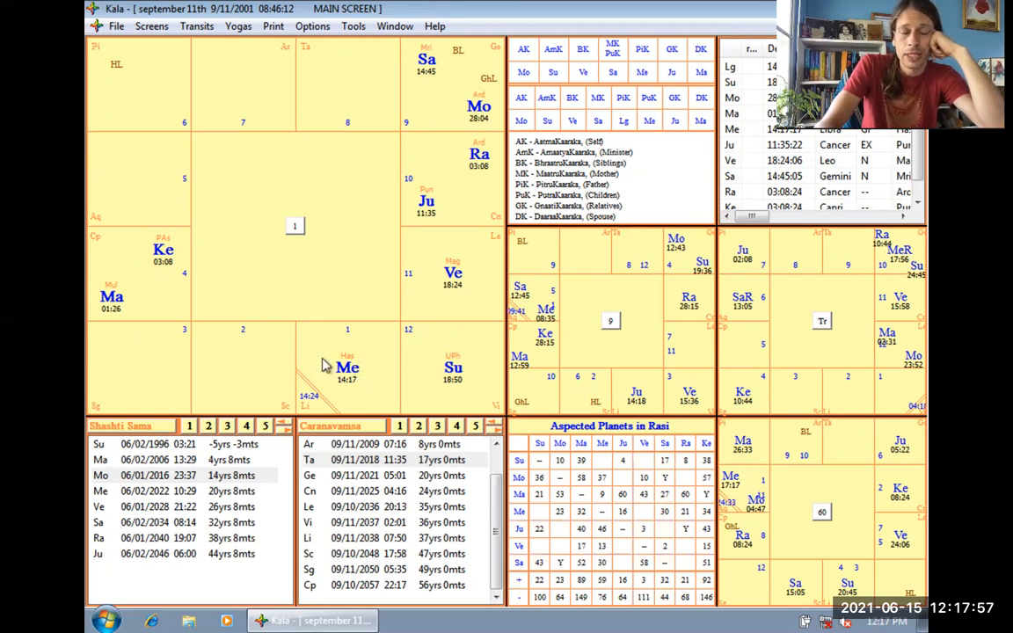
pyautogui.moveTo(354, 378)
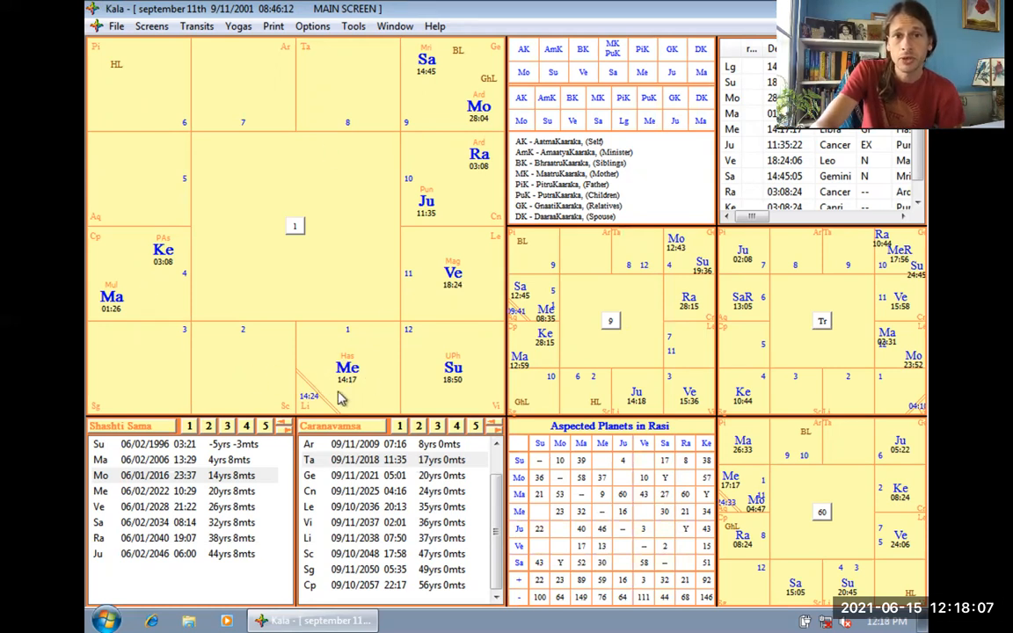
pyautogui.moveTo(427, 287)
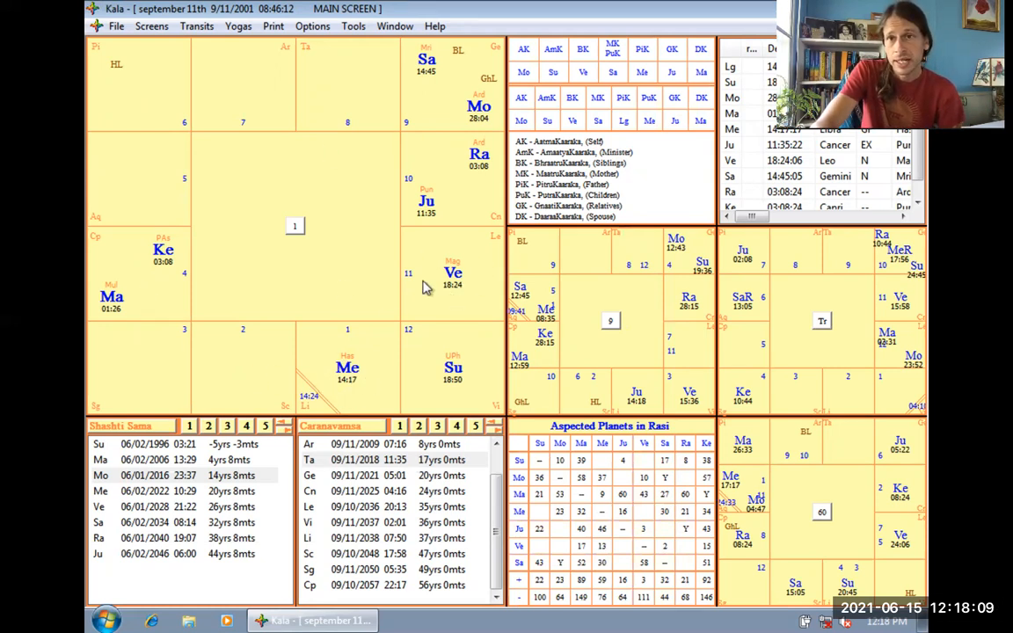
pyautogui.moveTo(453, 277)
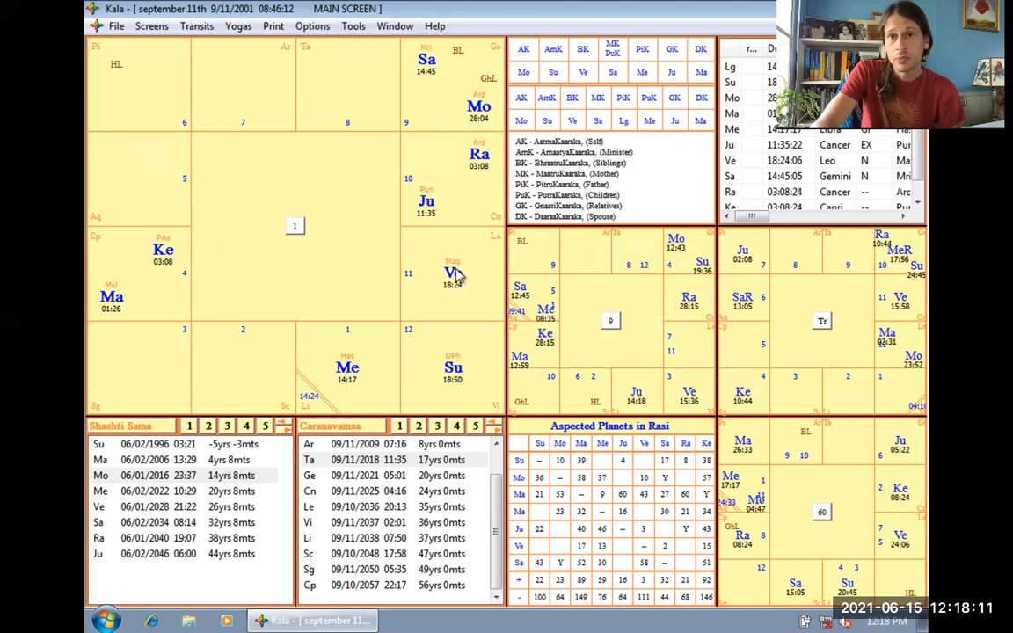
pyautogui.moveTo(464, 303)
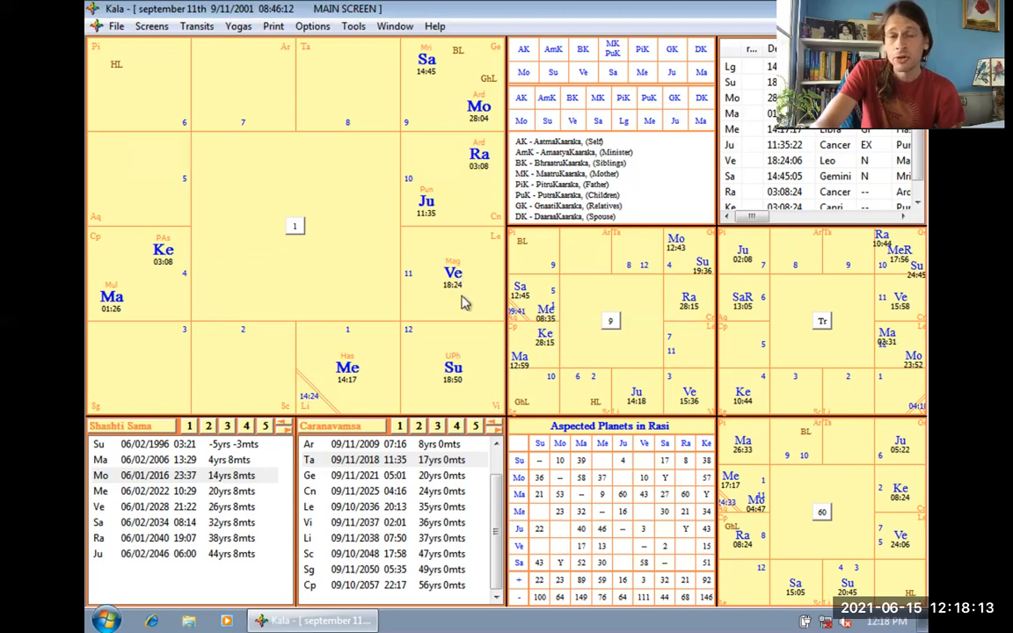
pyautogui.moveTo(464, 211)
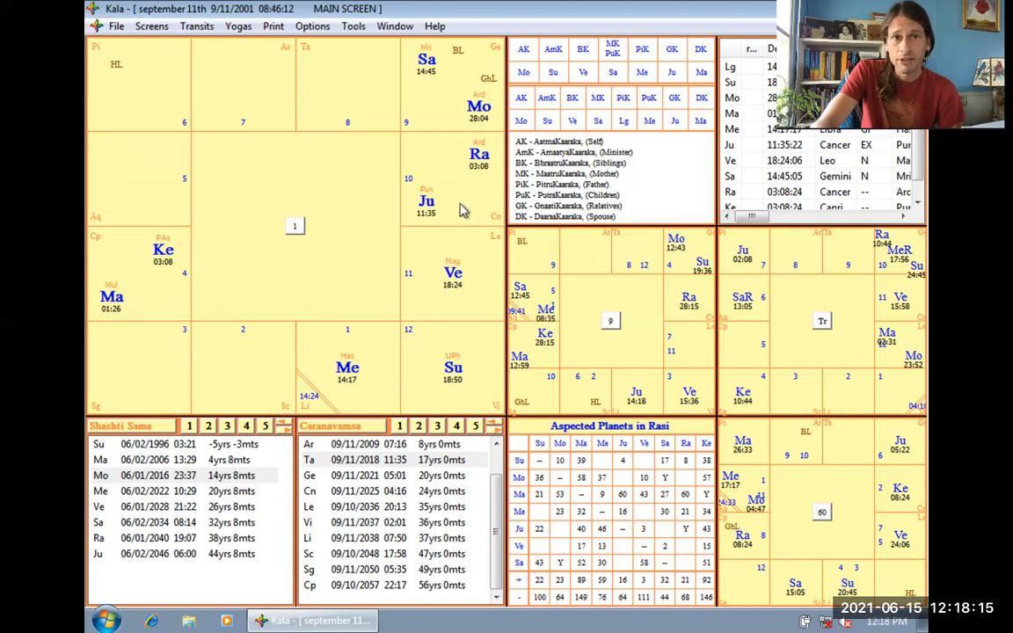
pyautogui.moveTo(444, 102)
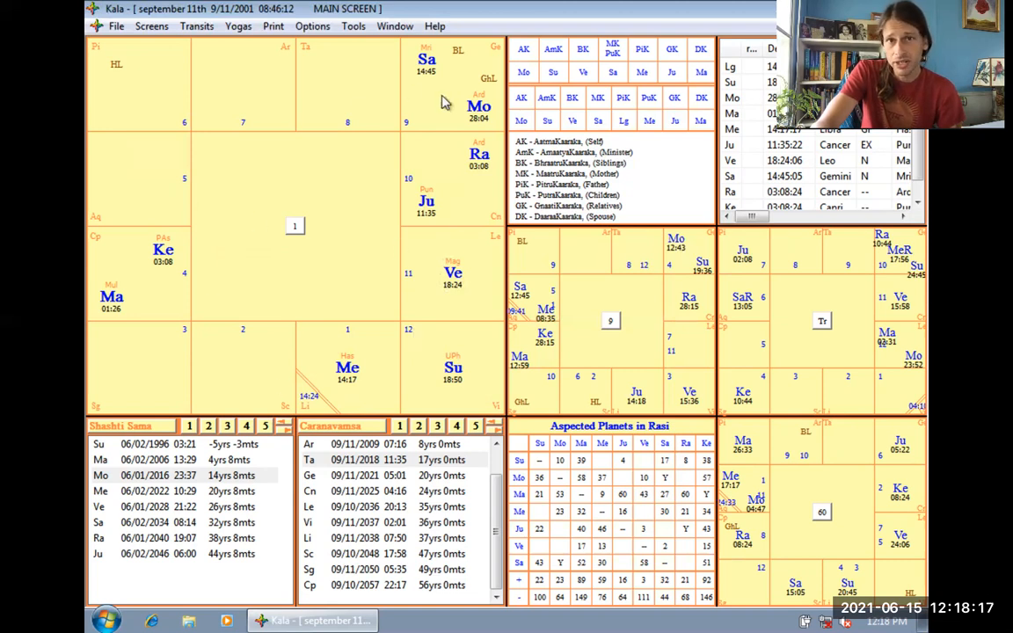
pyautogui.moveTo(122, 319)
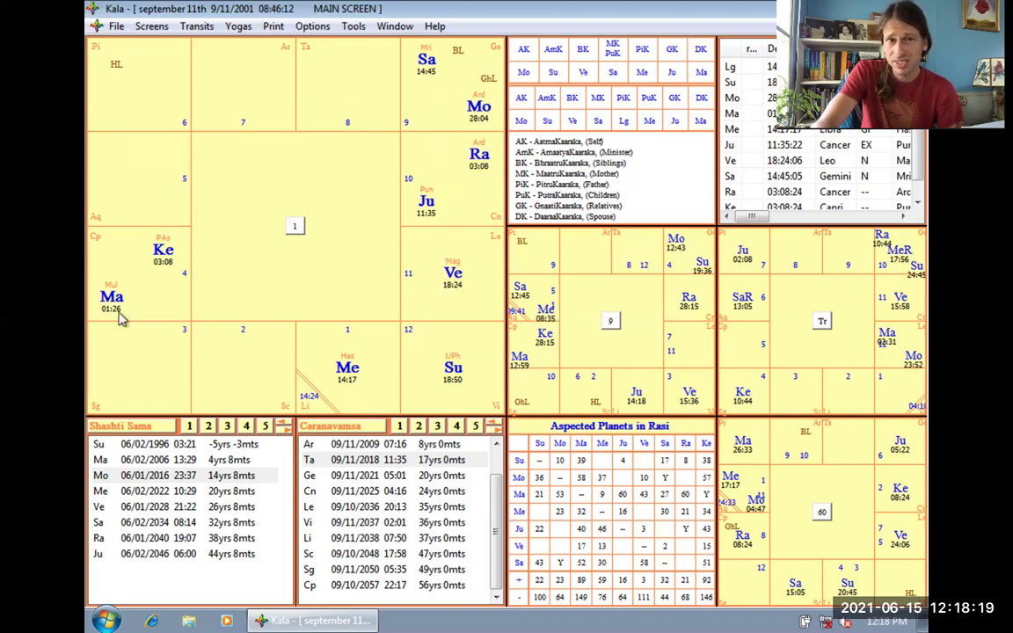
pyautogui.moveTo(113, 283)
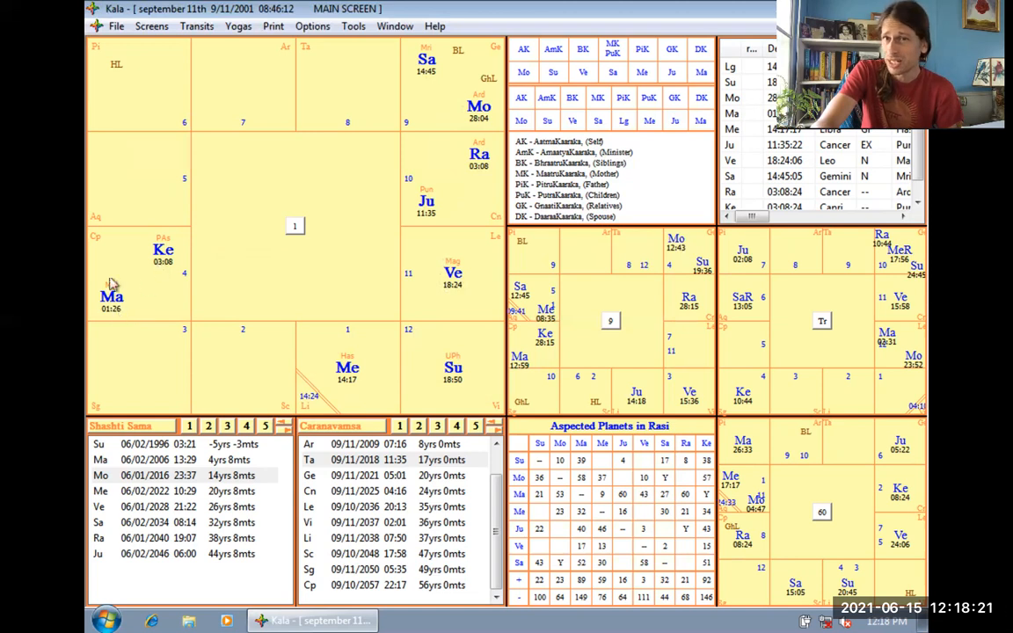
pyautogui.moveTo(455, 72)
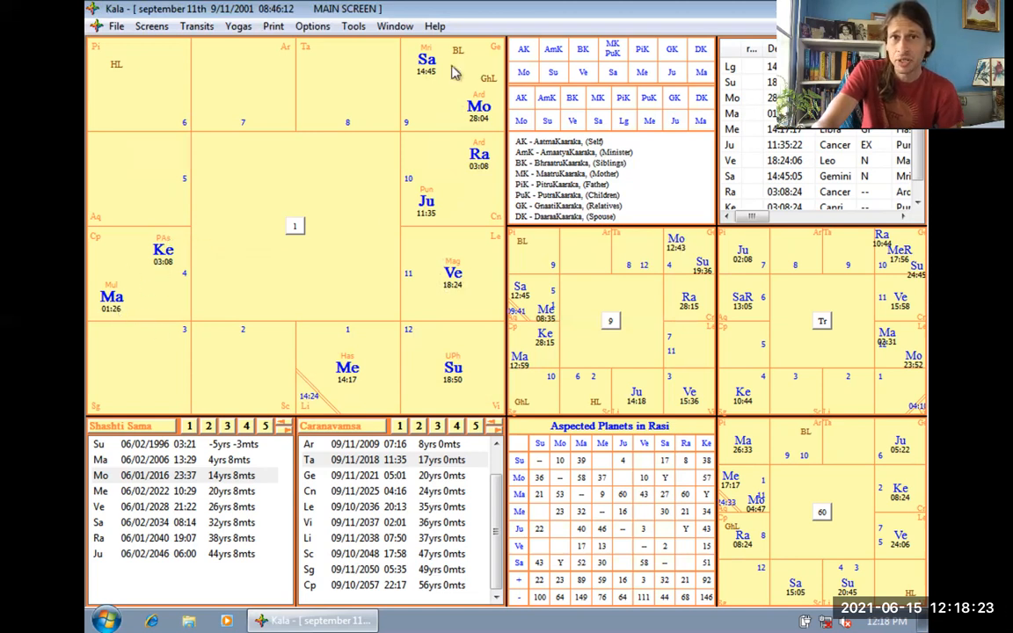
pyautogui.moveTo(457, 201)
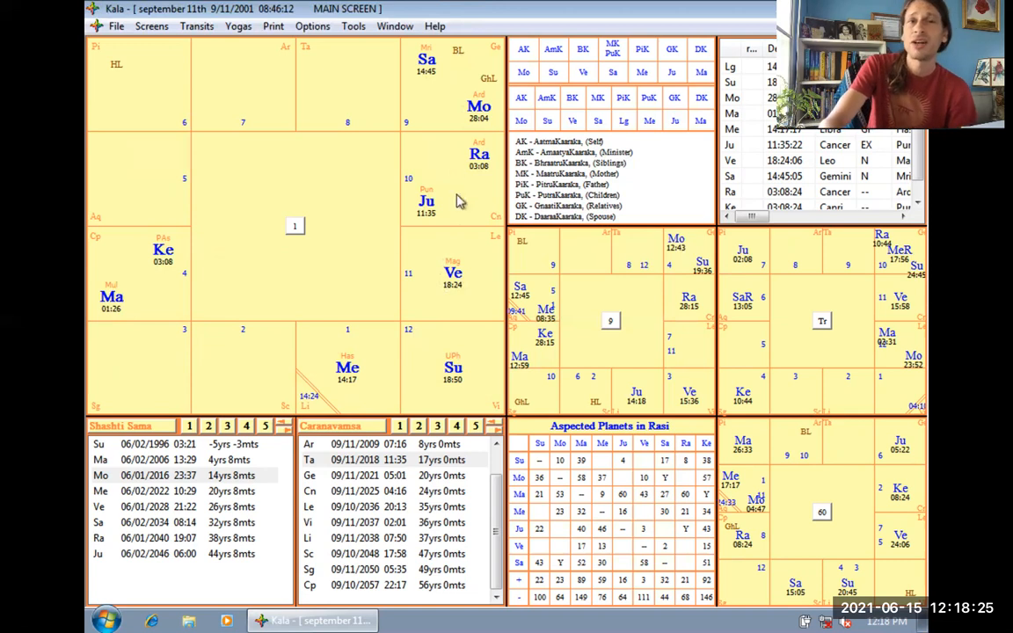
pyautogui.moveTo(417, 356)
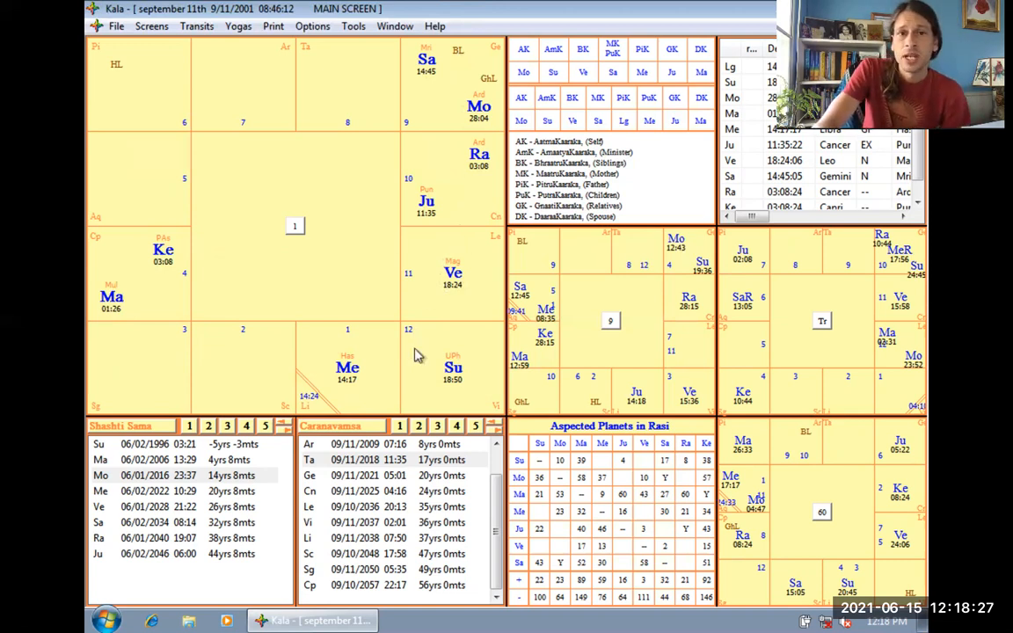
pyautogui.moveTo(465, 239)
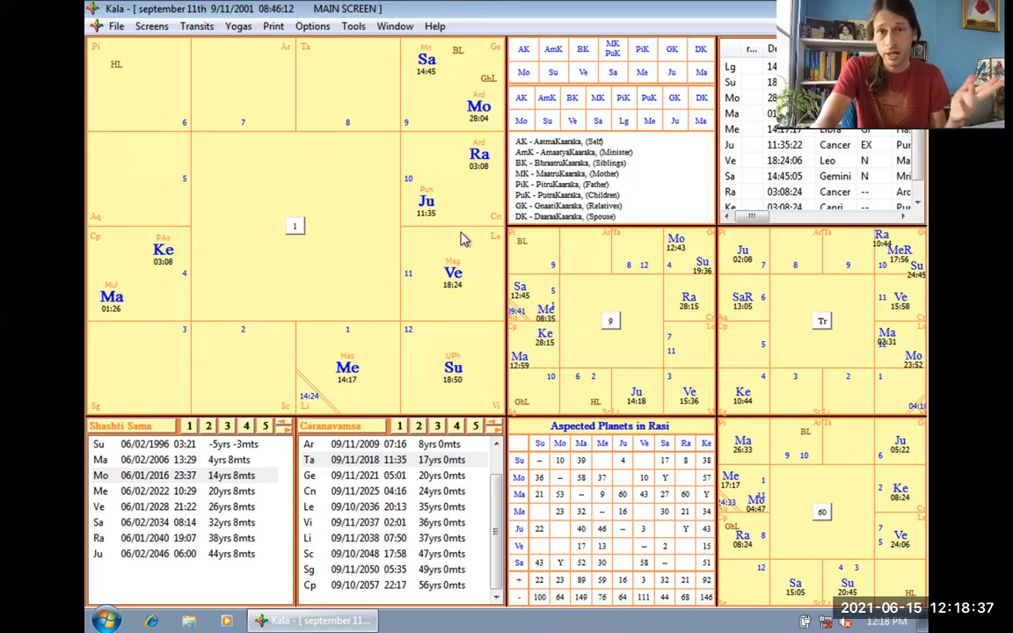
pyautogui.moveTo(461, 264)
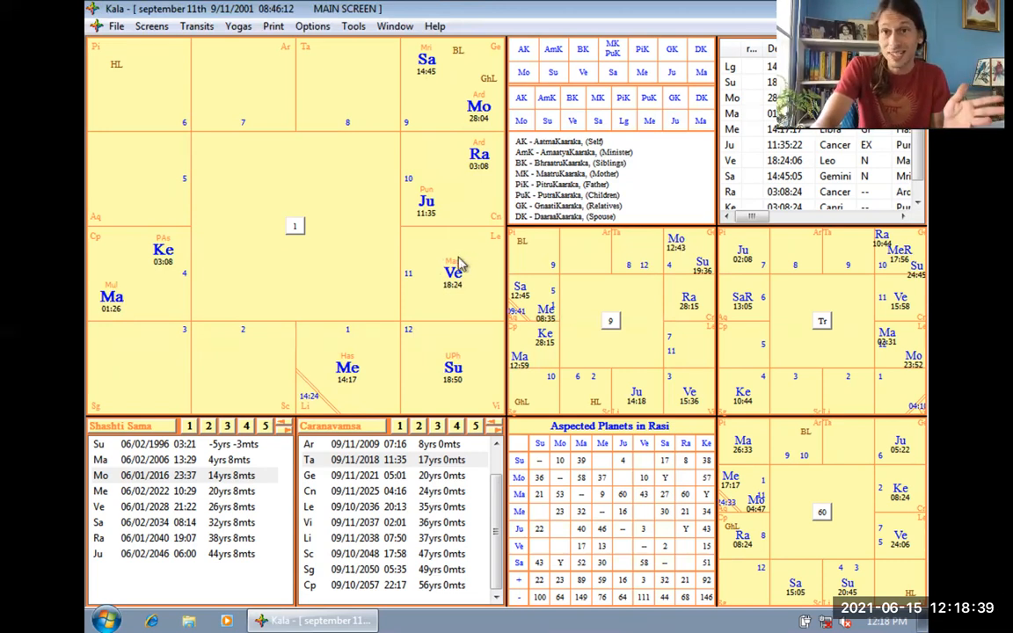
# Open the Venus popup and show its Magha nakshatra details
pyautogui.click(454, 272)
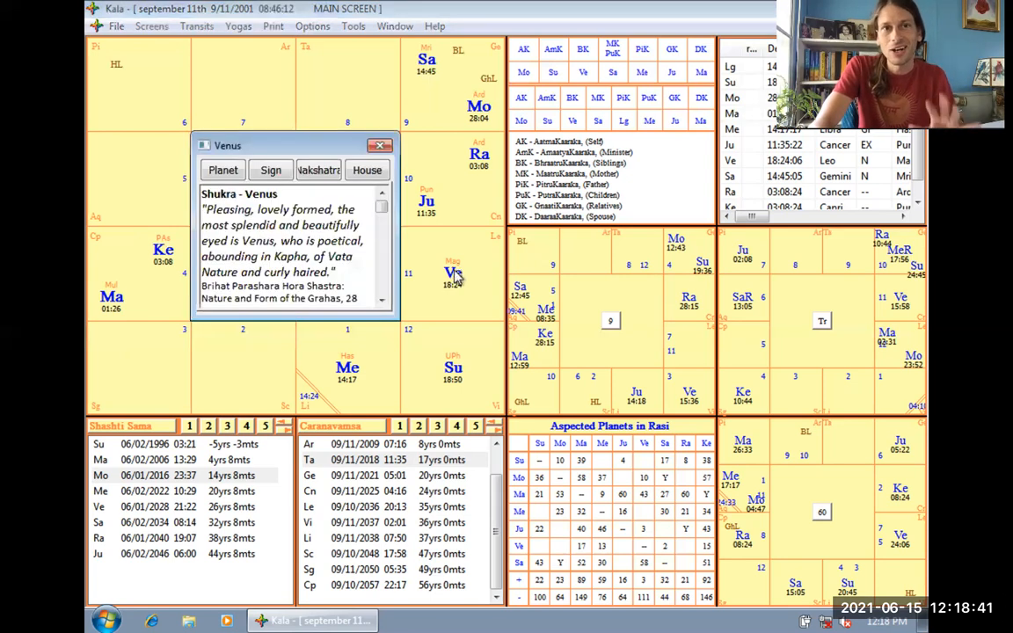
pyautogui.click(318, 170)
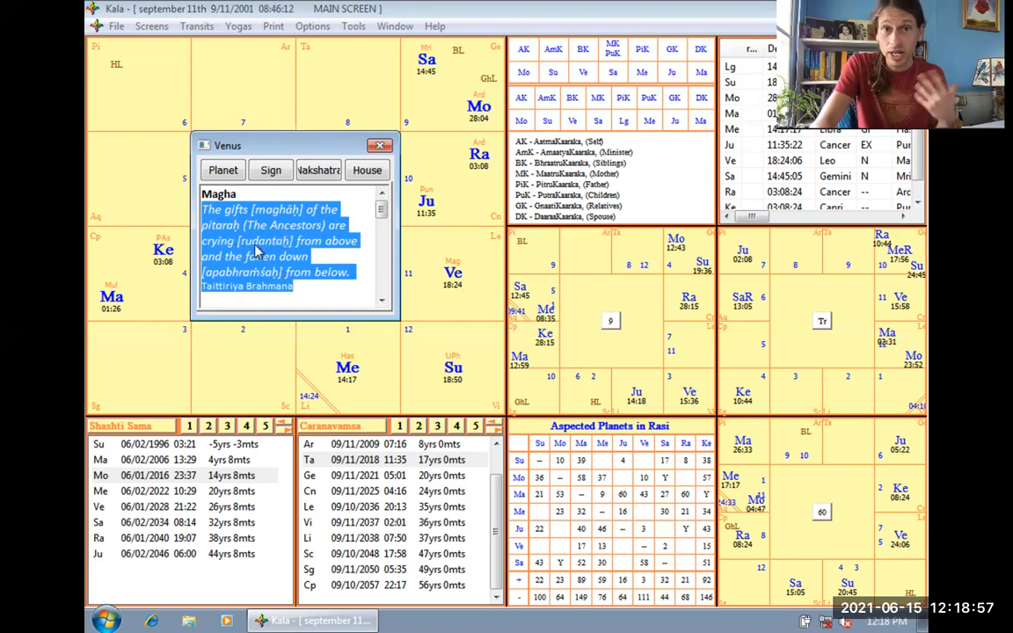
pyautogui.moveTo(296, 266)
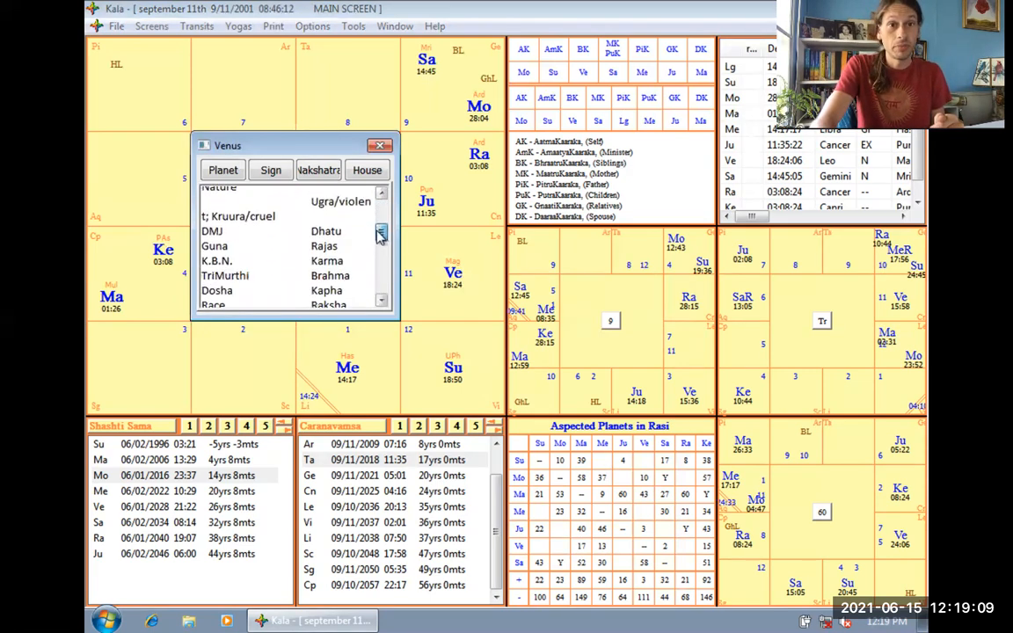
pyautogui.scroll(-3)
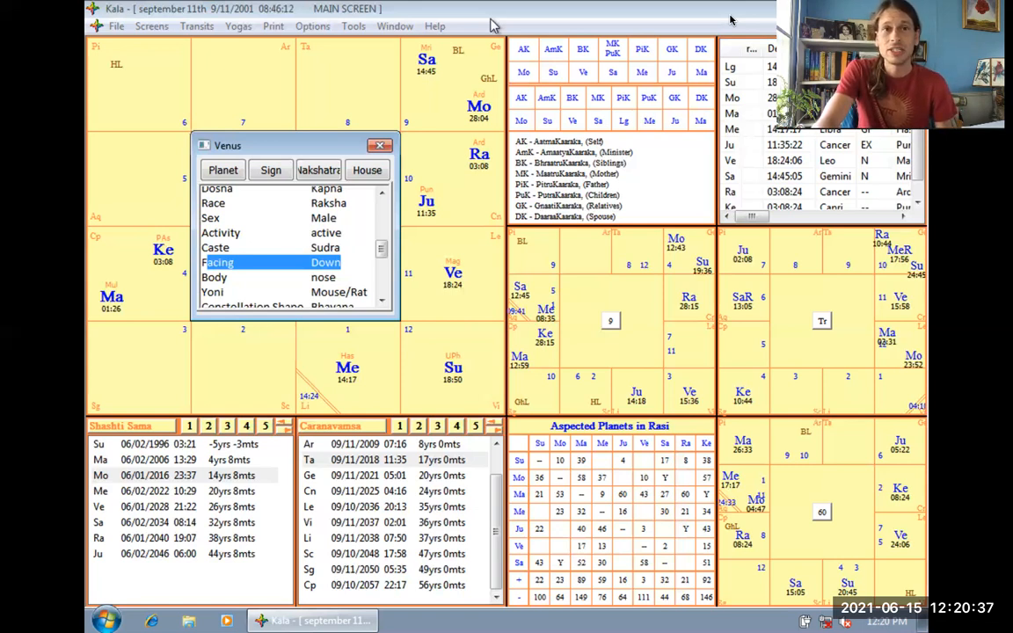
pyautogui.moveTo(479, 209)
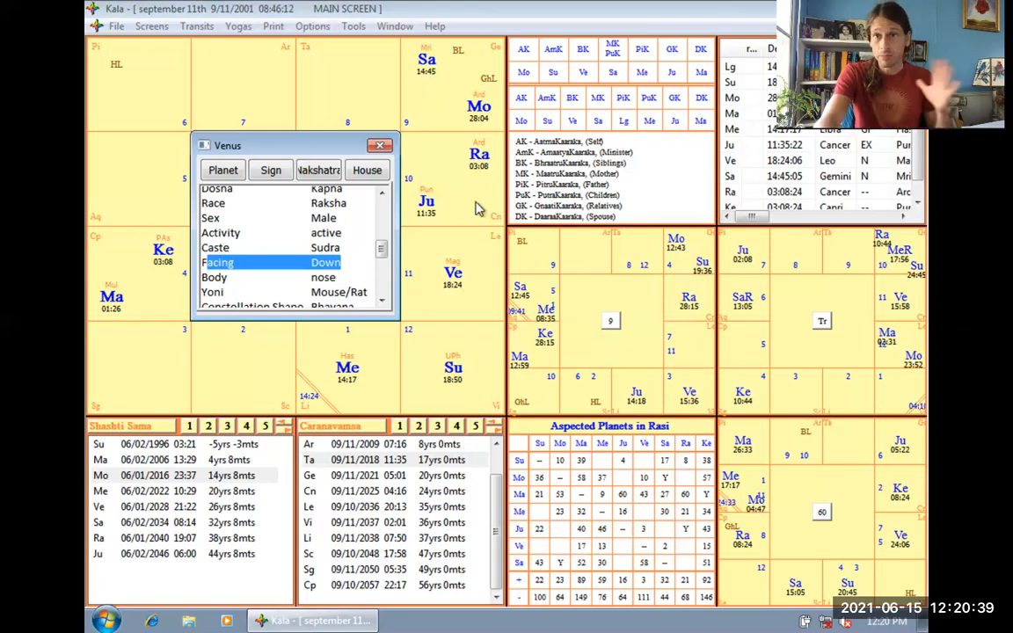